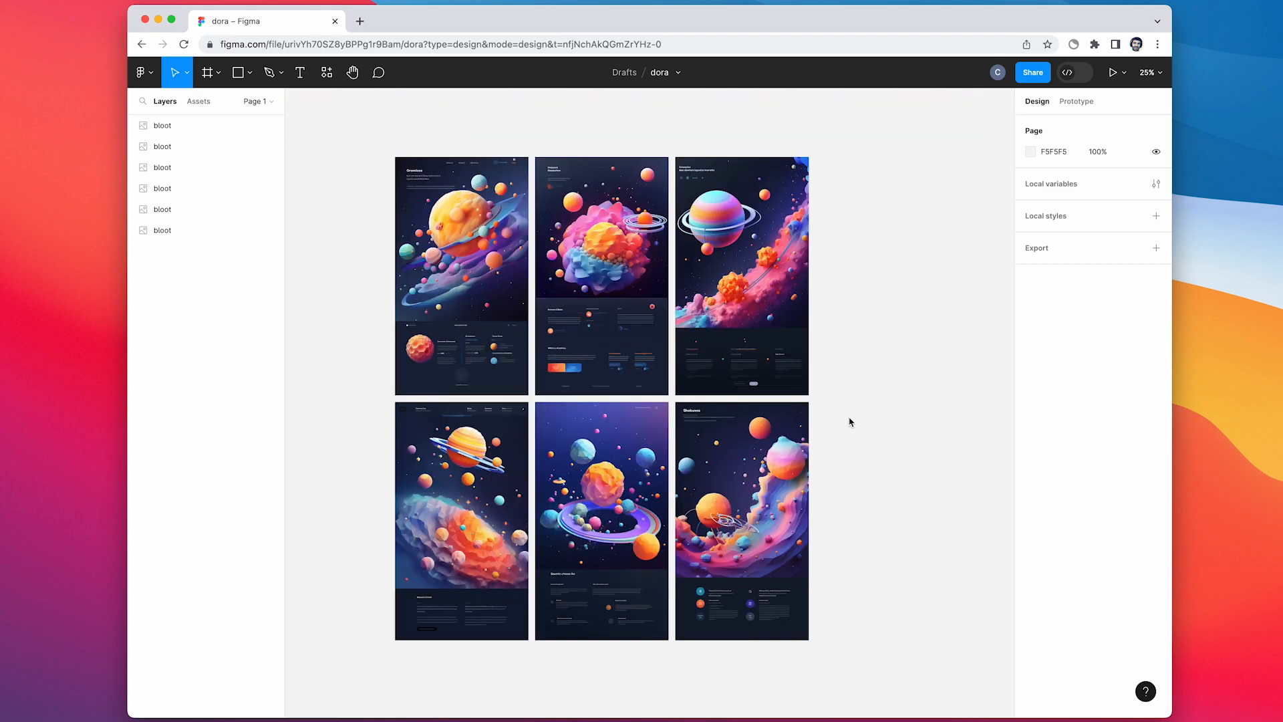
Create a MacBook Pro 16" frame with the design scaled to 1728 wide, unclipped and stretched taller
click(207, 72)
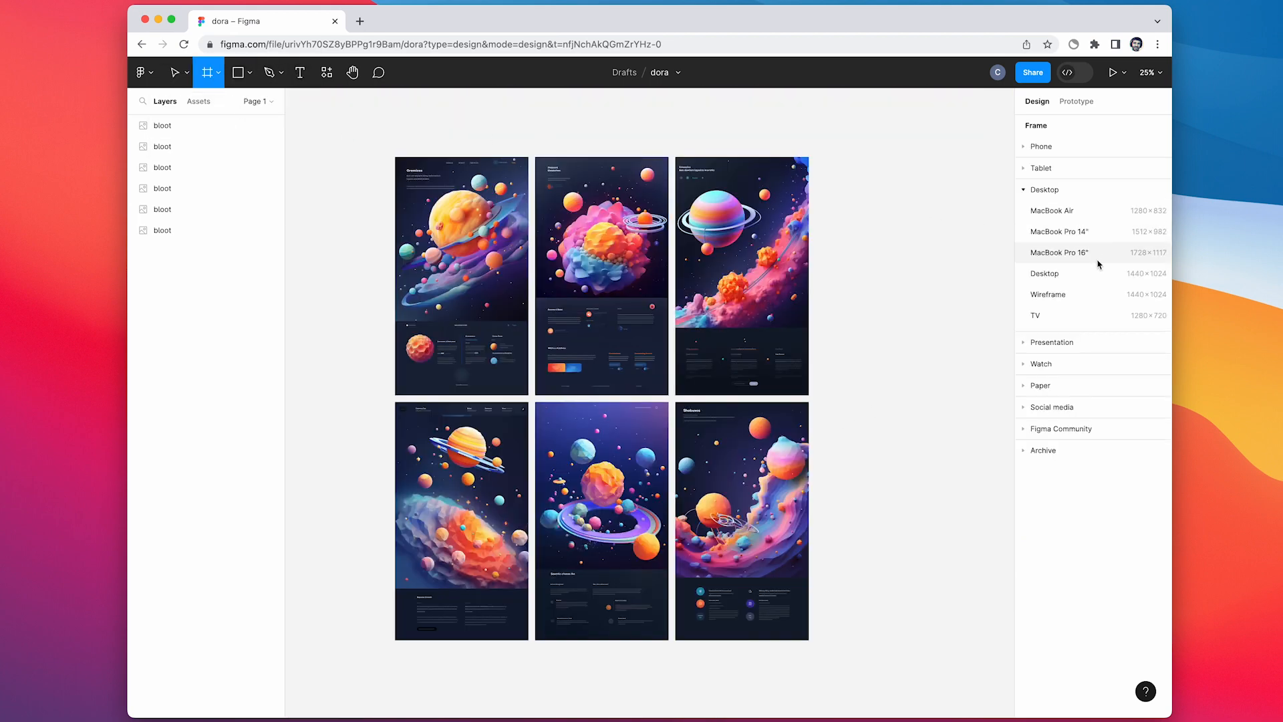
click(1058, 251)
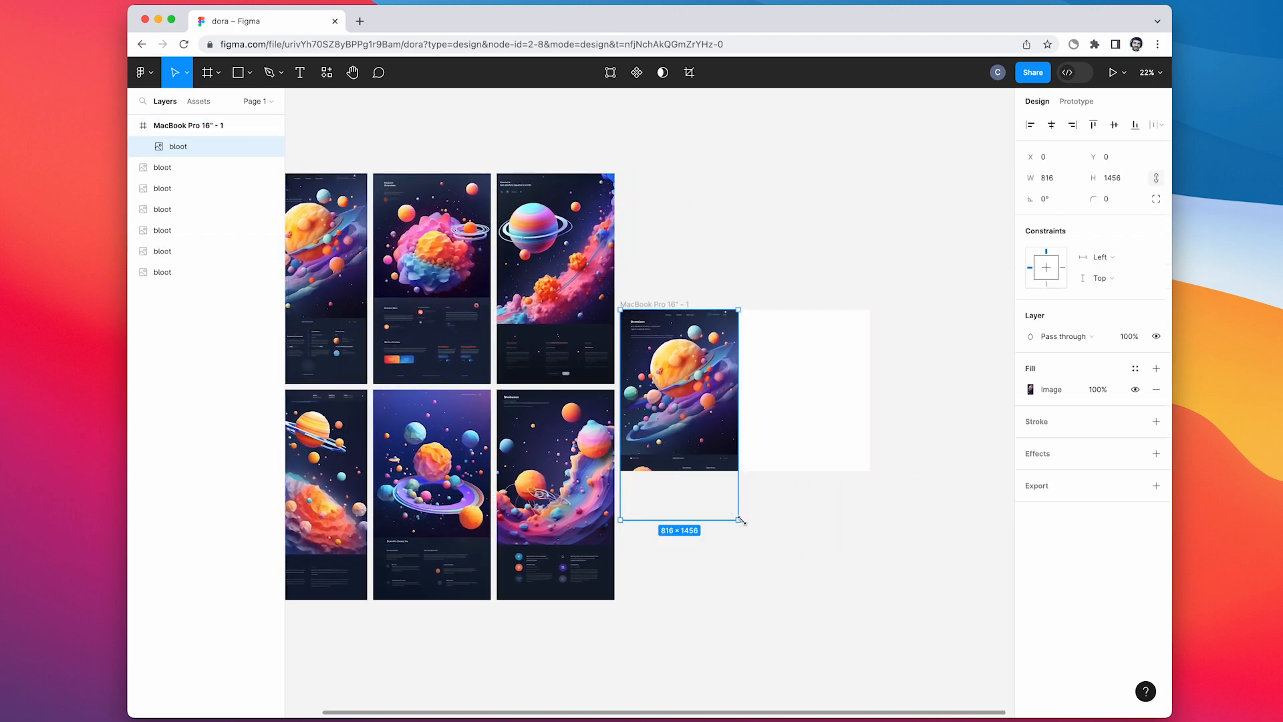
drag(739, 520, 870, 630)
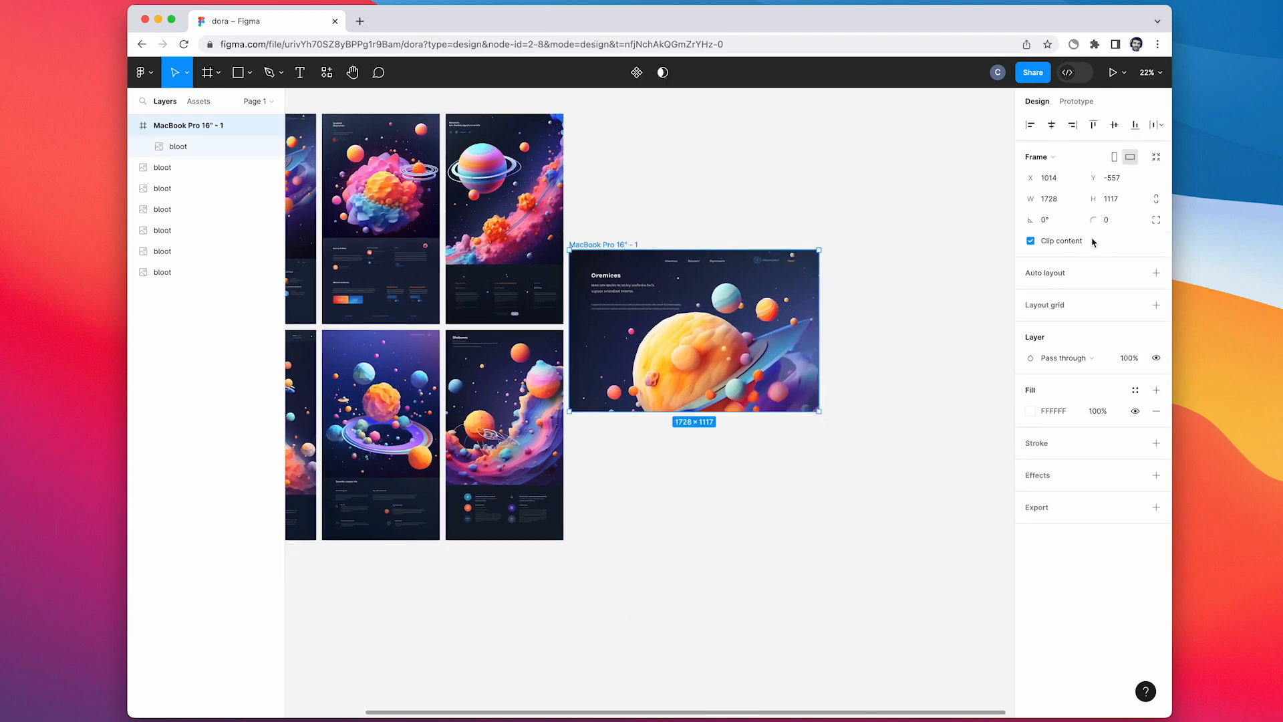
click(1031, 240)
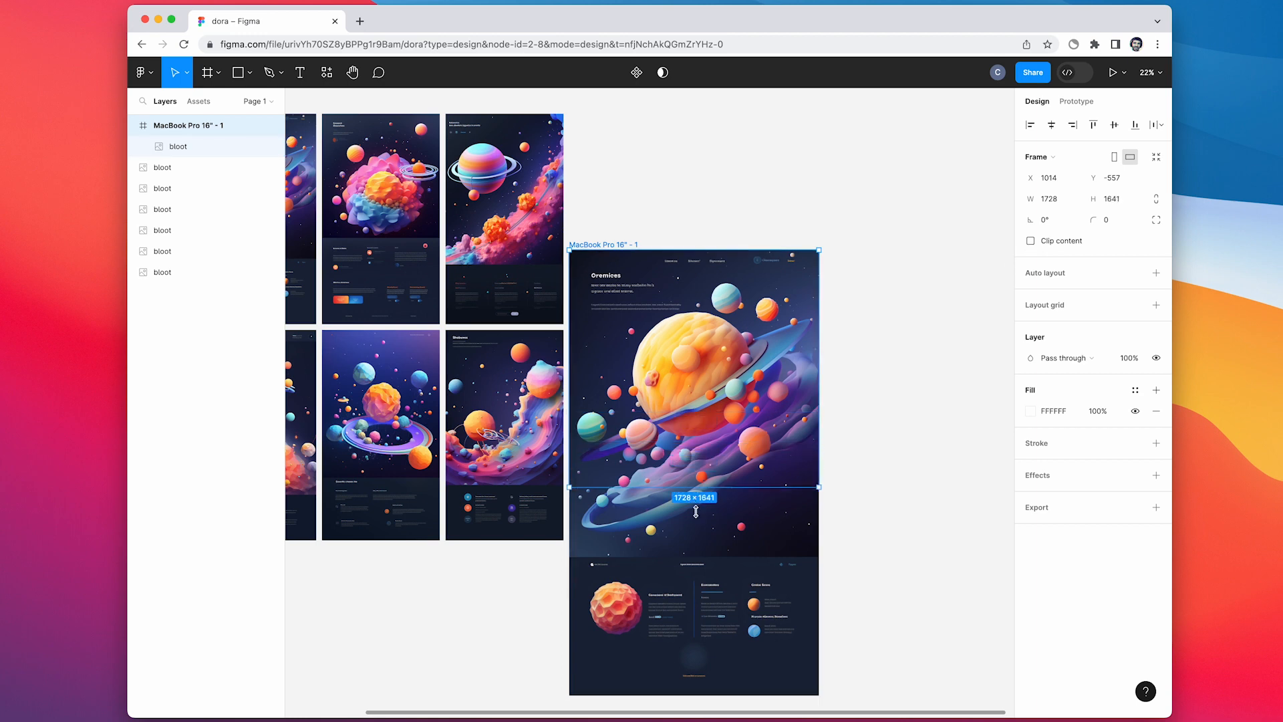
drag(695, 487, 695, 692)
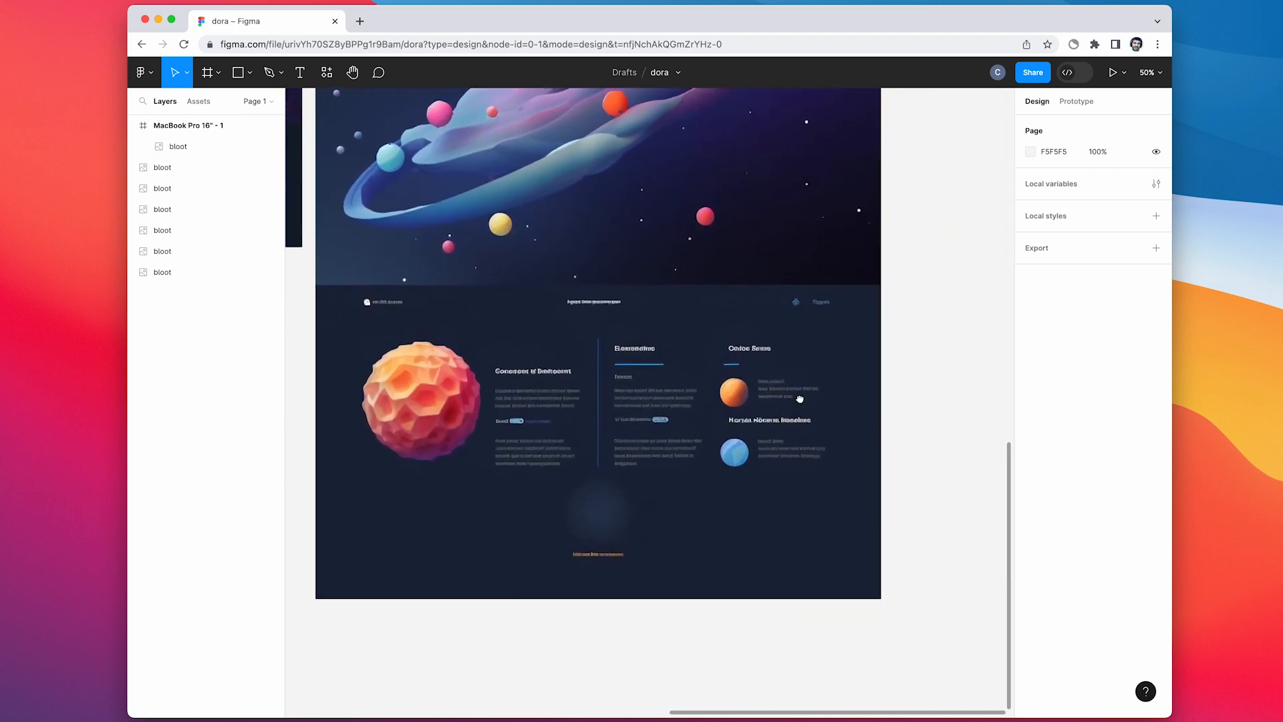
Build the canvas1 auto-layout frame with a centred three-link nav row and wider gap
click(204, 72)
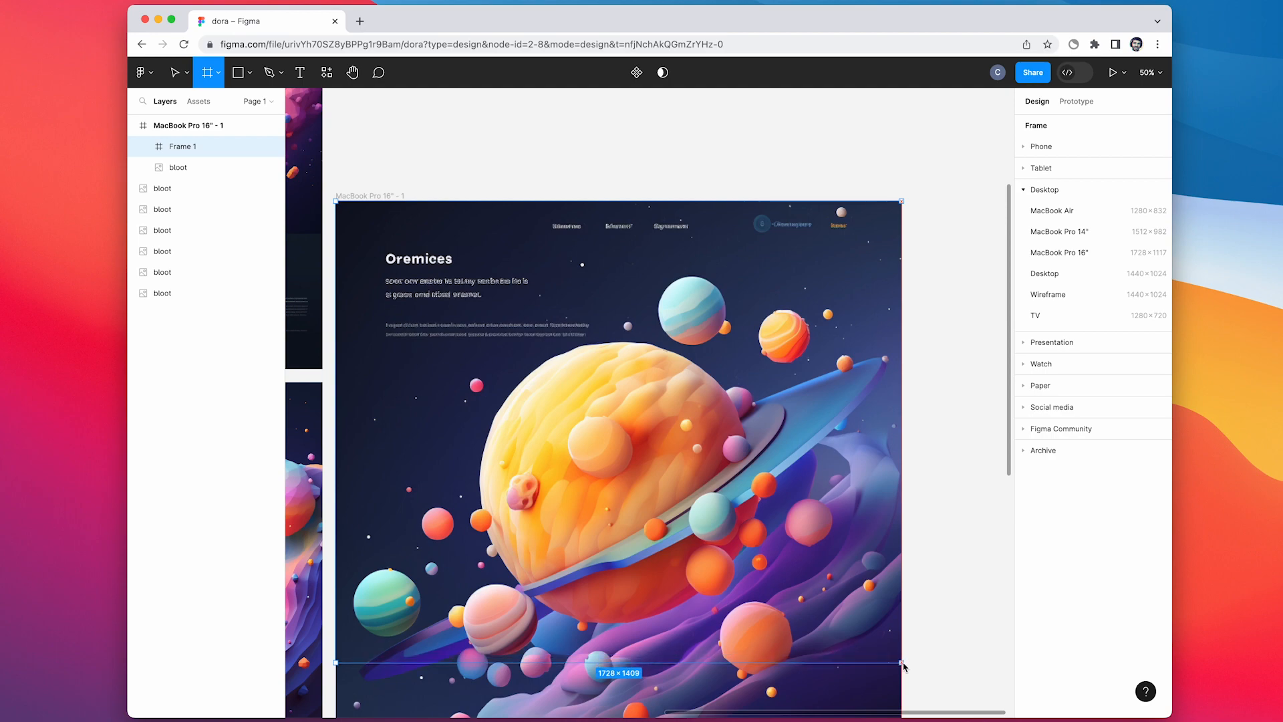
click(173, 72)
text(canvas1)
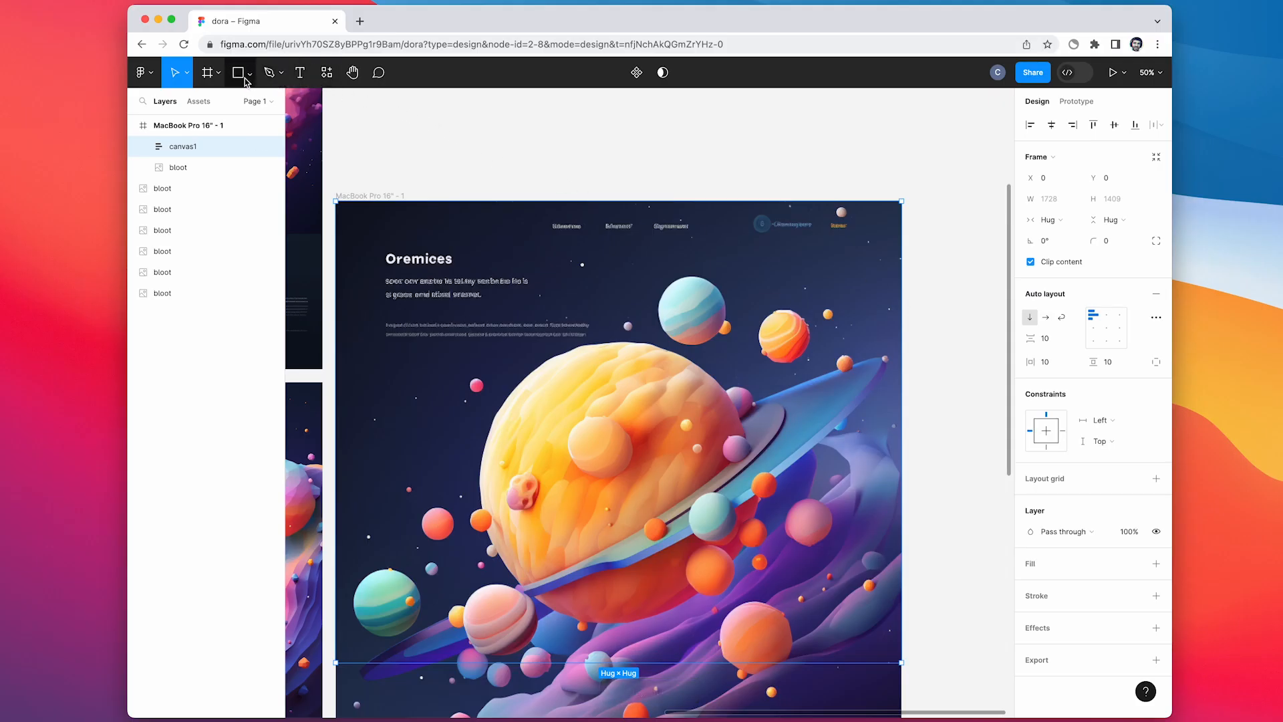
click(205, 72)
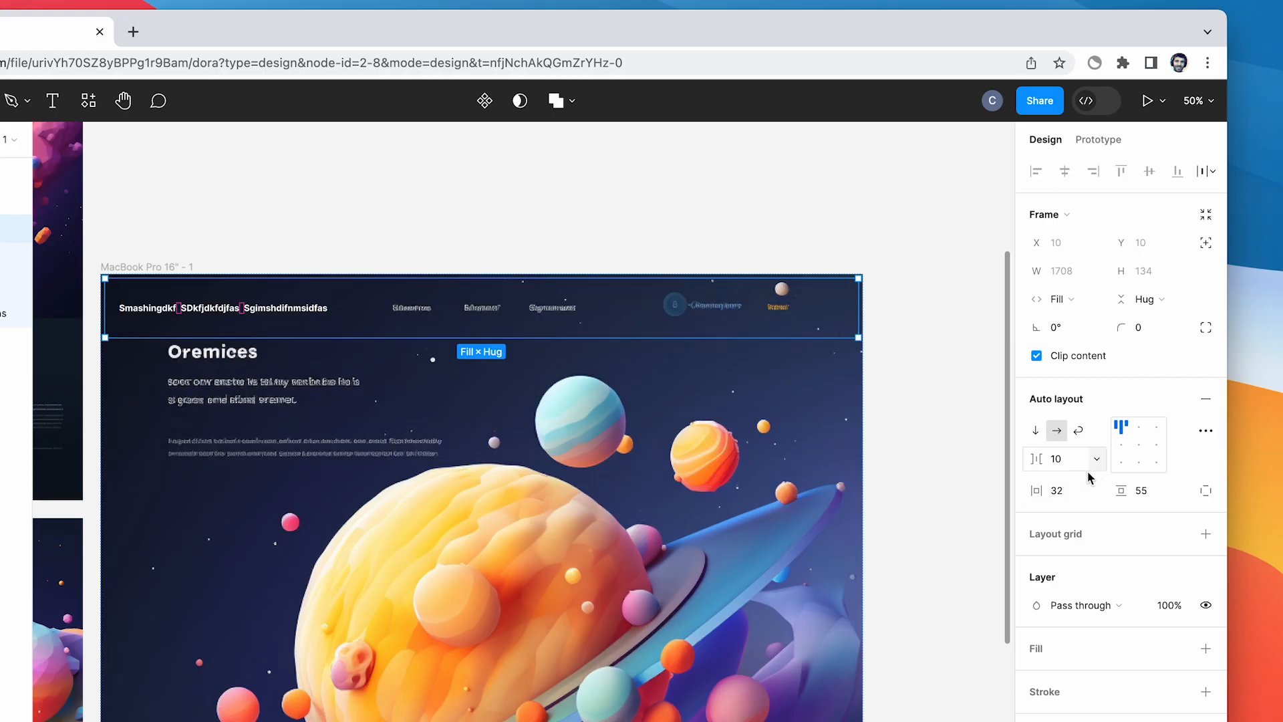
click(1138, 444)
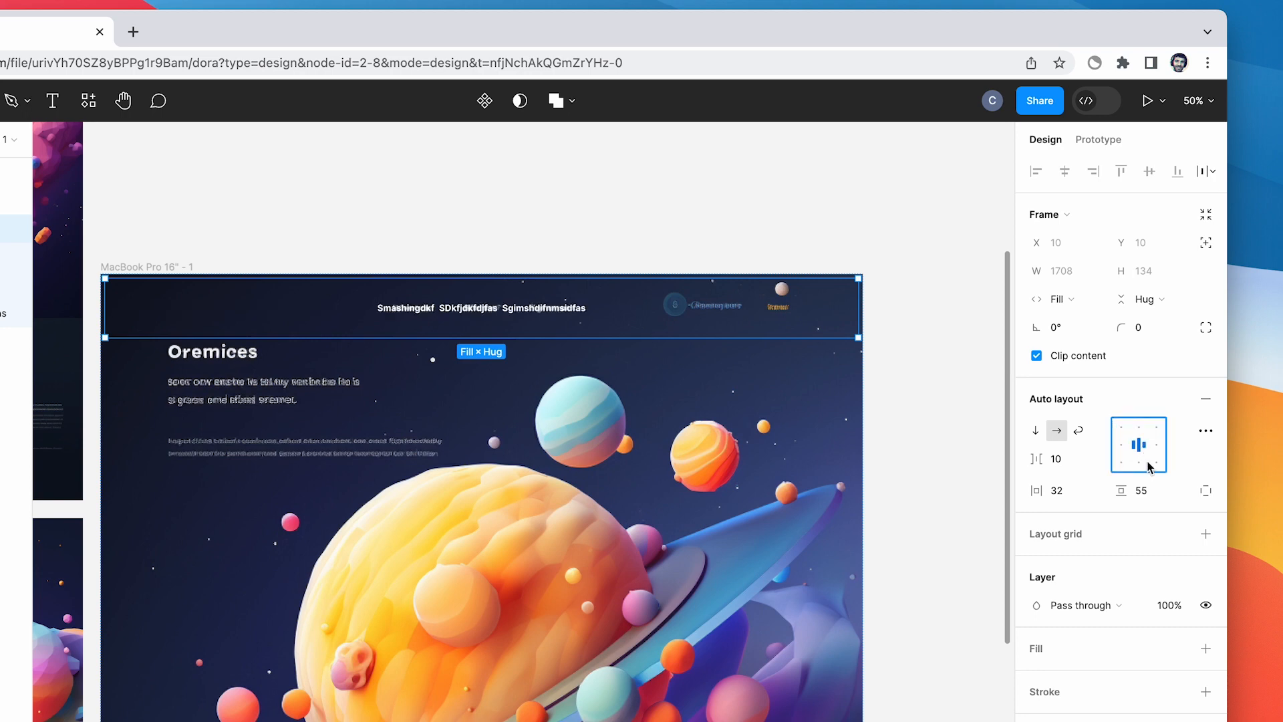
mouse_move(1037, 459)
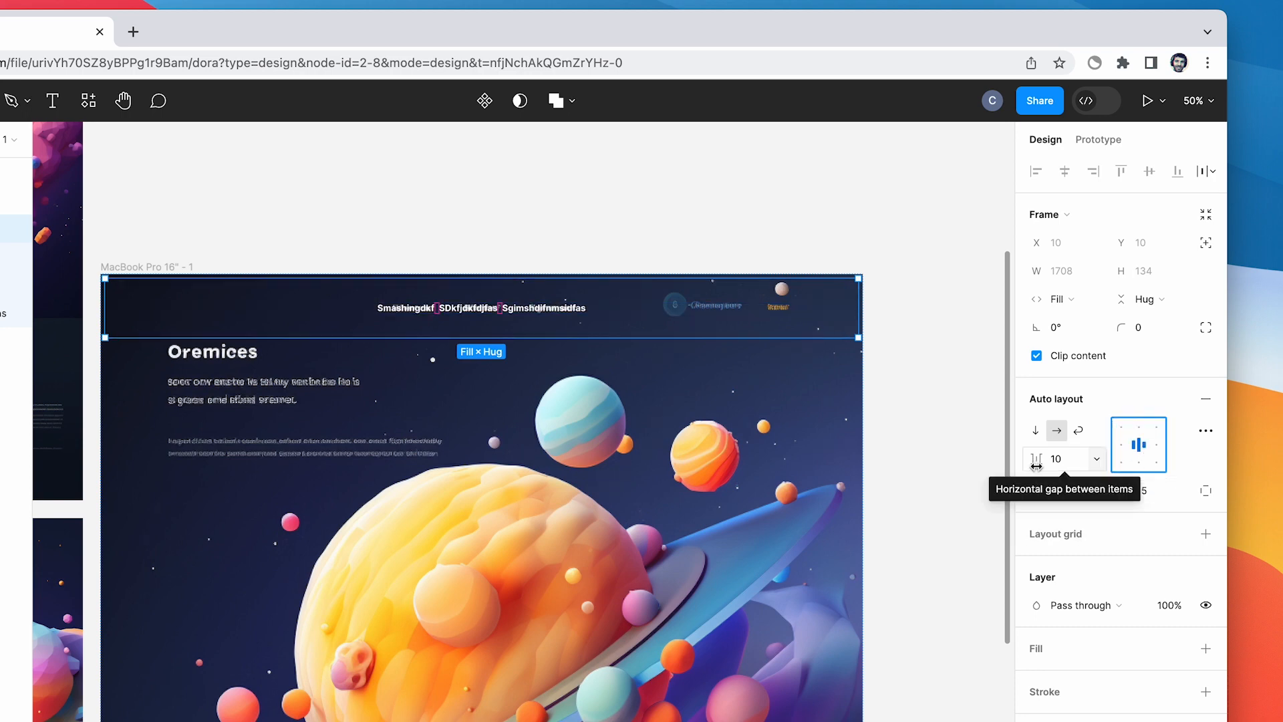
drag(1056, 458, 1092, 458)
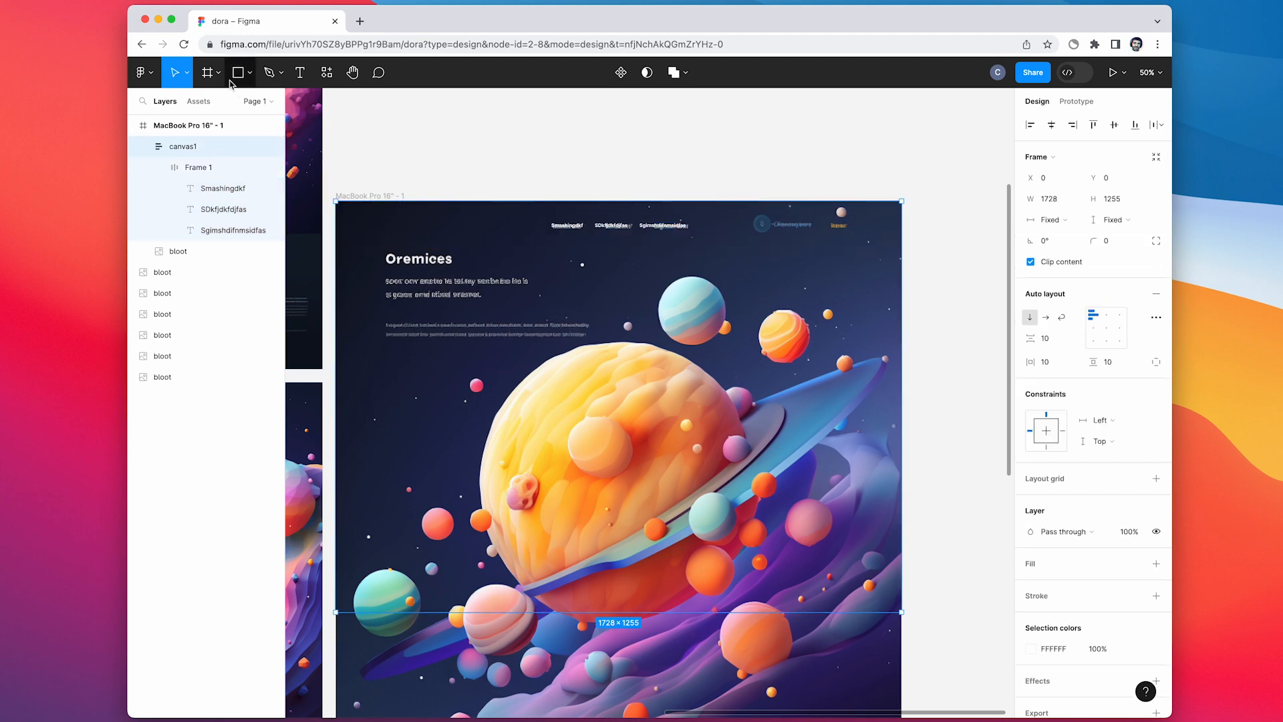
Draw Frame 2 around the Oremices heading, tagline and paragraph
click(204, 73)
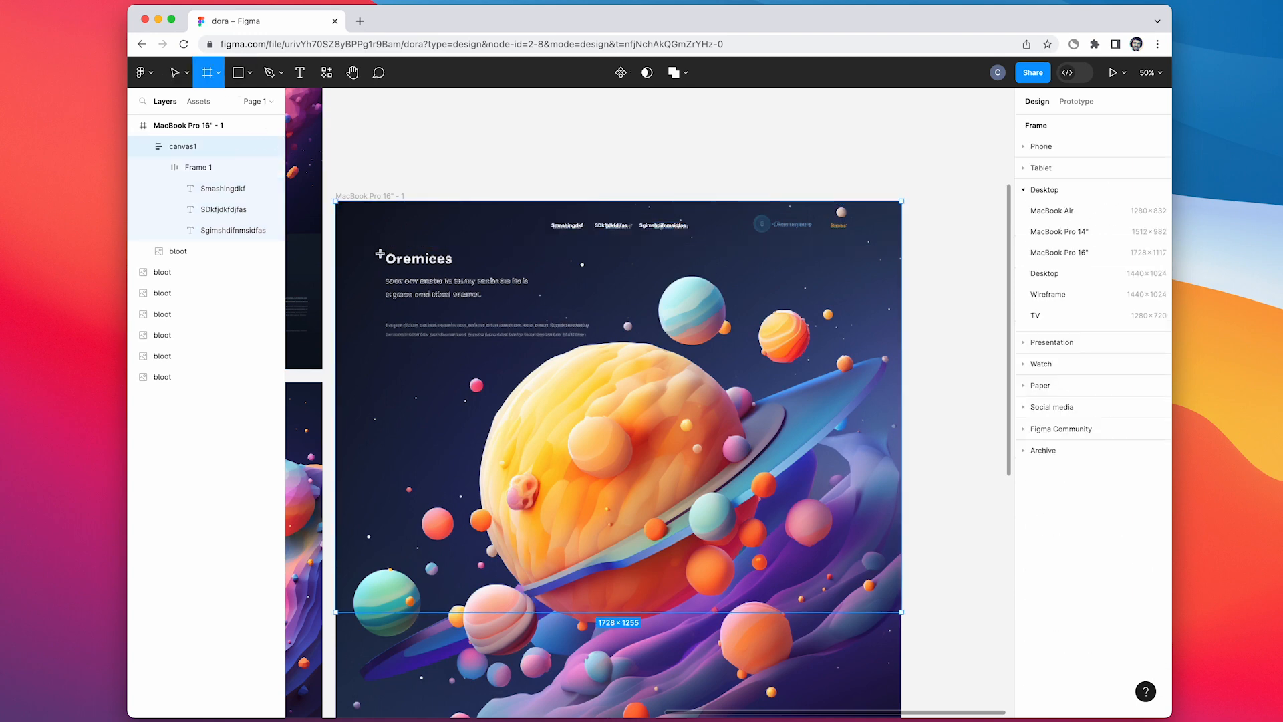
drag(339, 248, 684, 413)
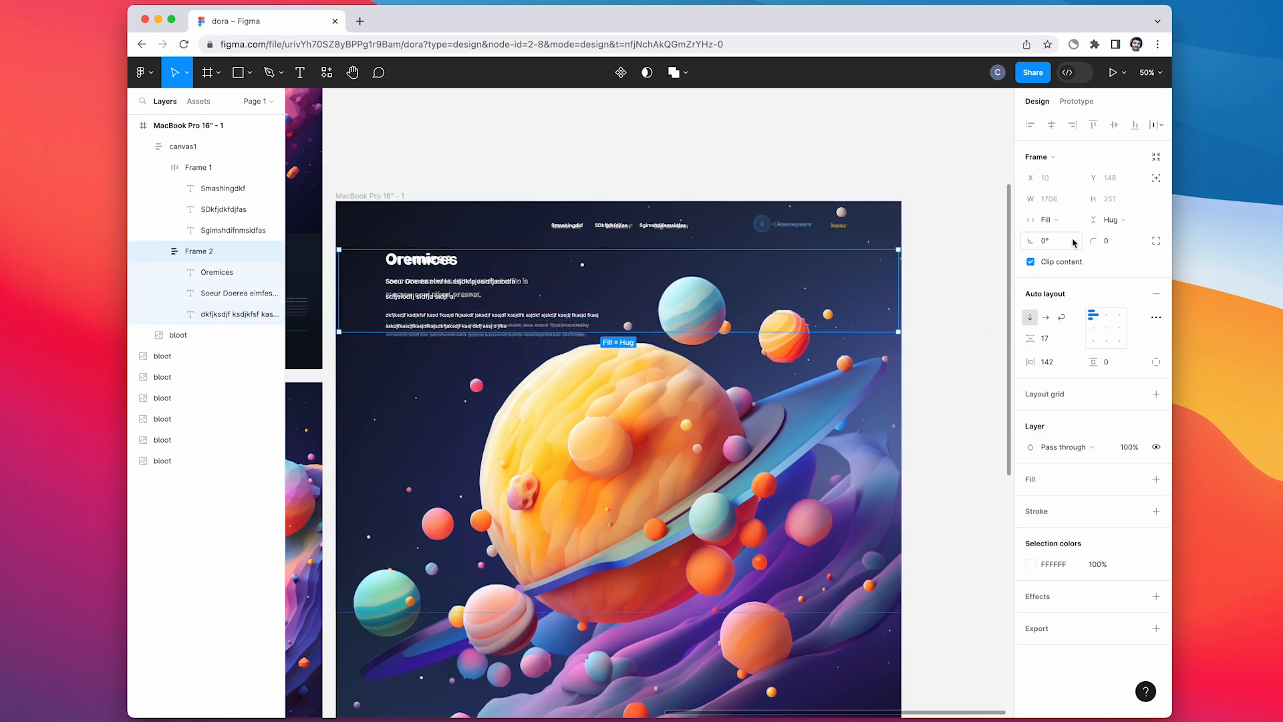
Draw an auto-layout link row frame, add column frames, and resize the right column frame
click(207, 72)
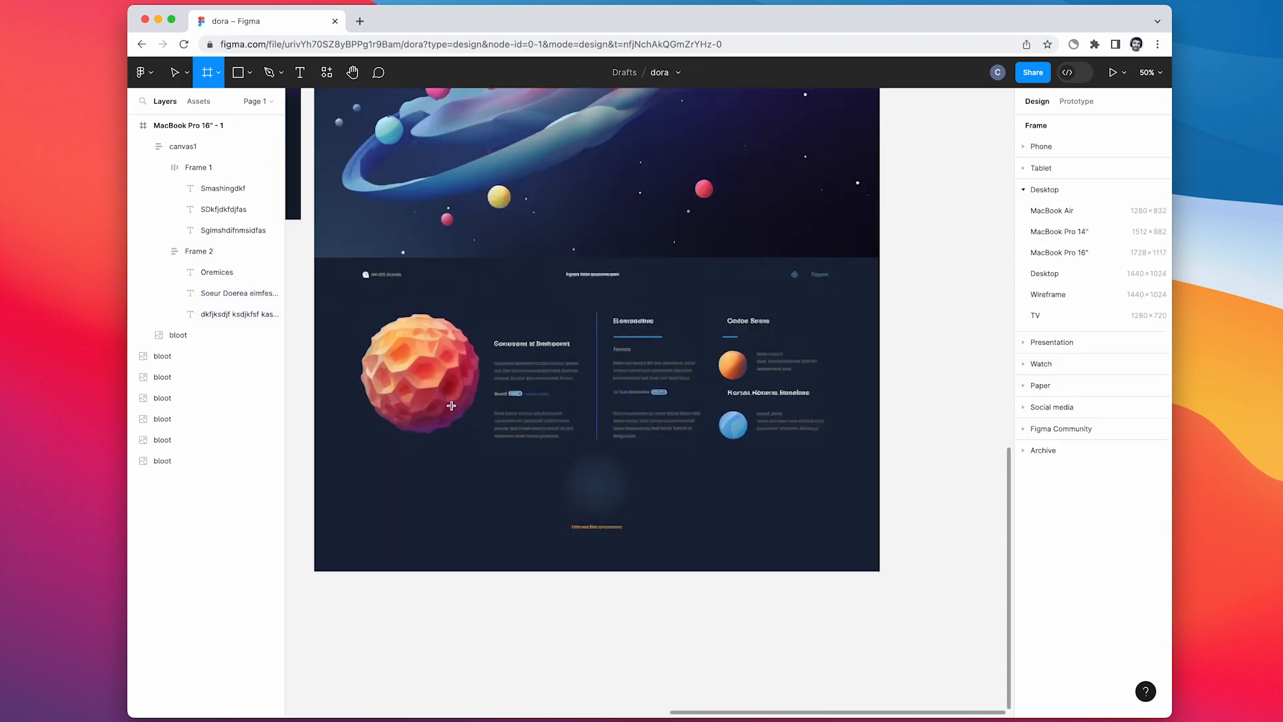
drag(322, 264, 369, 296)
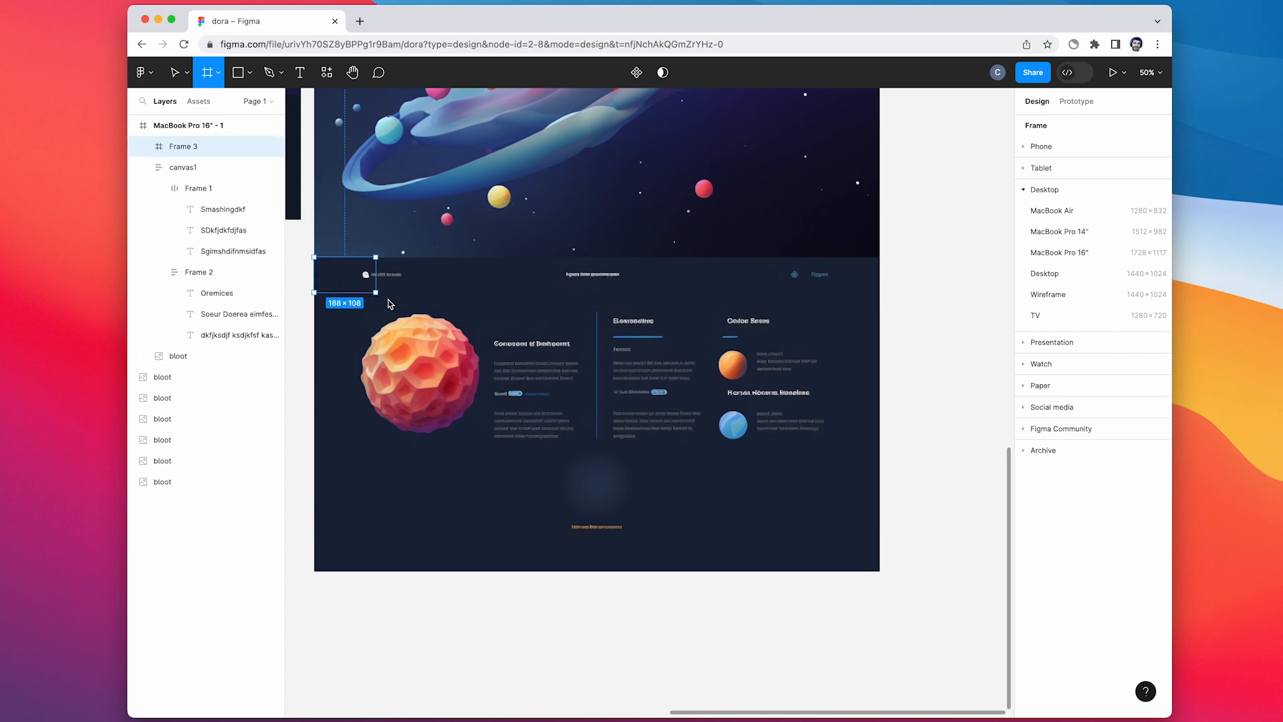
drag(367, 293, 879, 570)
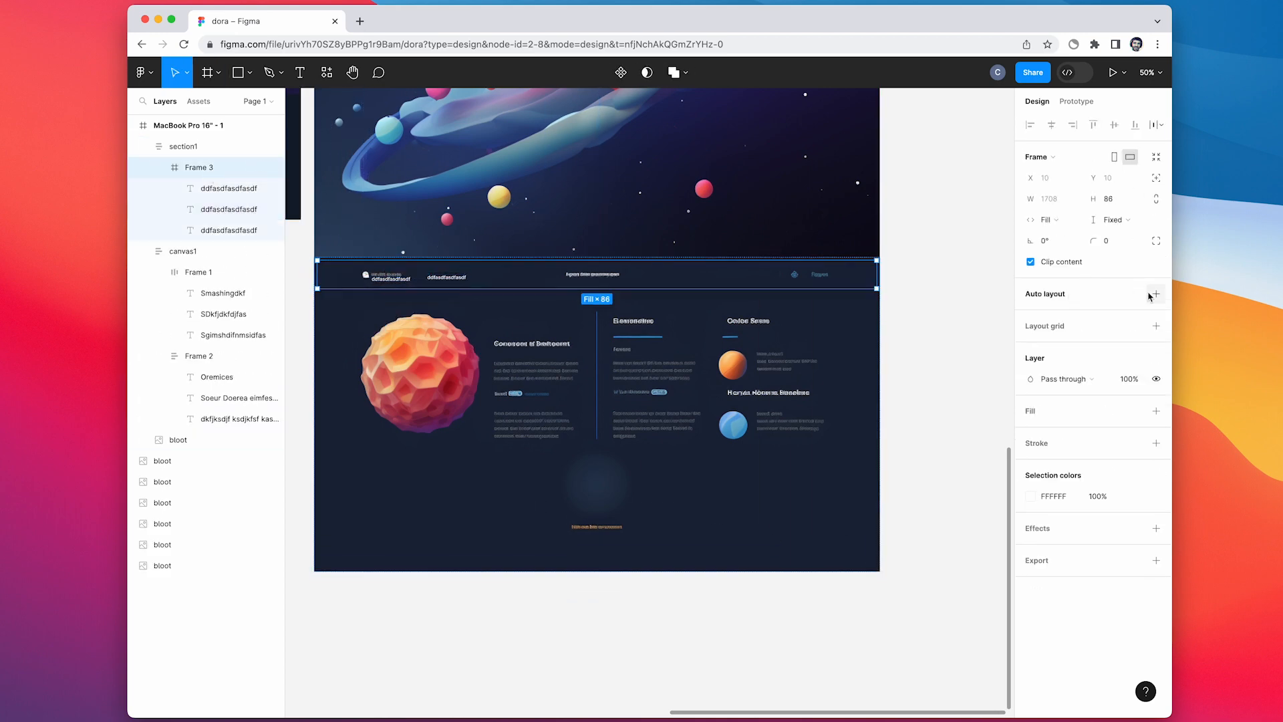
click(1156, 294)
text(Hekerjekr jk)
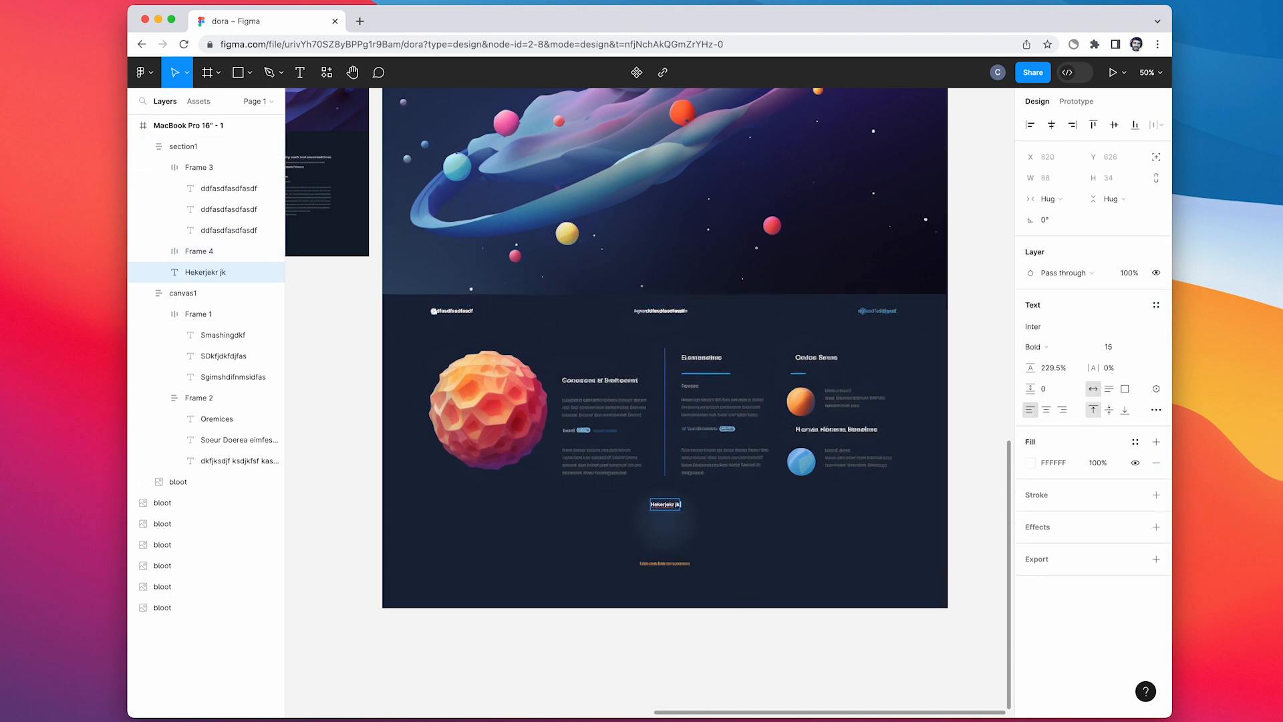
click(205, 72)
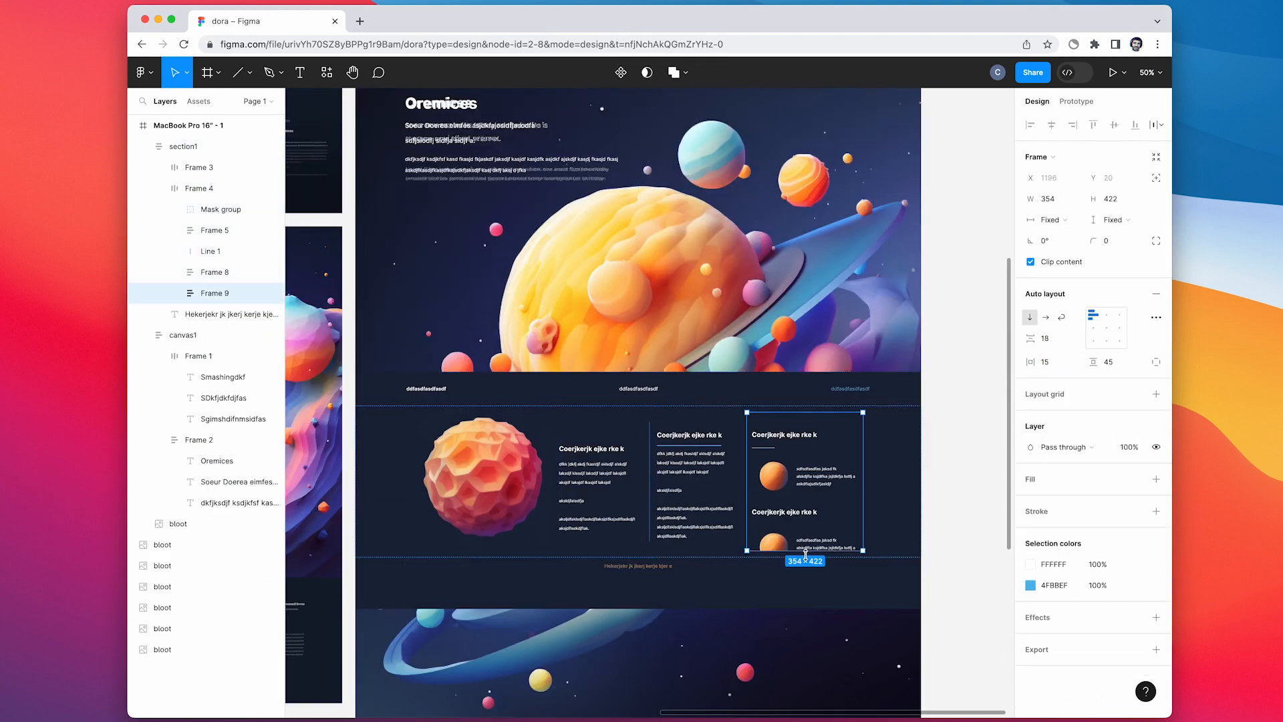
drag(805, 560, 805, 576)
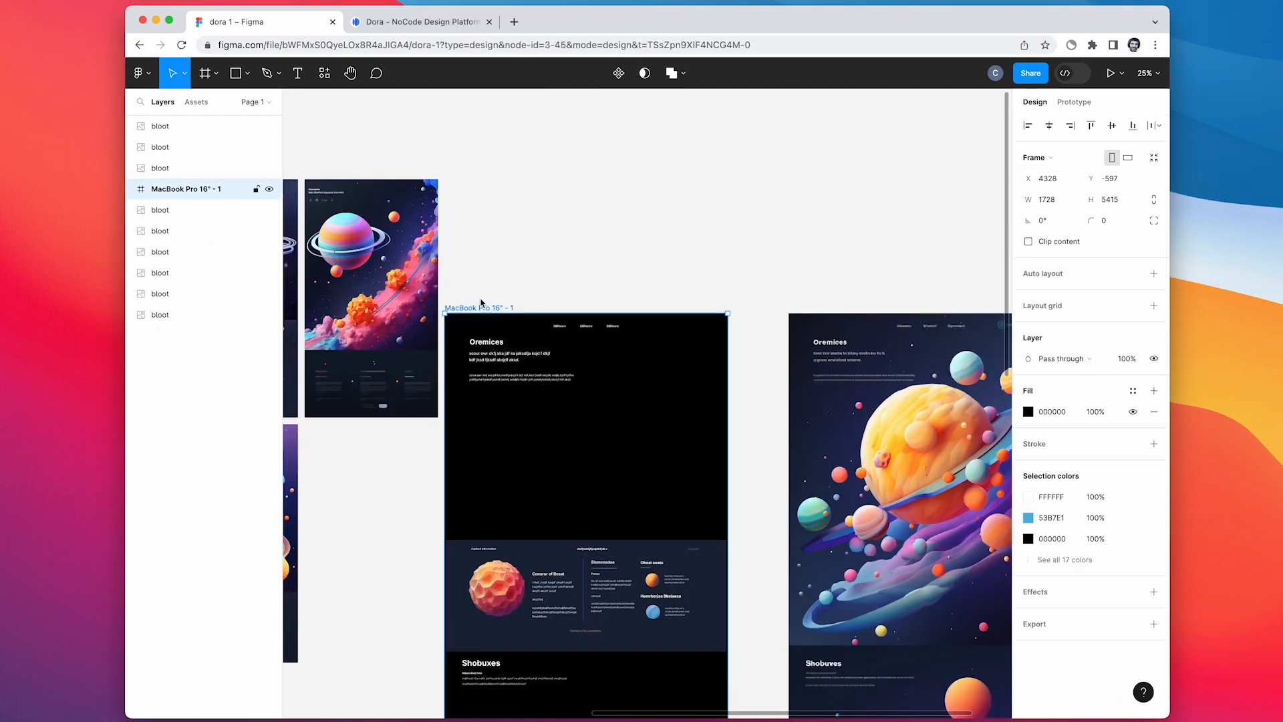
Copy the MacBook Pro 16" frame's 64 layers with the Figma to Dora plugin
scroll(down, 3)
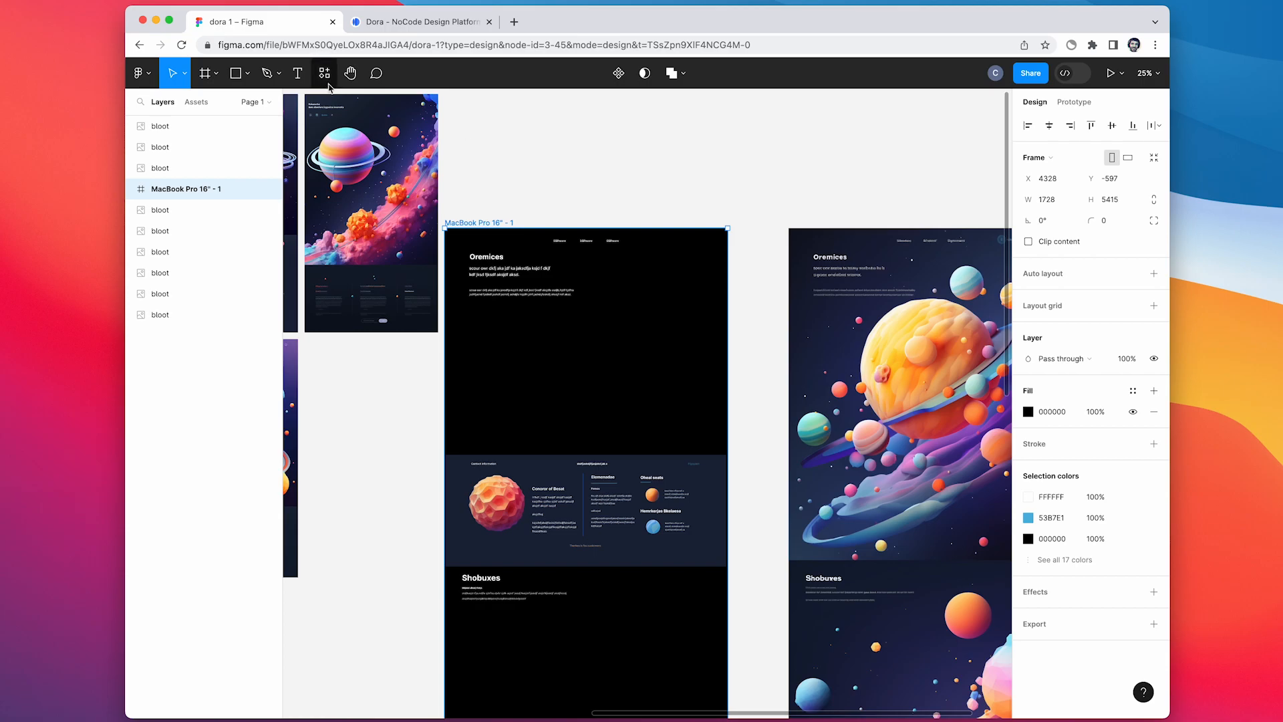
click(324, 73)
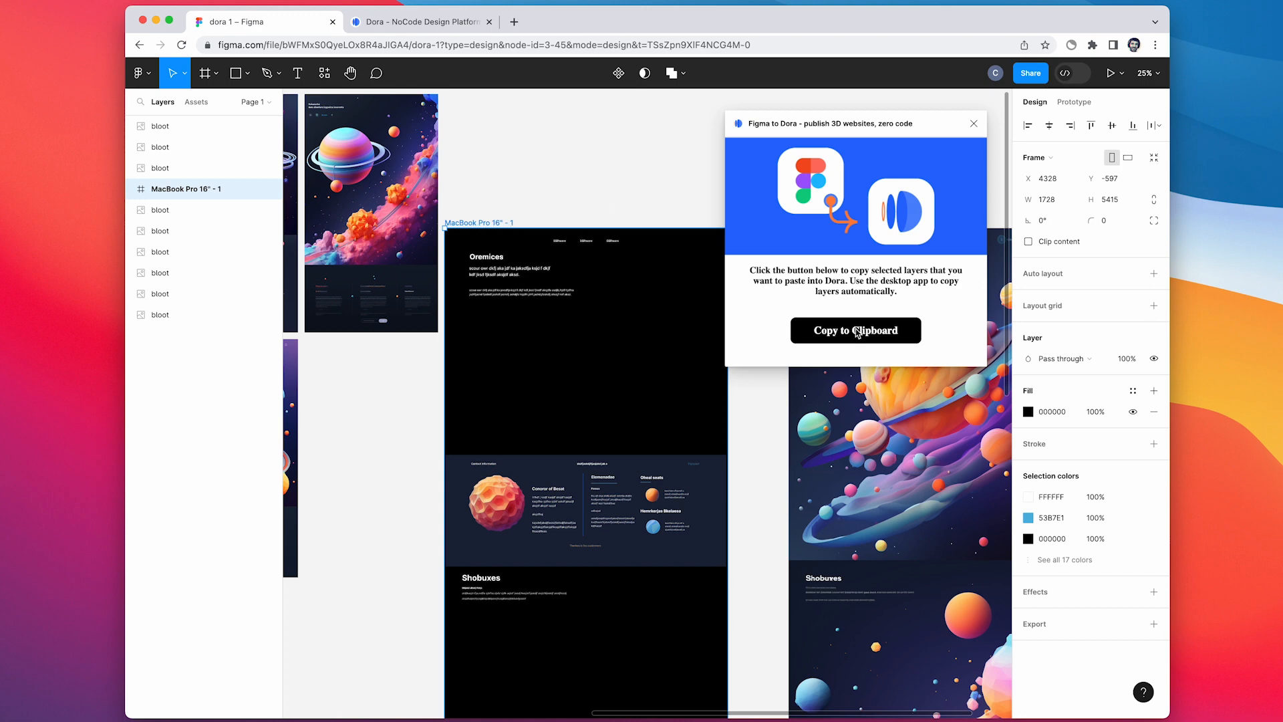
click(854, 331)
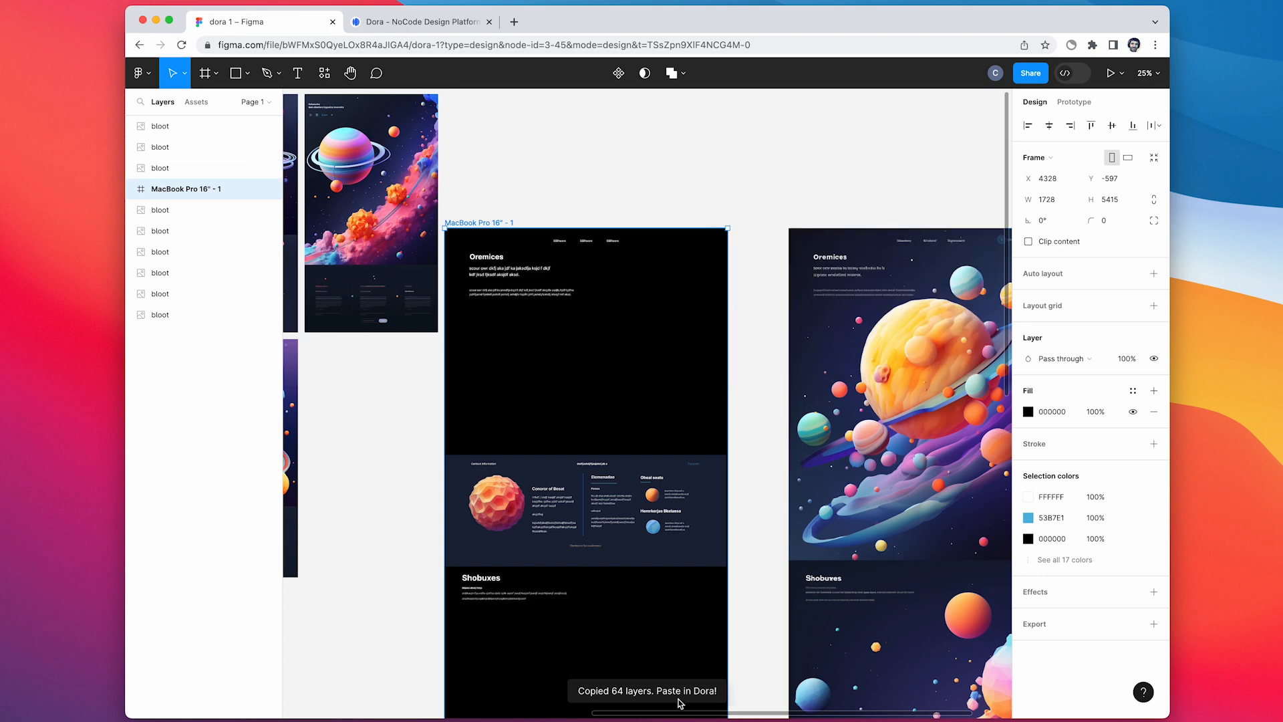
click(420, 22)
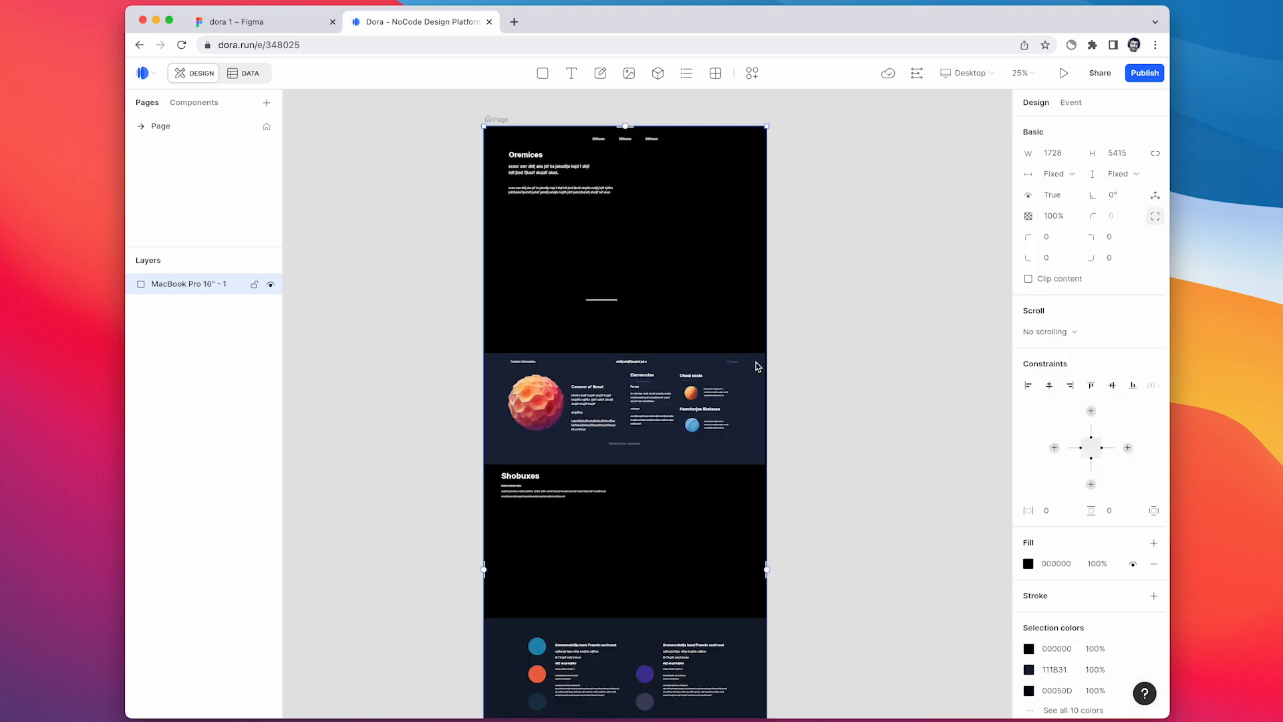
Check a pasted section's width mode and set the Dora canvas to MacBook Pro 16"
click(1055, 174)
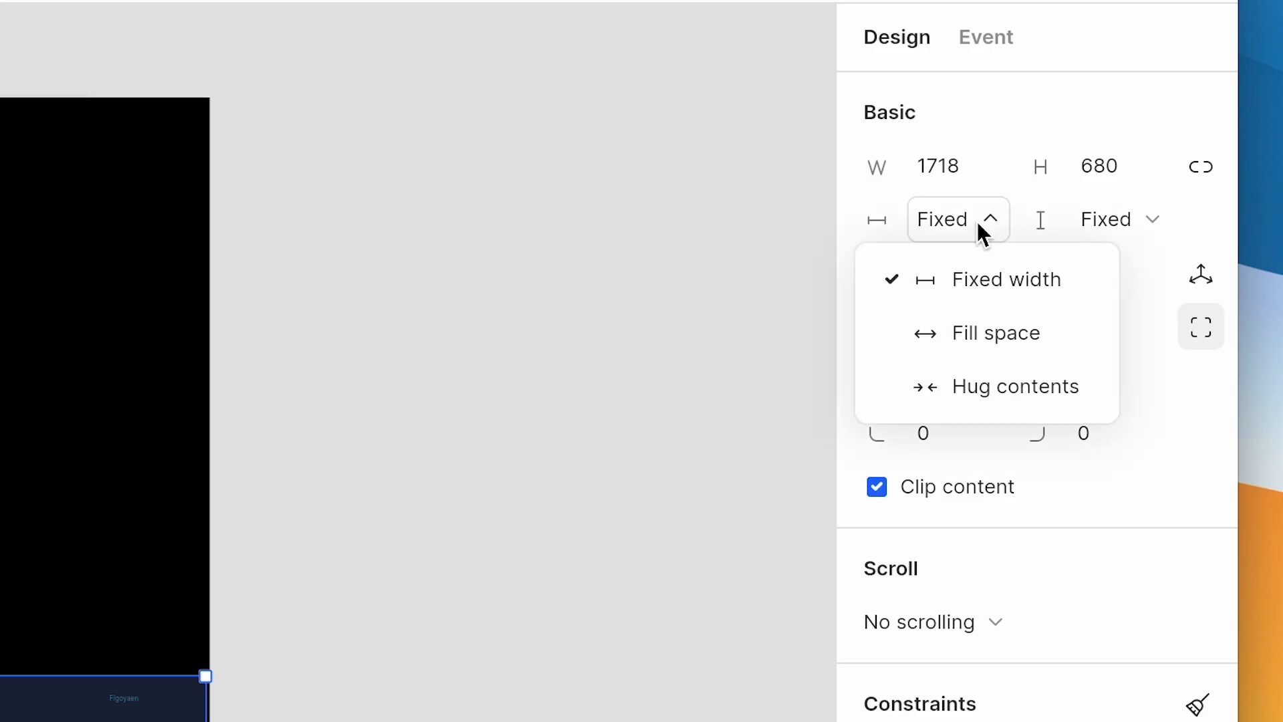
click(996, 333)
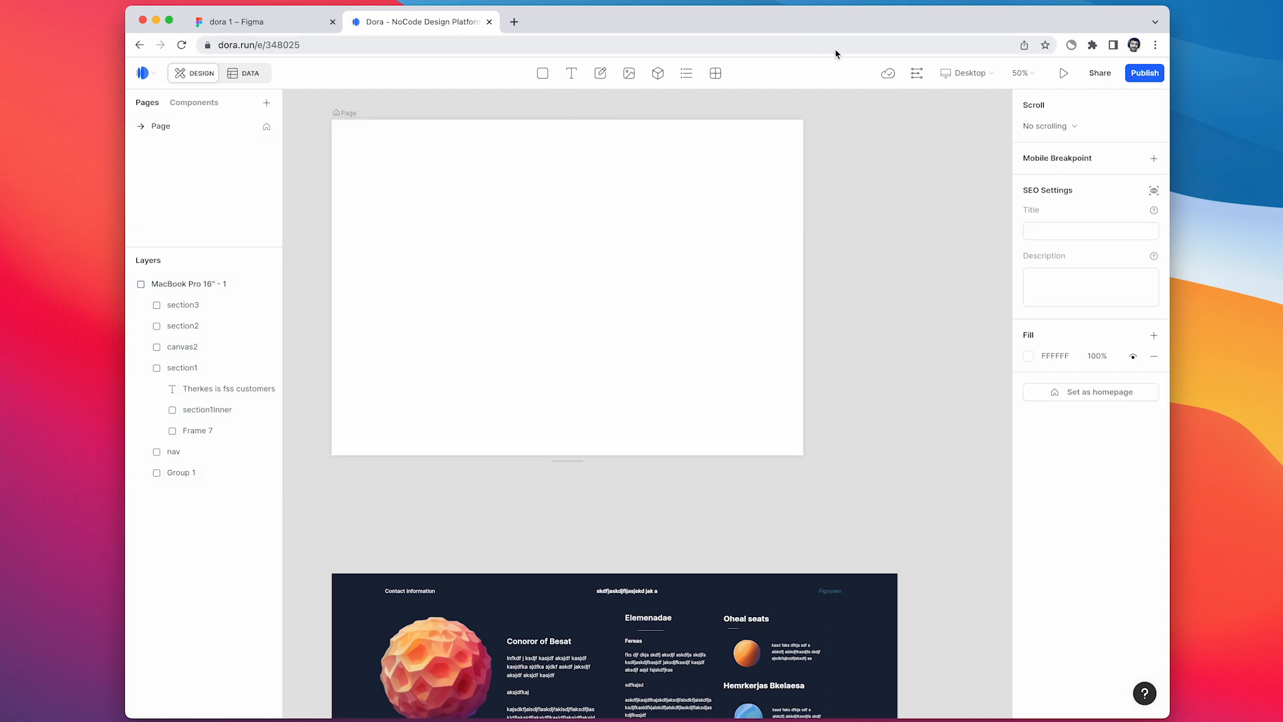
click(965, 73)
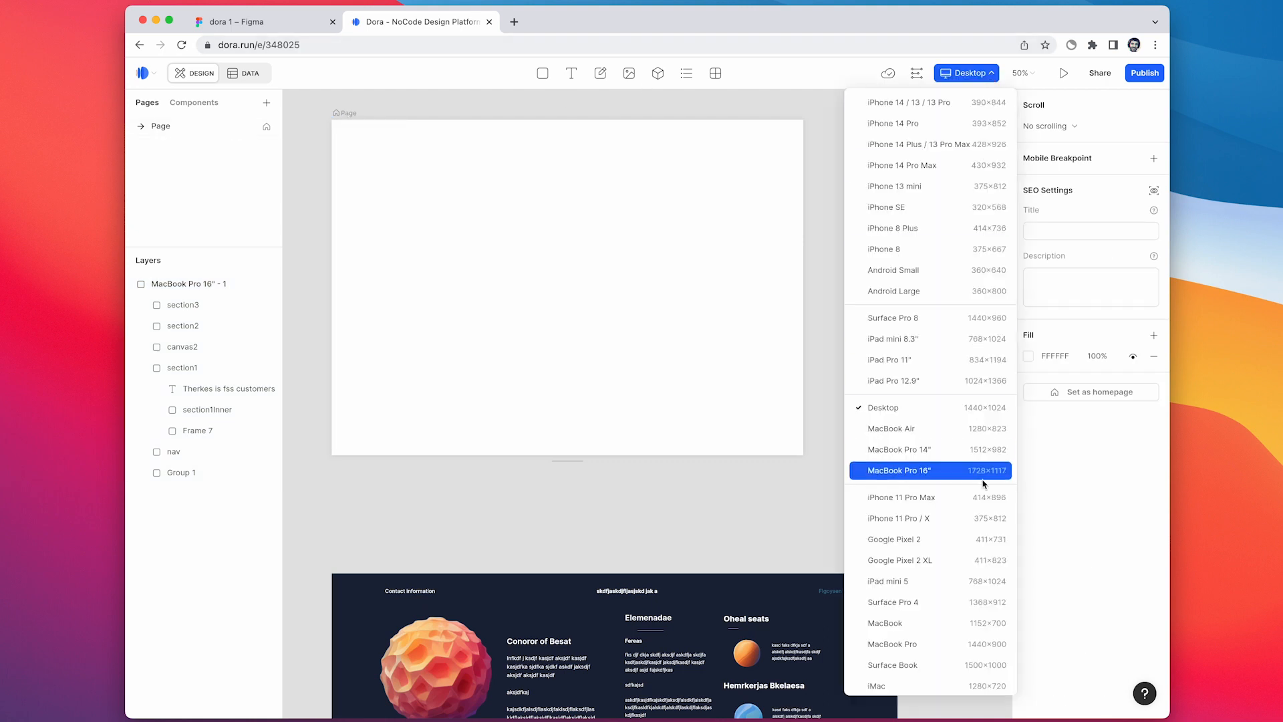
click(898, 470)
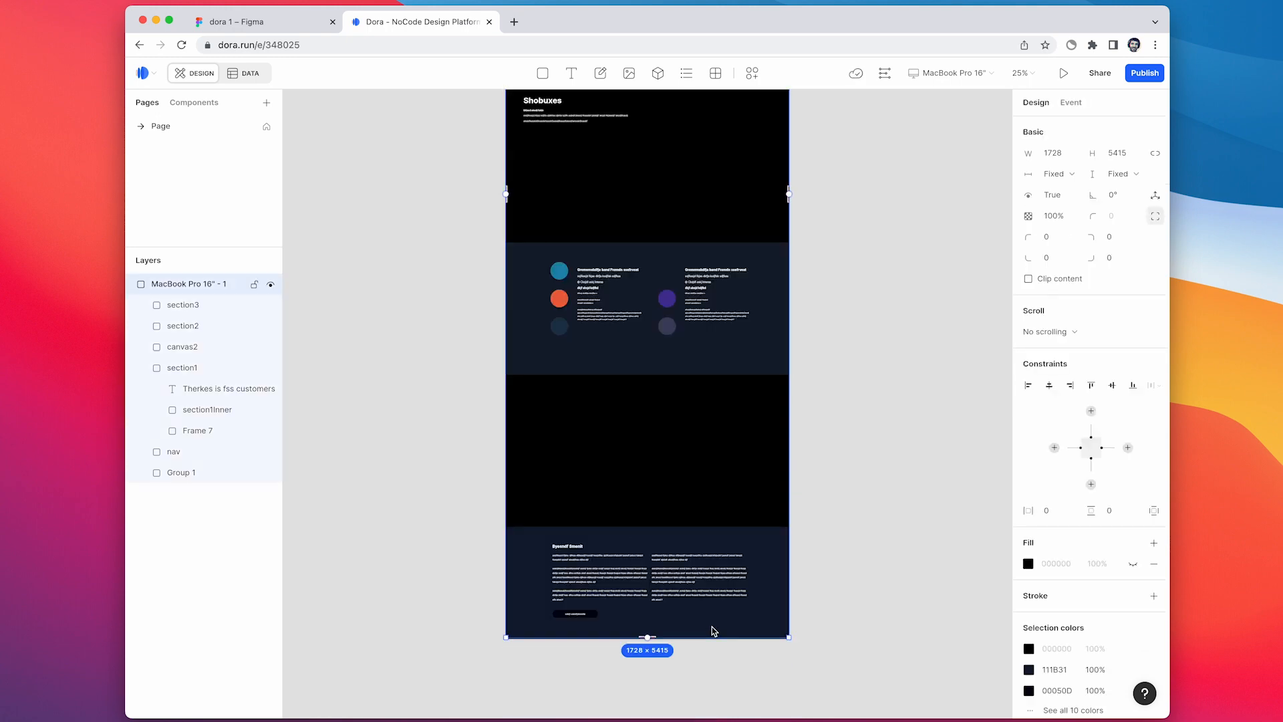
Preview the landing page at MacBook Pro 16" size, scrolling through it before closing
click(1063, 72)
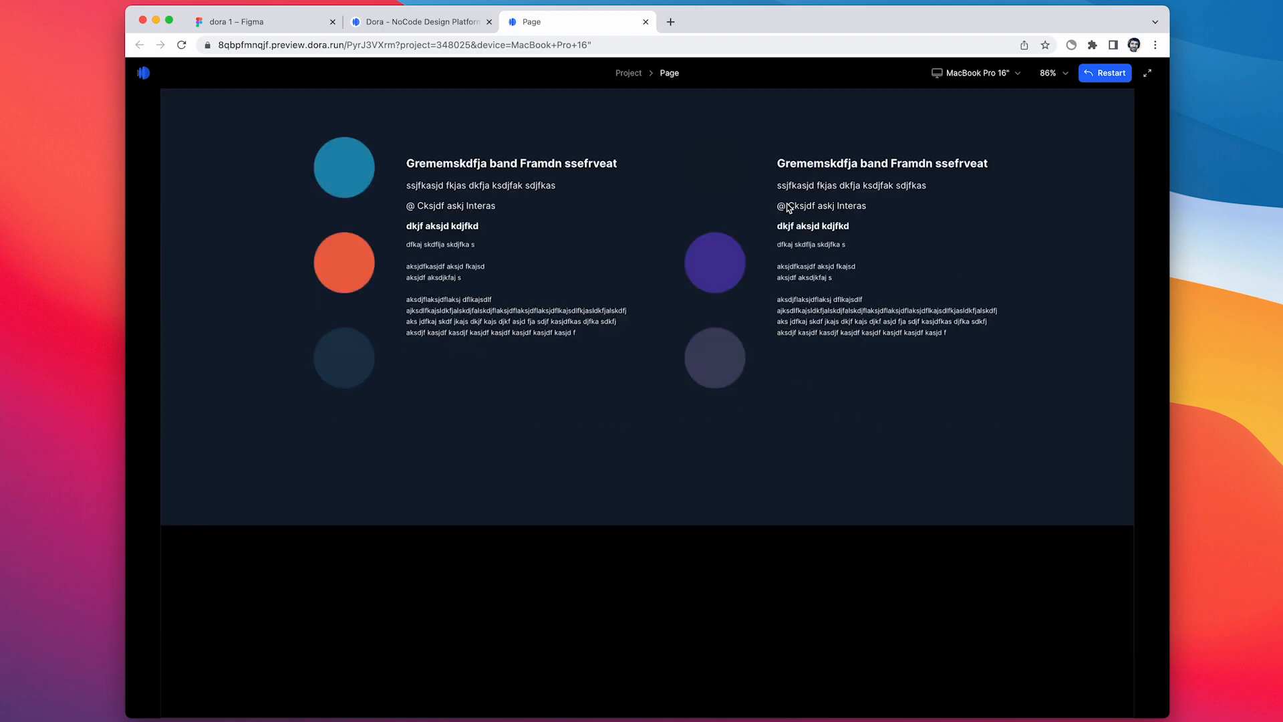
scroll(down, 3)
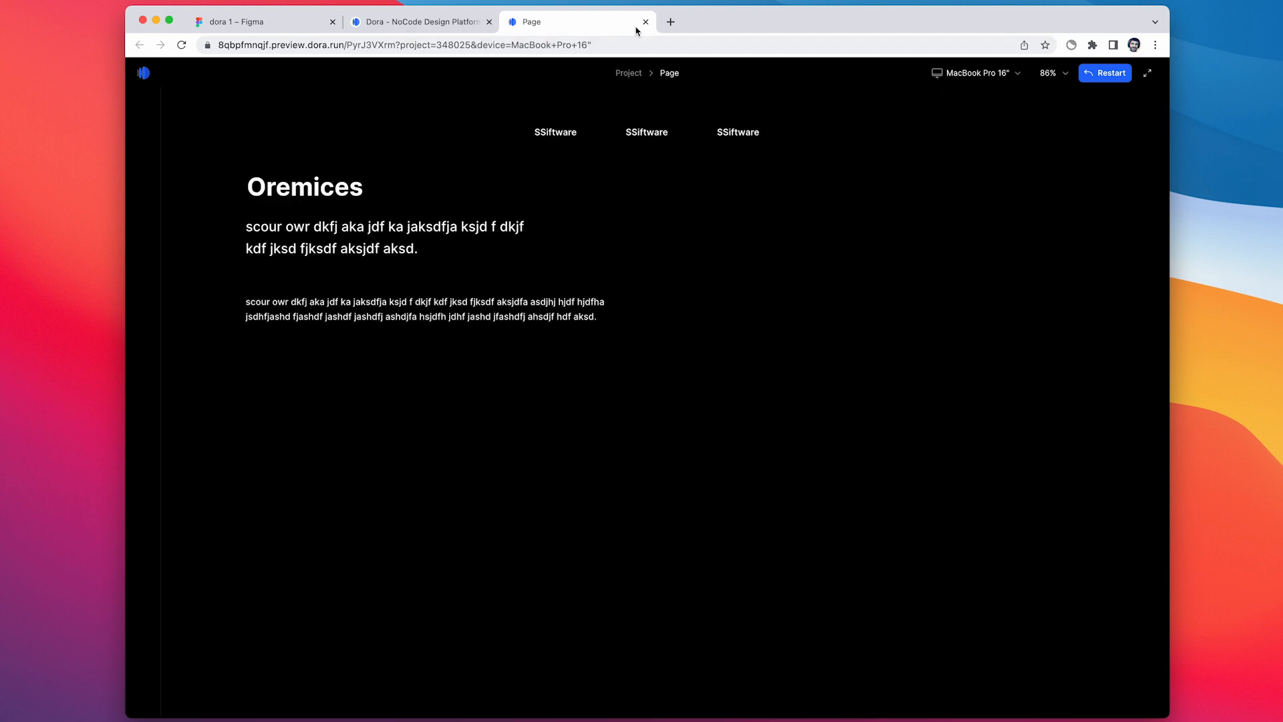
click(645, 22)
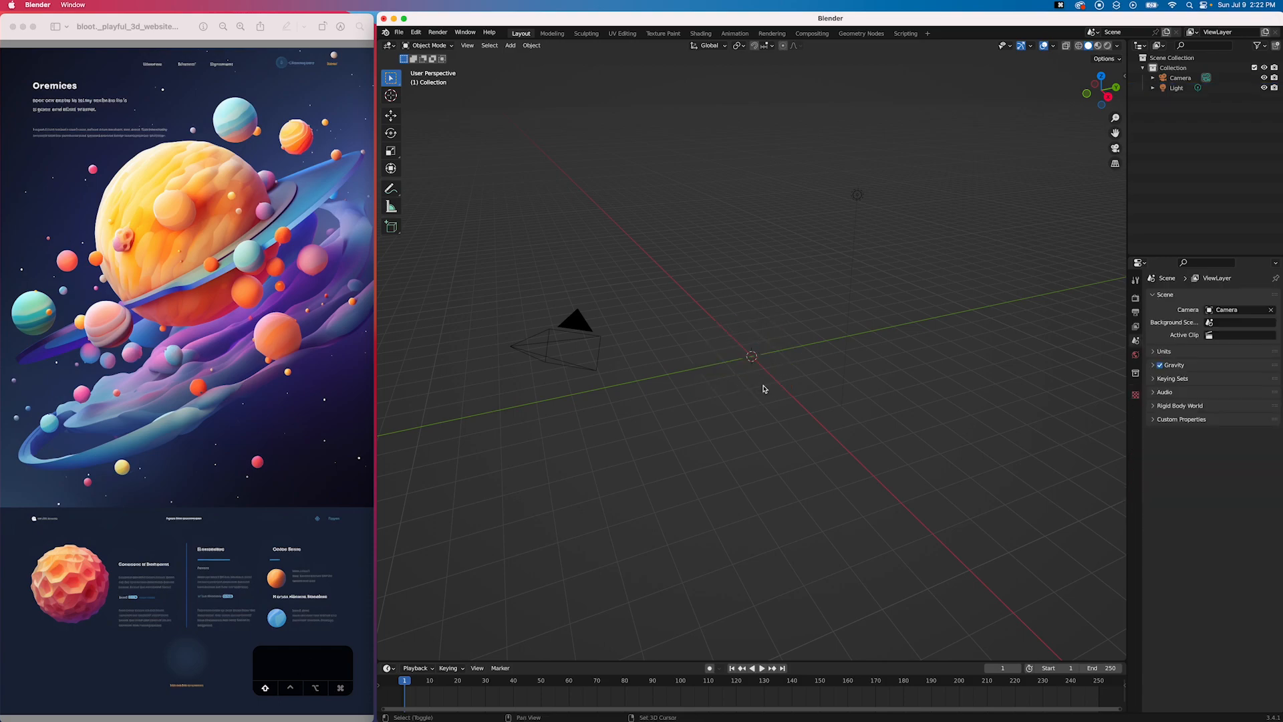
Add a scaled icosphere and tilt the sun light toward it
click(510, 45)
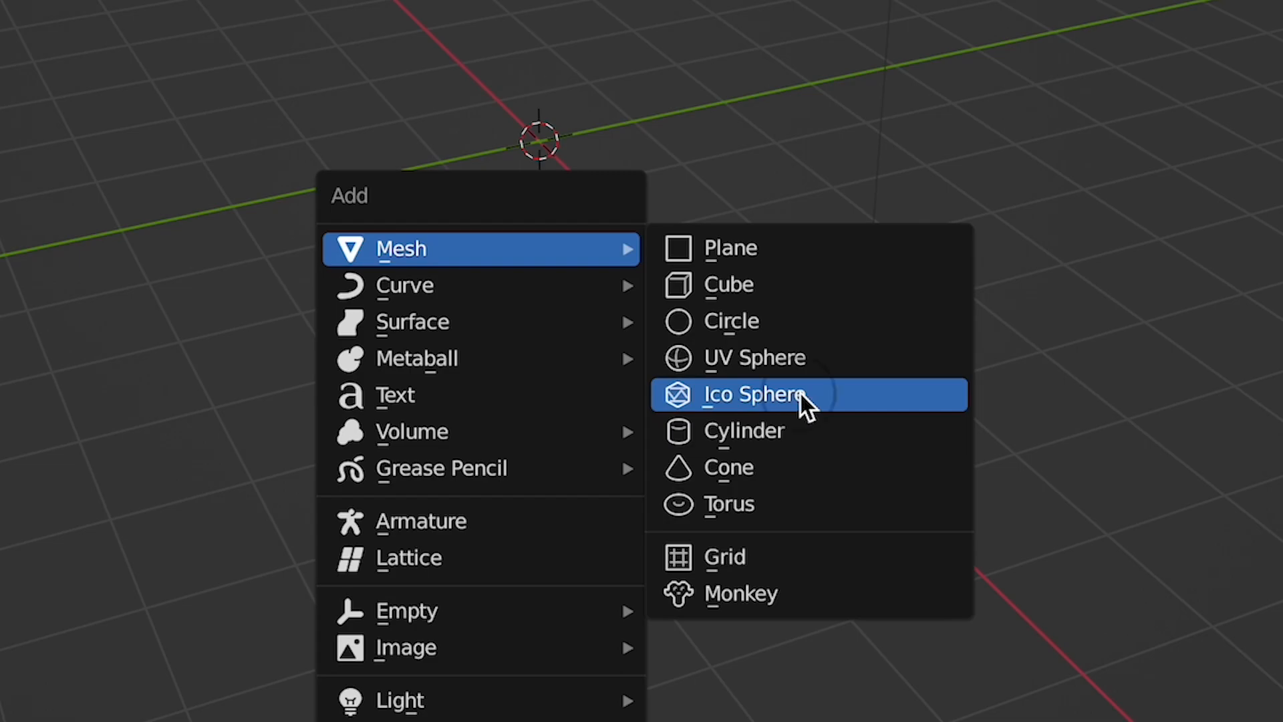
click(753, 395)
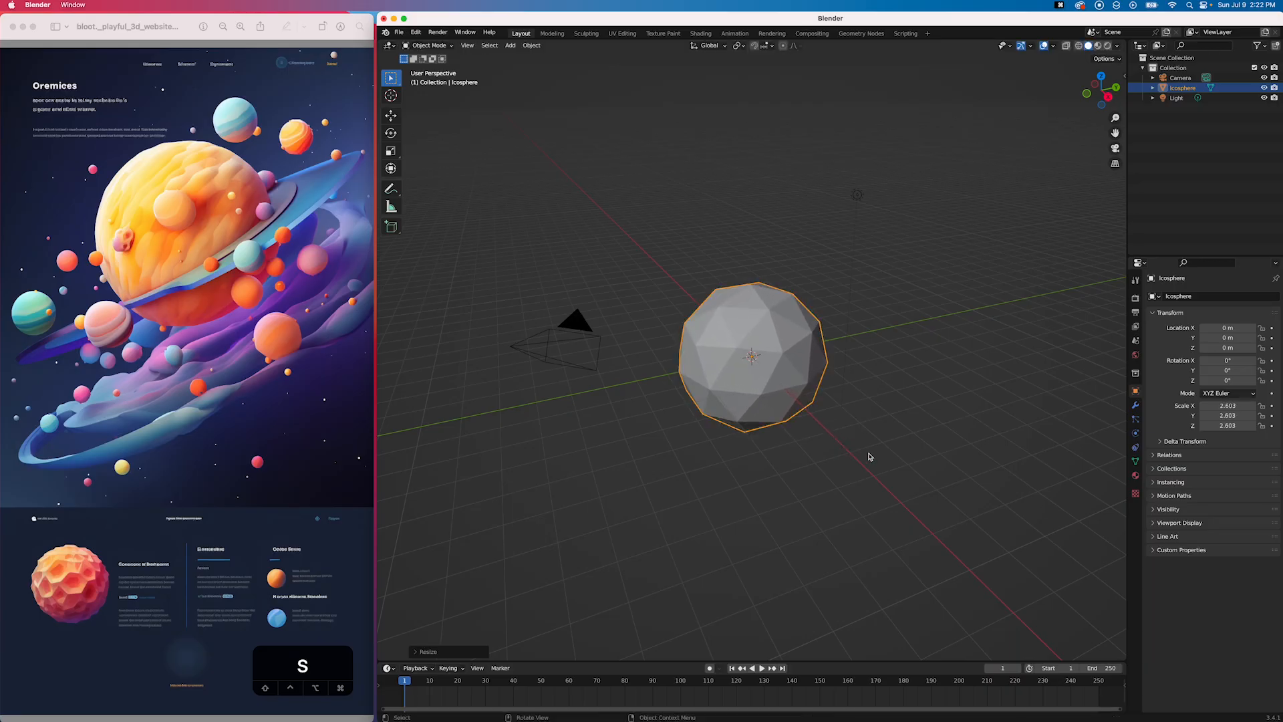
click(1176, 97)
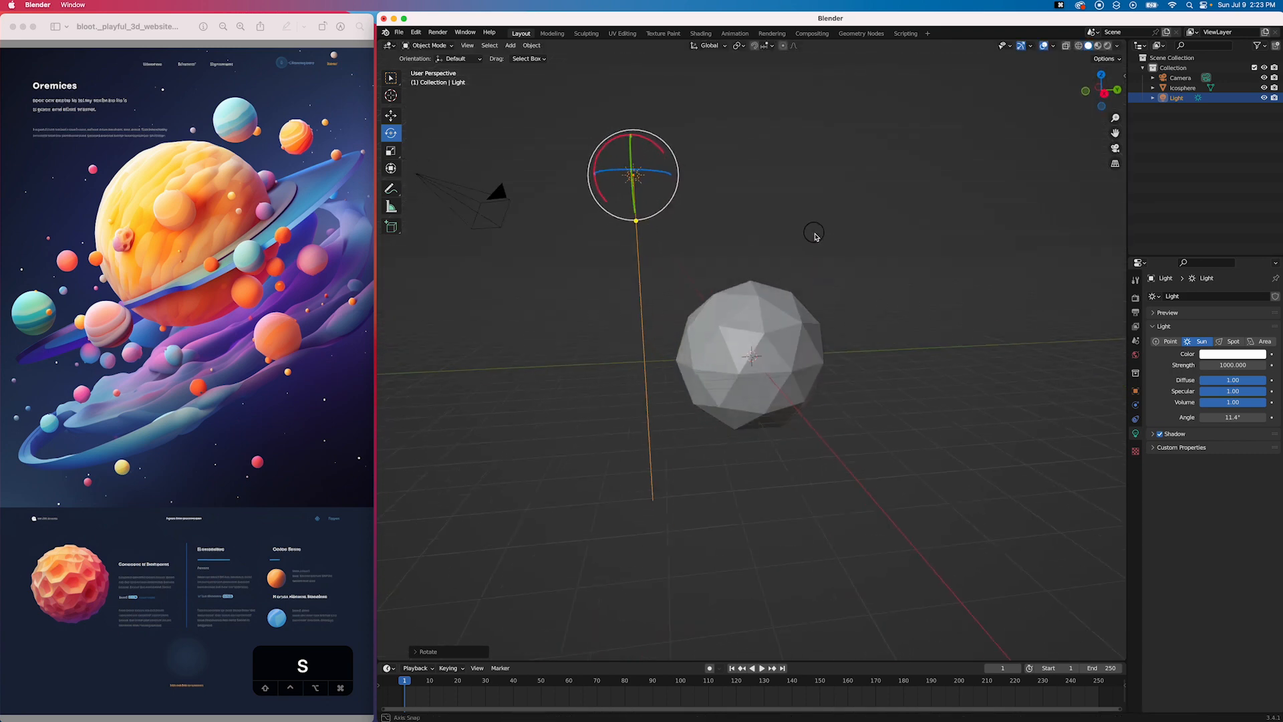
drag(814, 237, 646, 235)
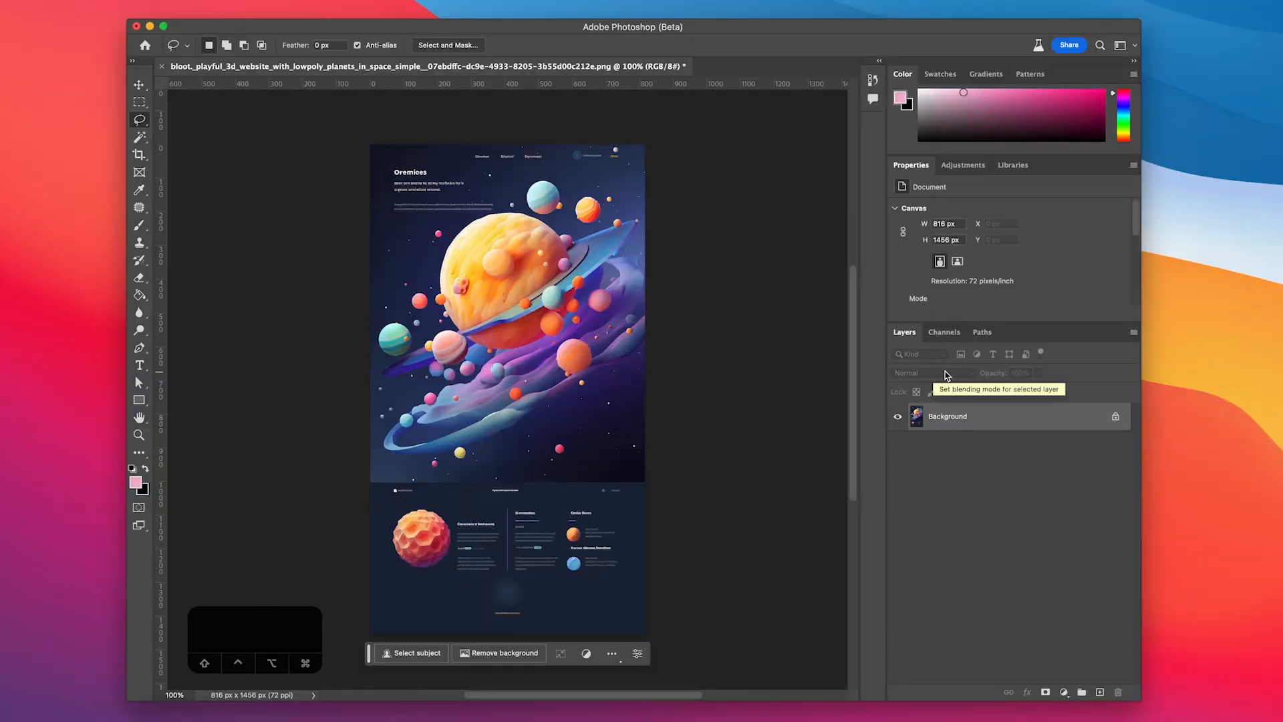
mouse_move(971, 422)
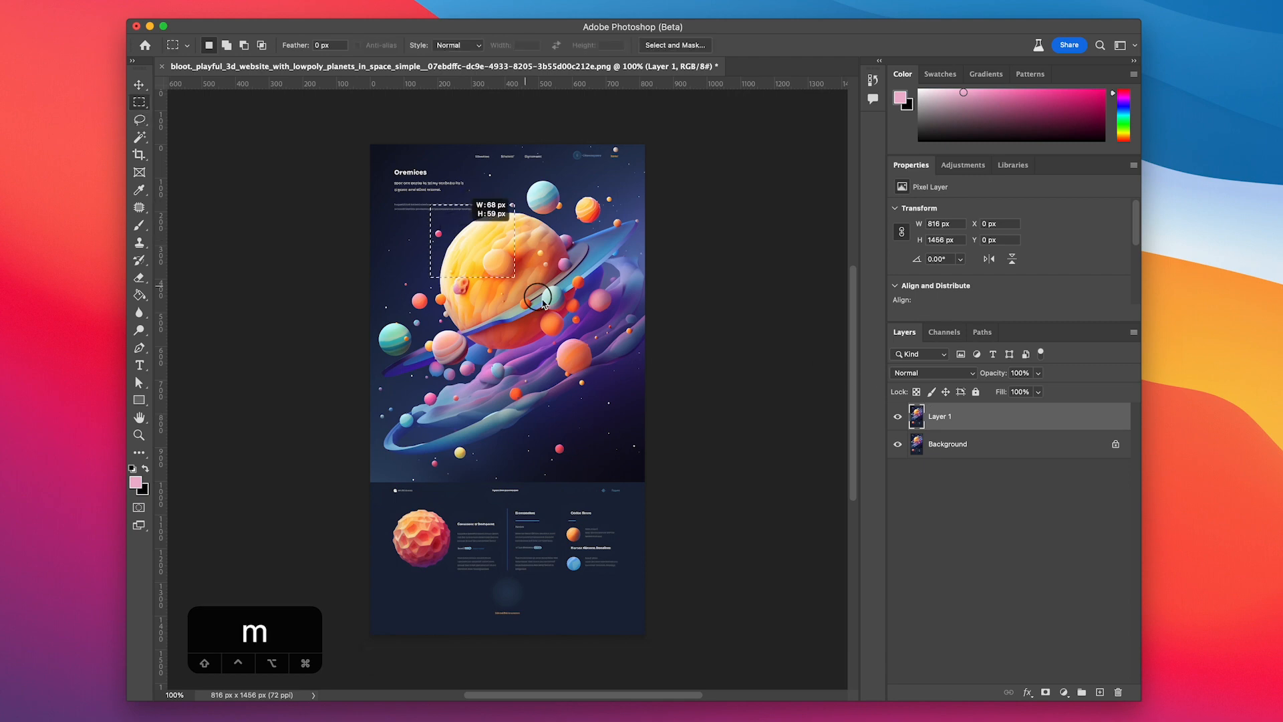
Copy the orange planet into a new document and fit a circular selection around it
drag(539, 294, 589, 361)
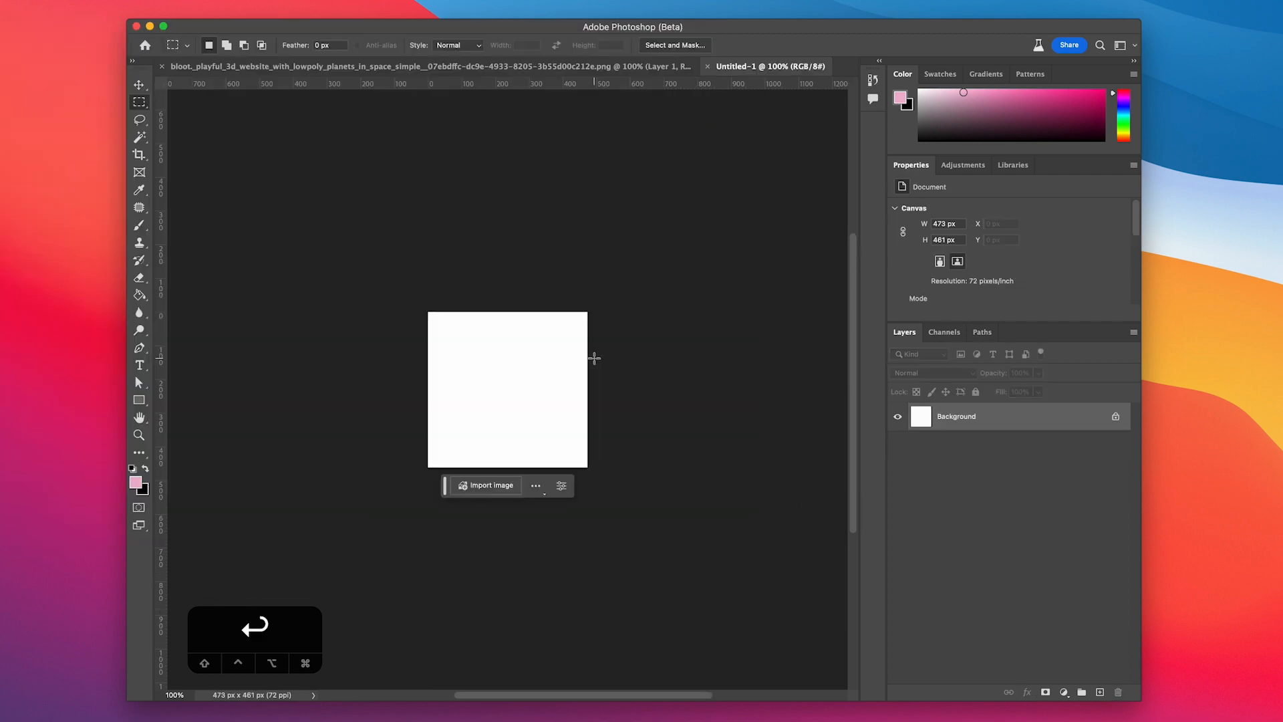
click(487, 485)
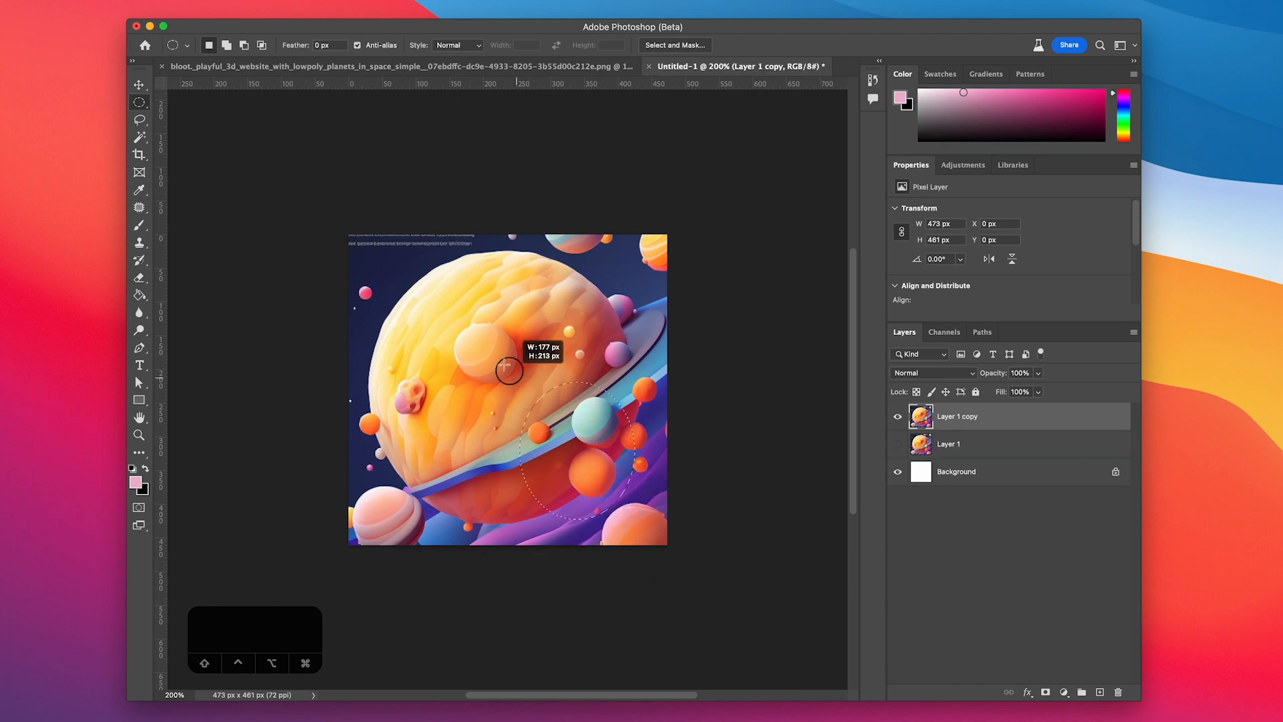
drag(507, 371, 367, 259)
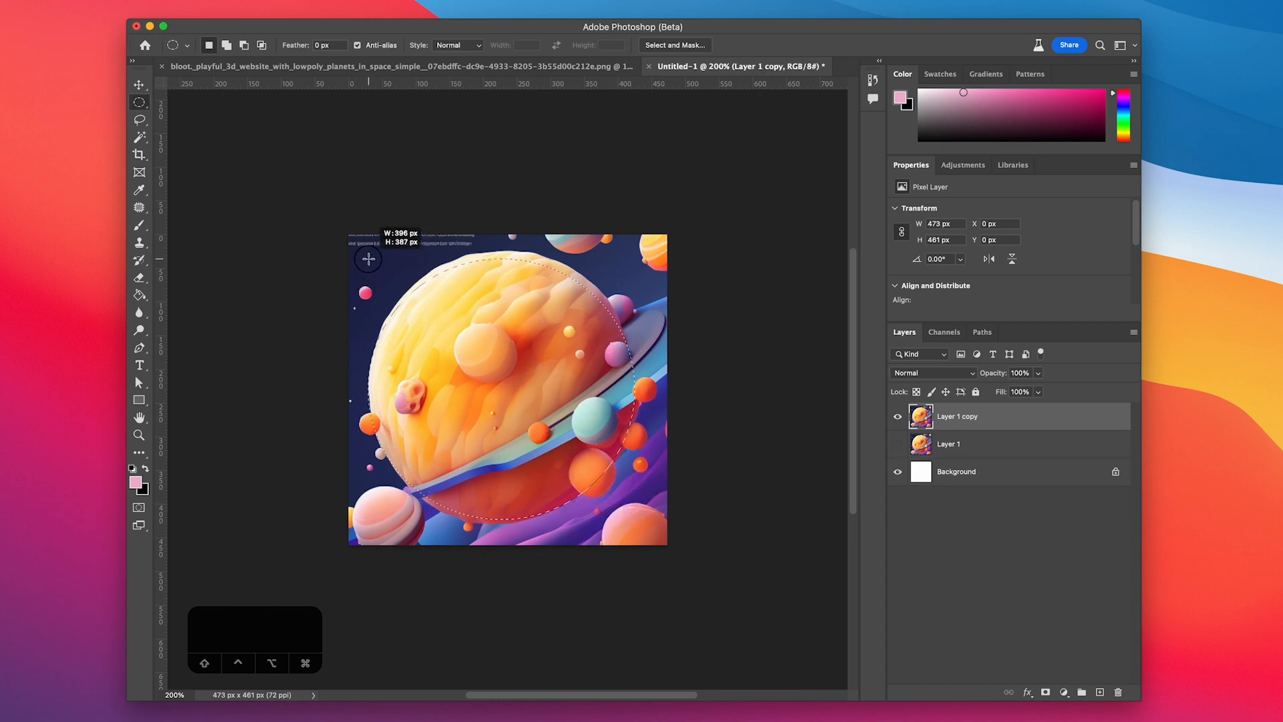
drag(368, 259, 372, 256)
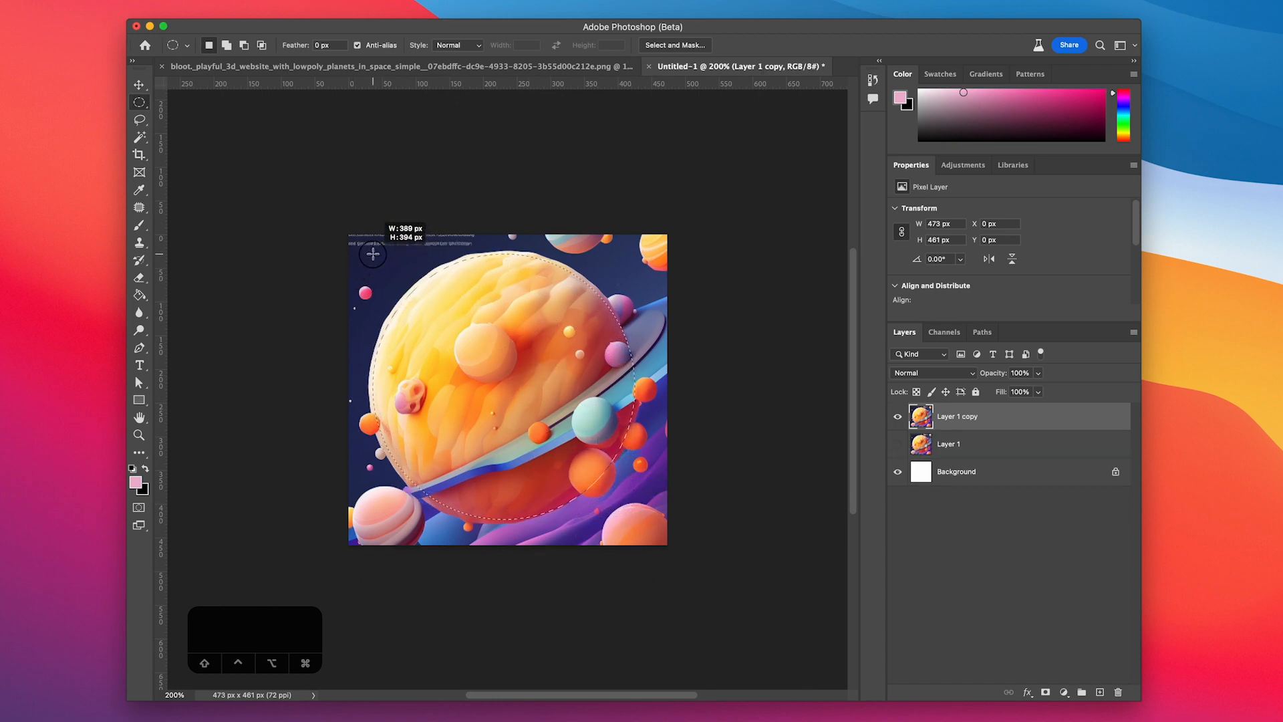
drag(372, 254, 375, 255)
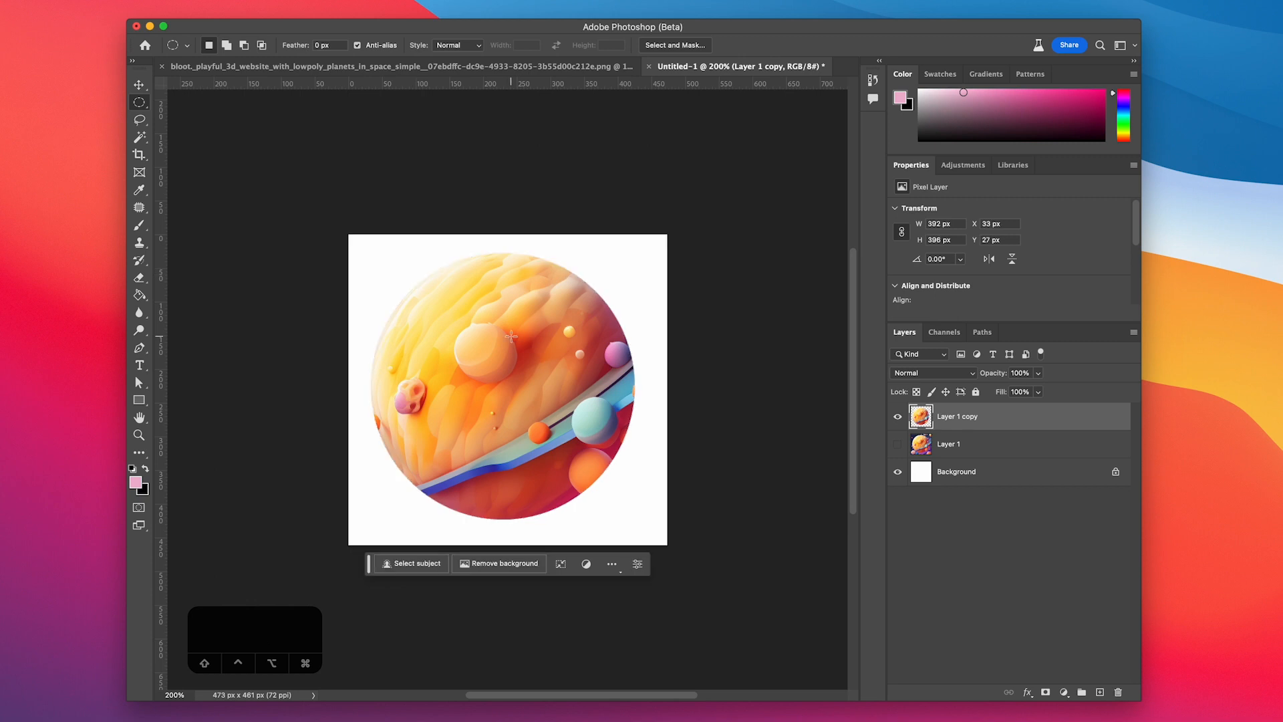
Select the overlapping small planets, expand the selection 5 px, and Generative Fill them away
click(140, 120)
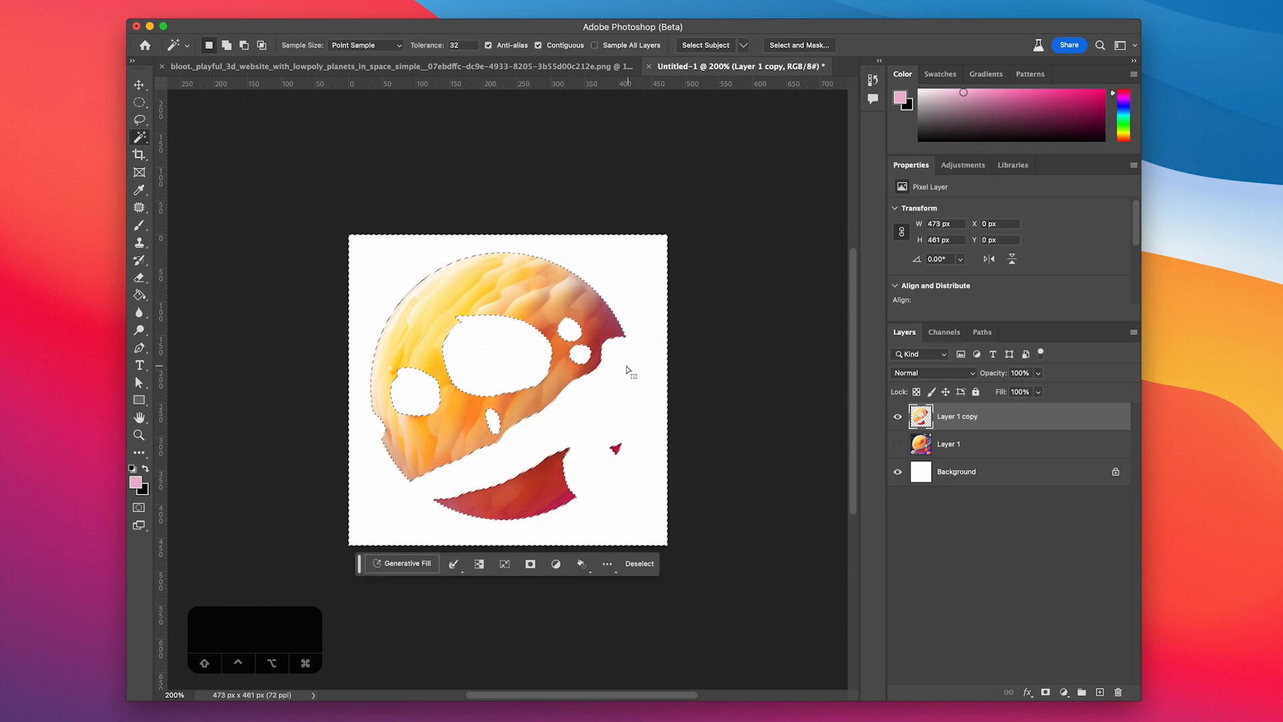
click(495, 14)
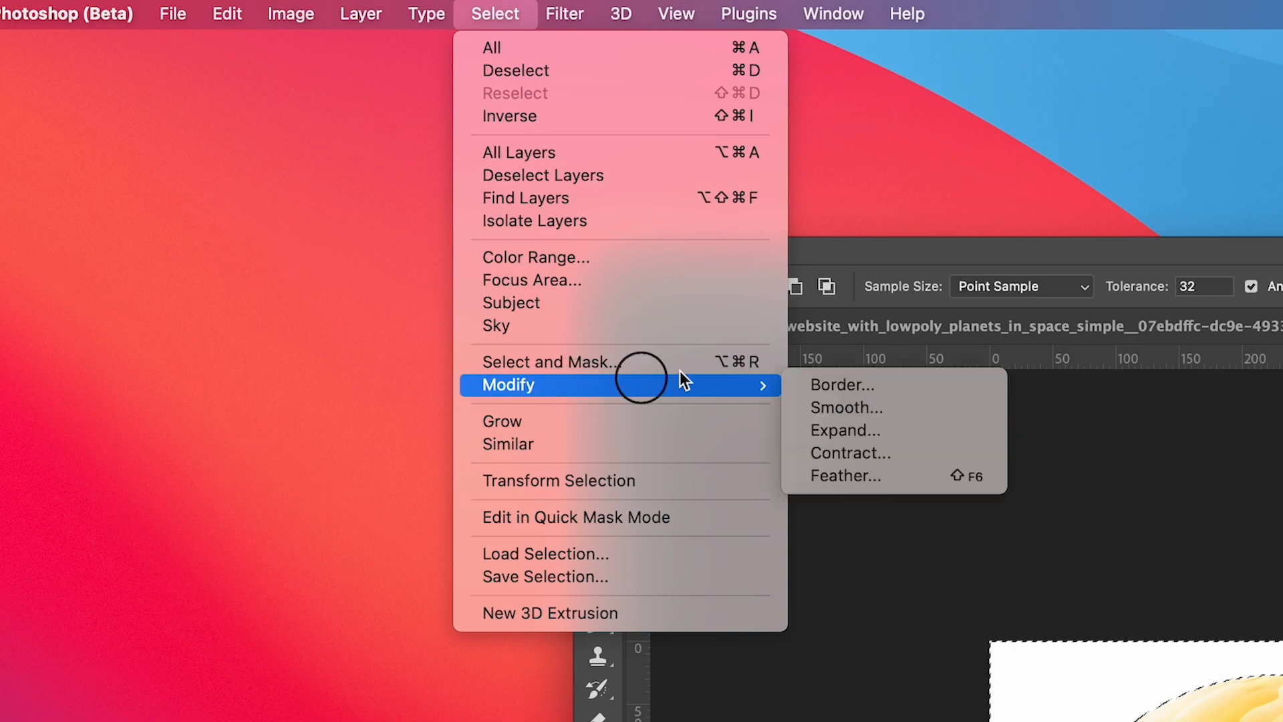
click(844, 430)
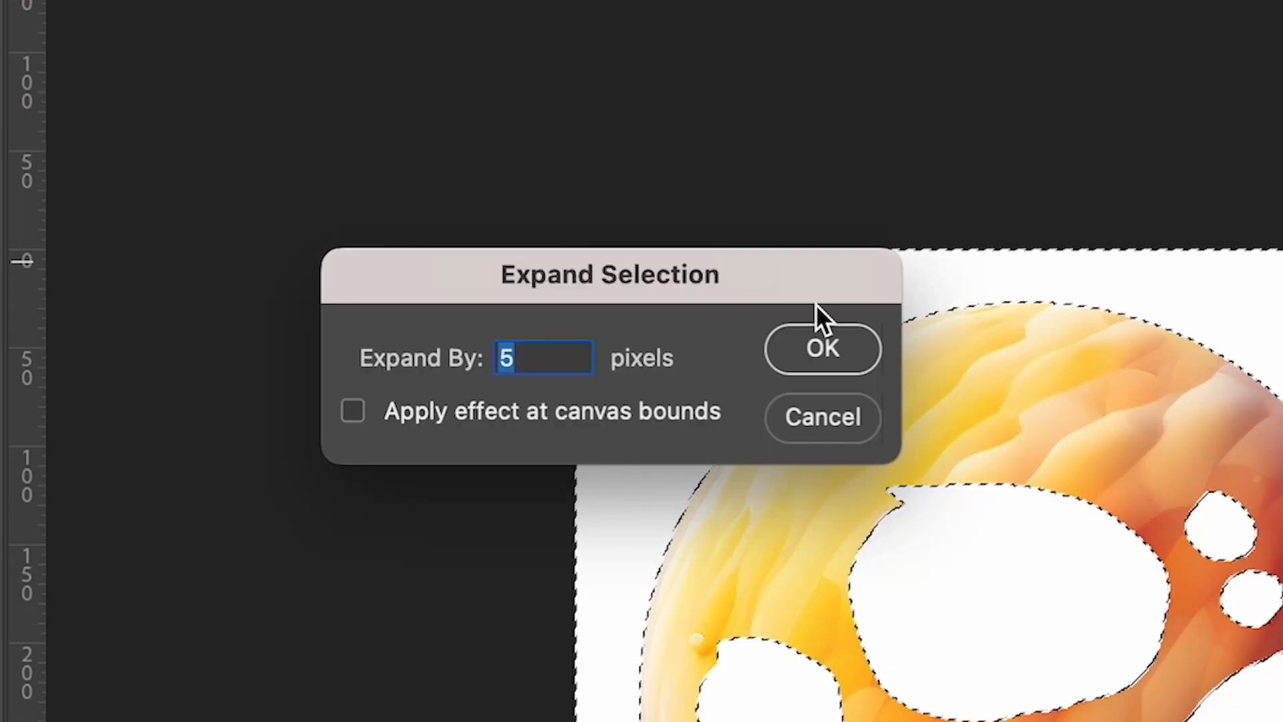
click(822, 348)
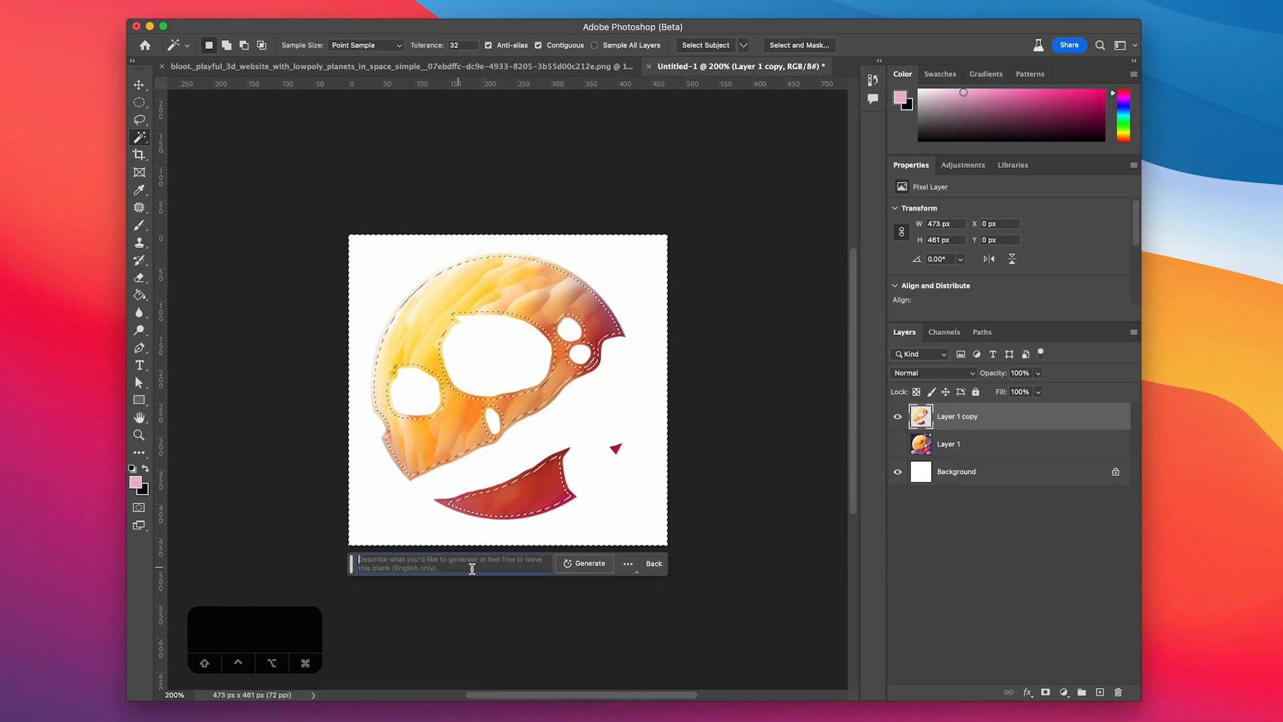
click(589, 563)
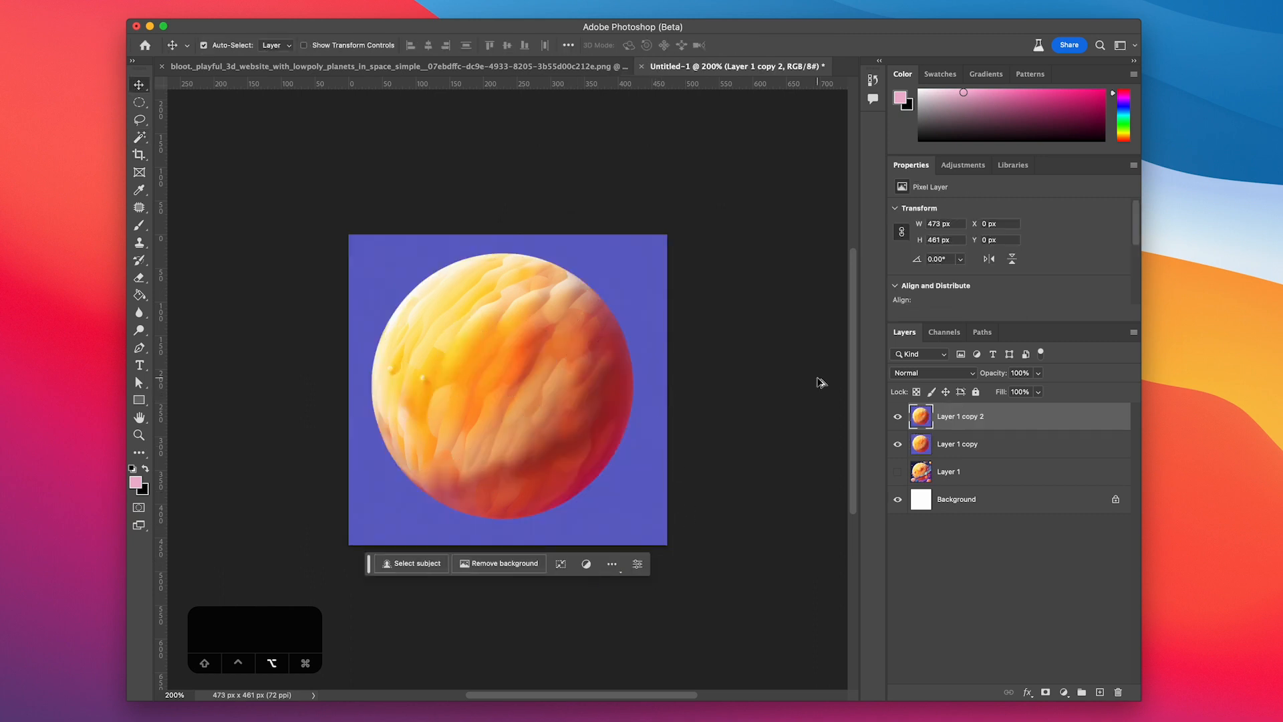
drag(668, 546, 768, 645)
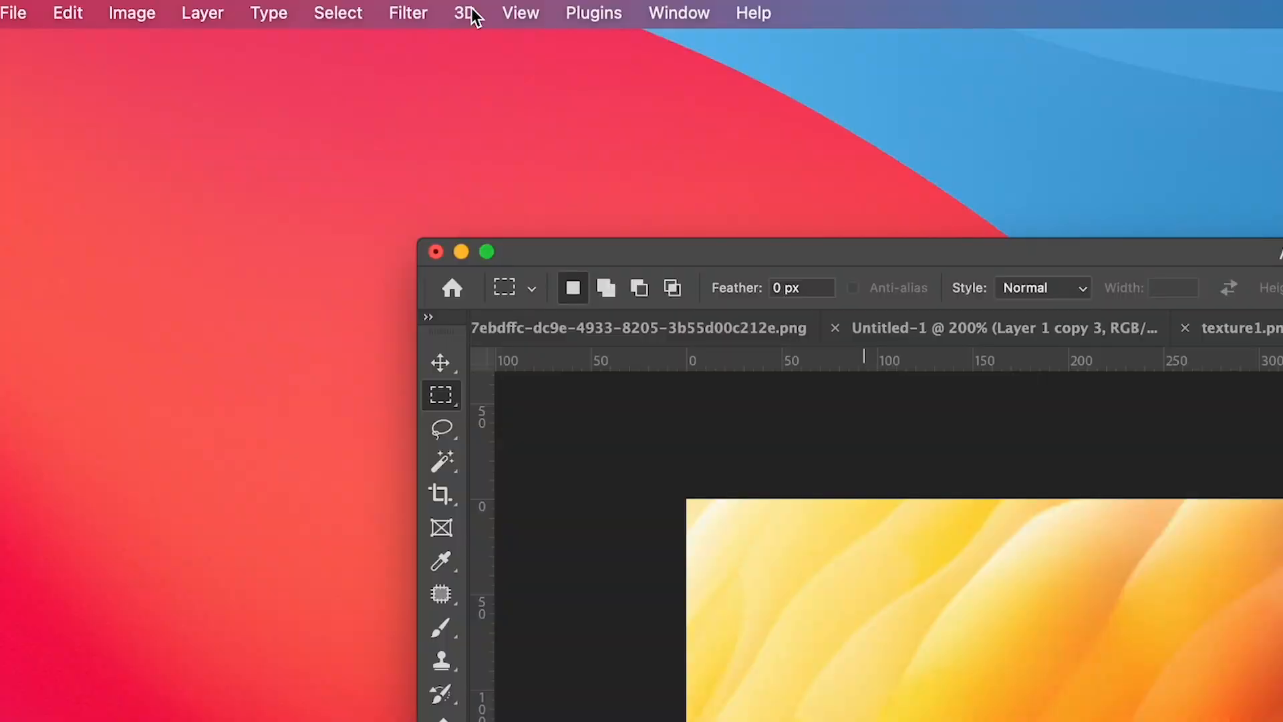
Apply the Offset filter at Horizontal +260, Vertical +168 with Wrap Around
click(520, 14)
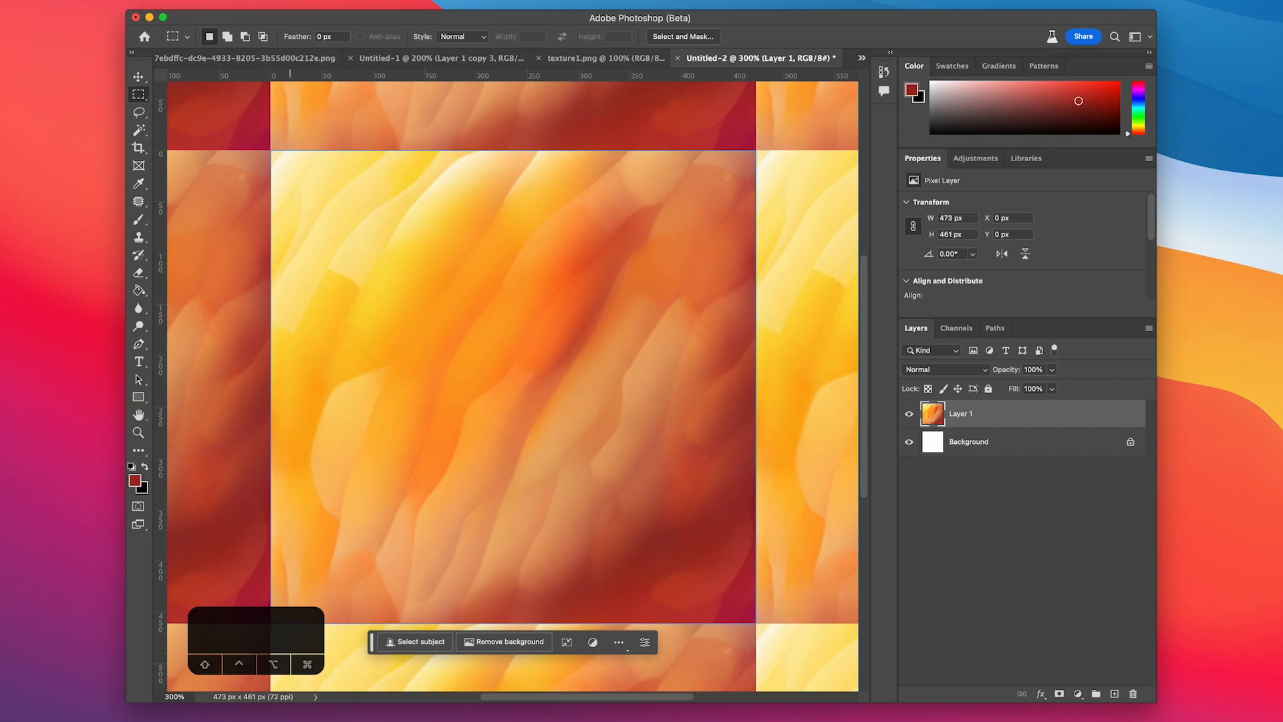
click(397, 14)
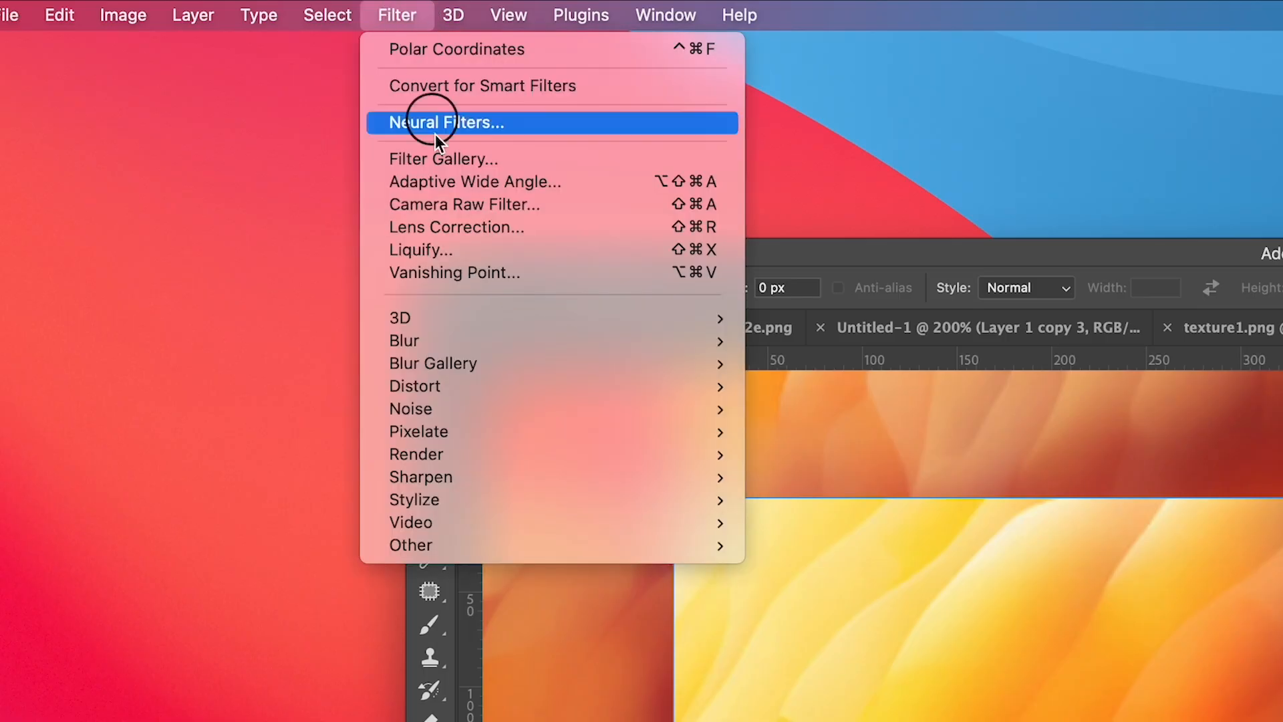
mouse_move(413, 545)
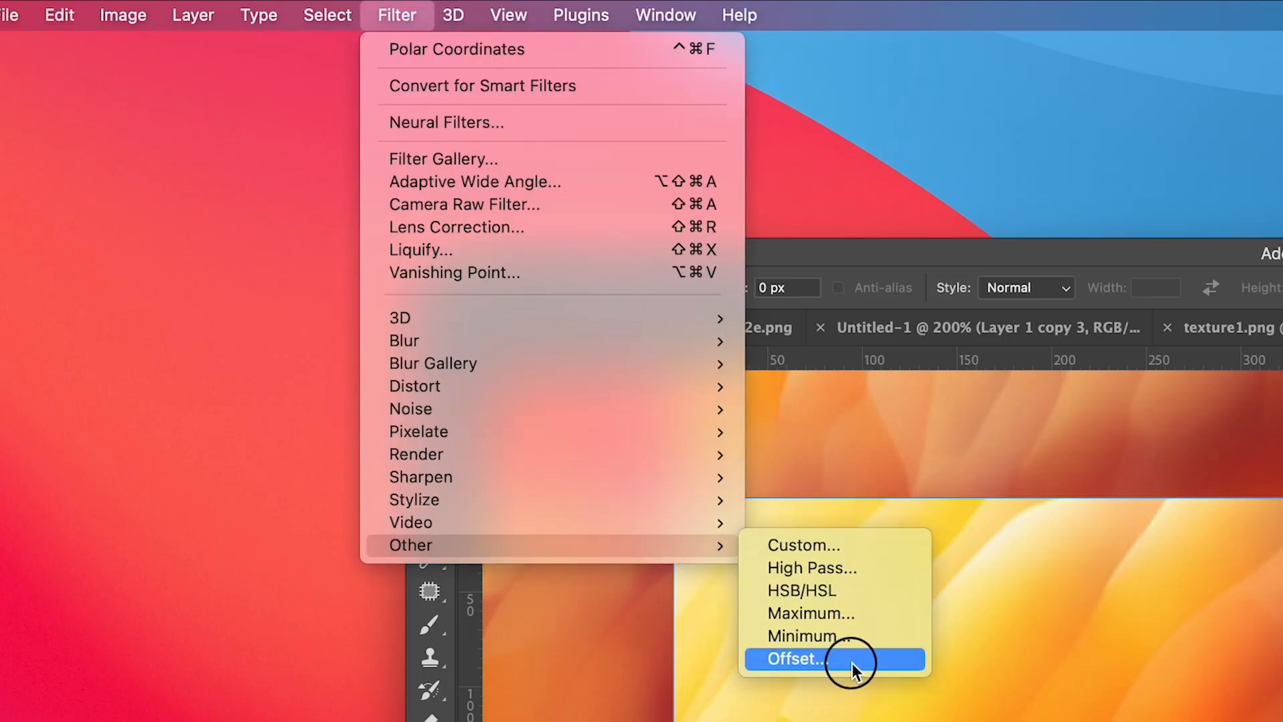
click(796, 659)
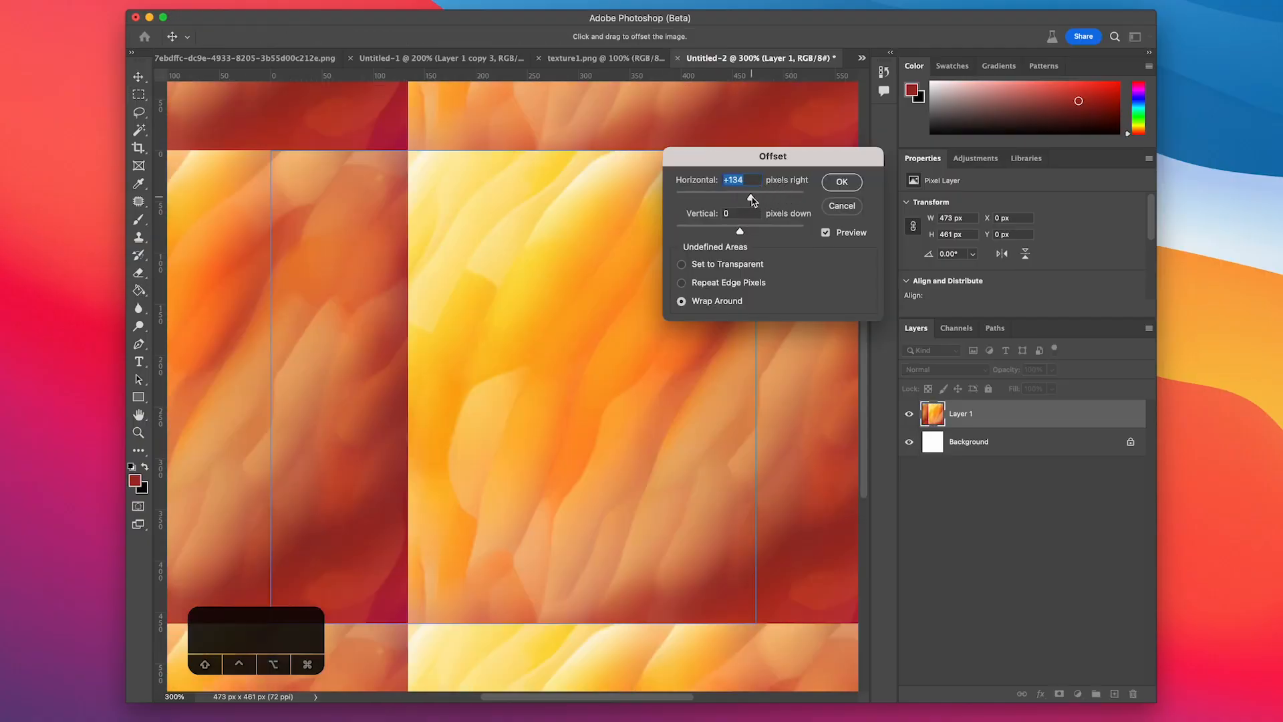
drag(748, 200, 757, 199)
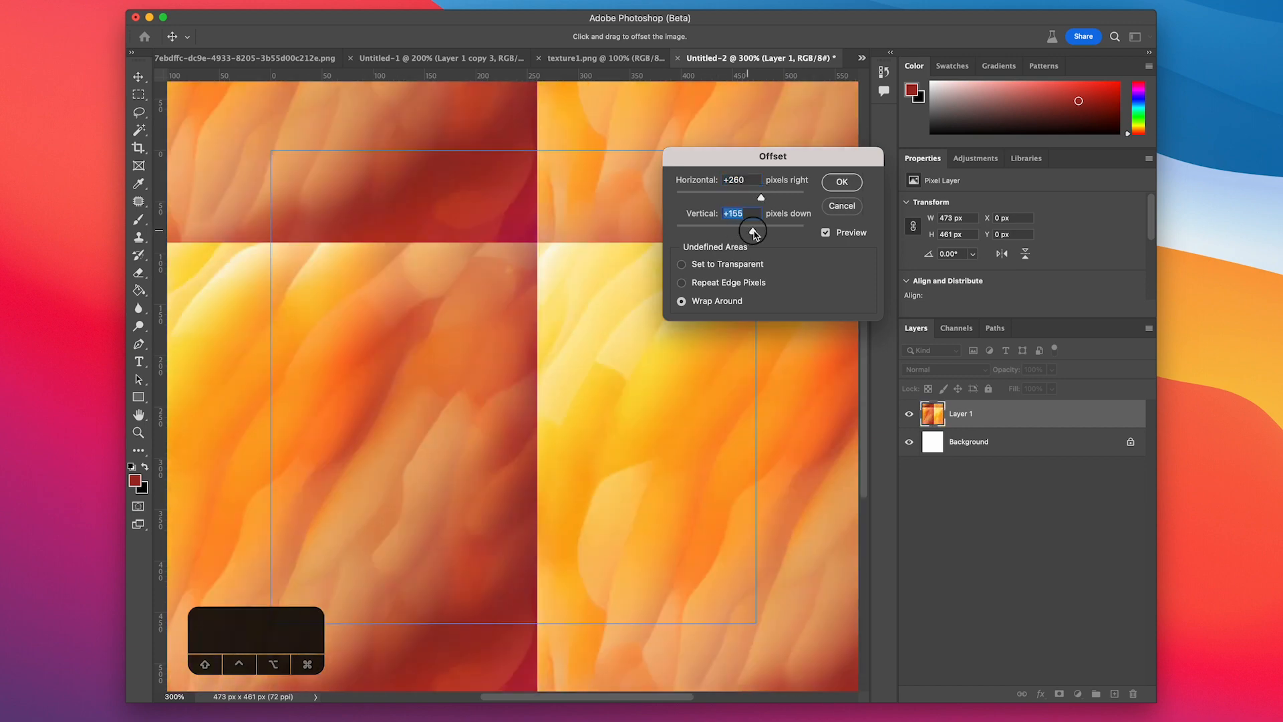
click(842, 182)
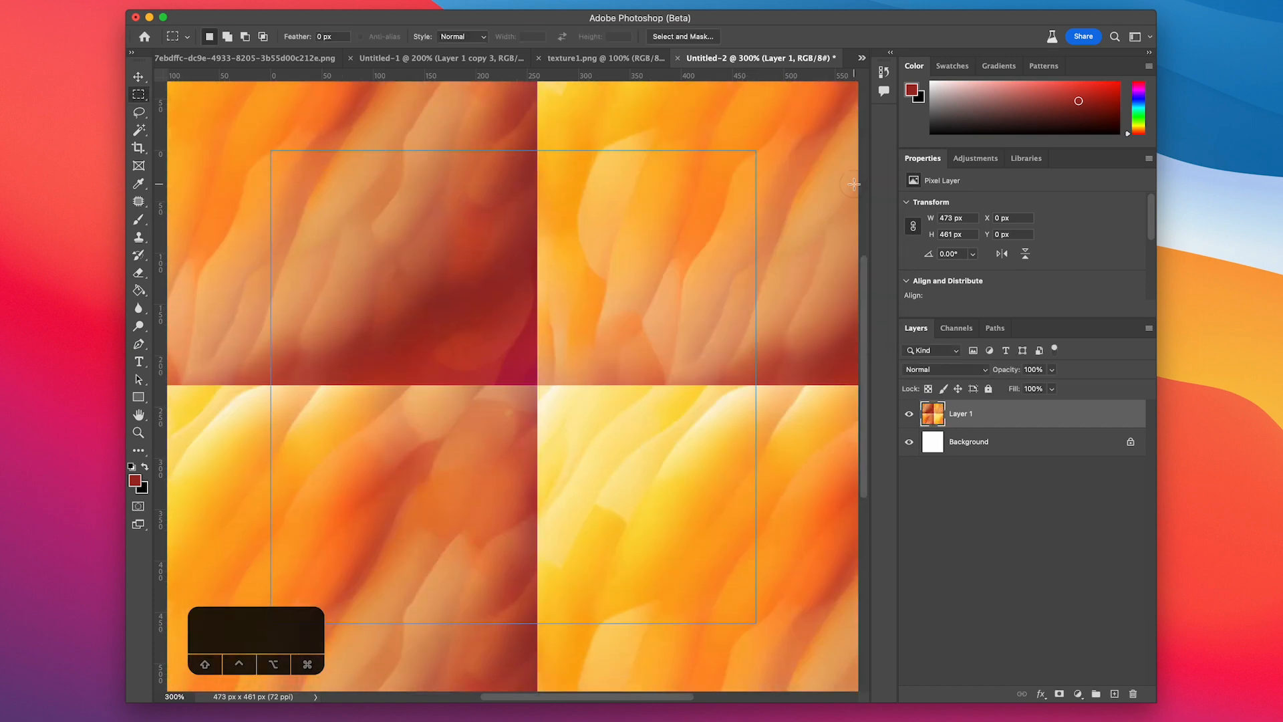
Patch over the seams crossing the texture's centre with the Patch Tool
click(139, 218)
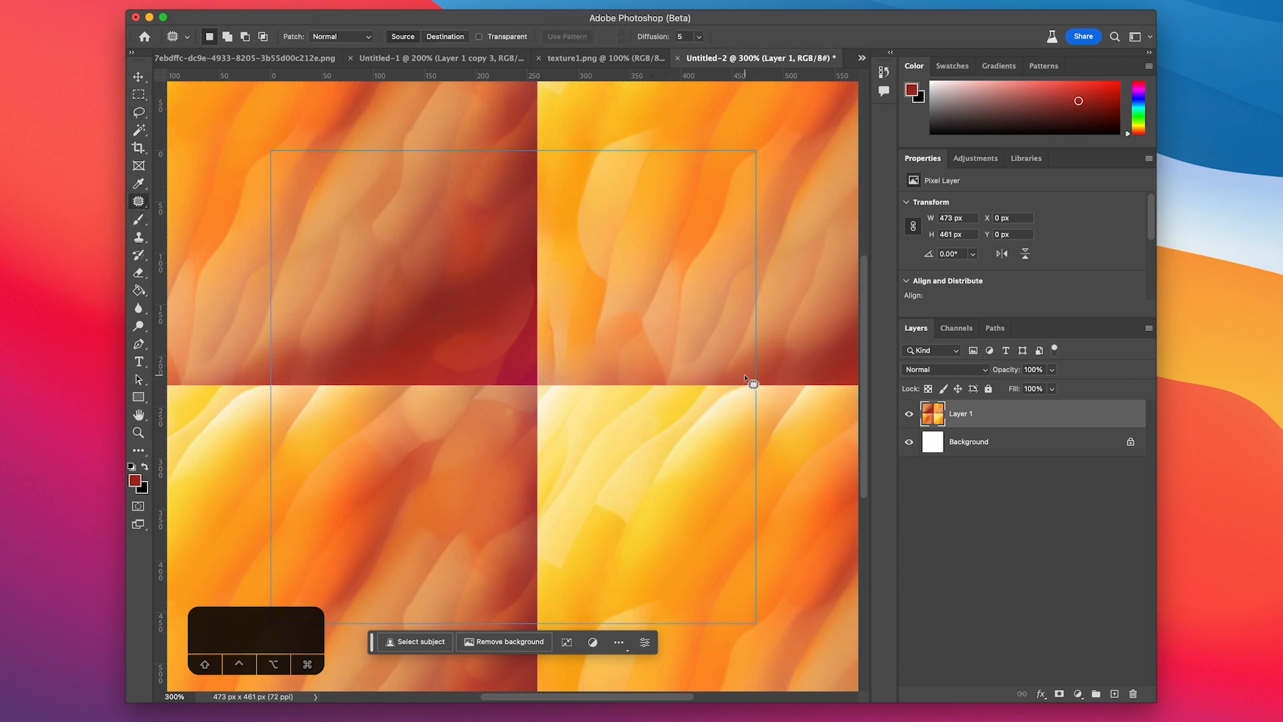
drag(745, 378, 524, 393)
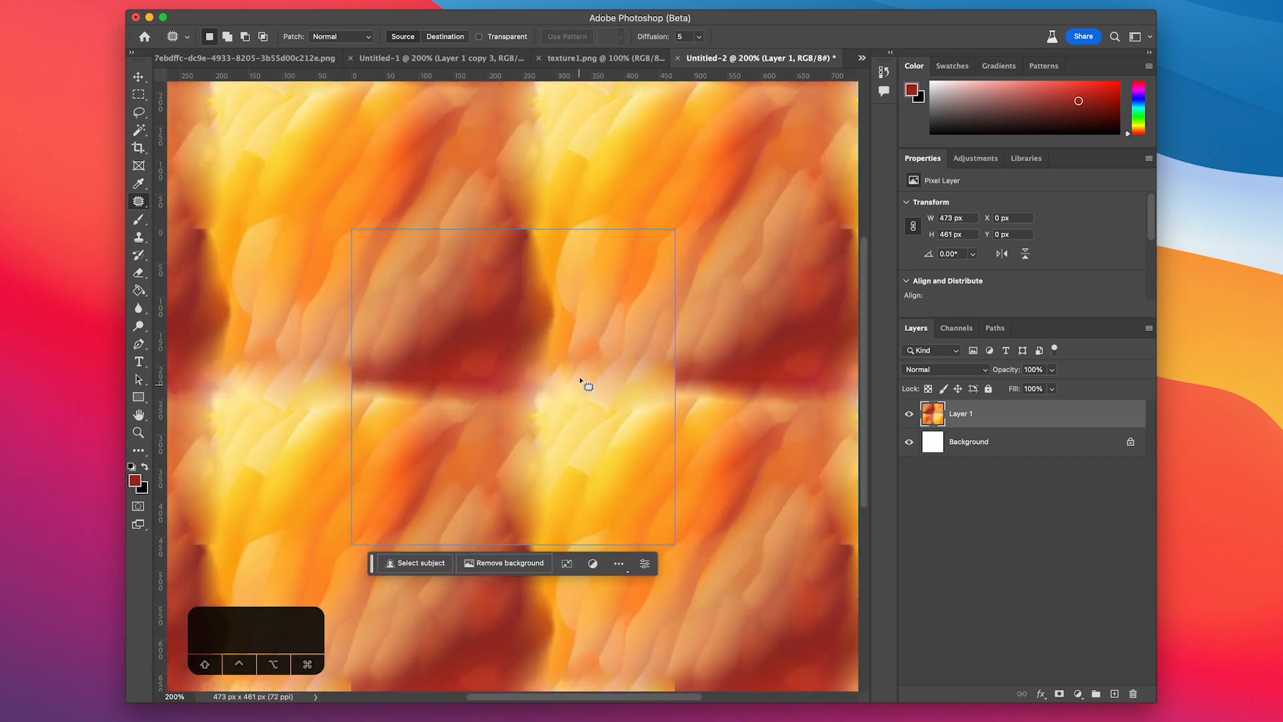
click(382, 9)
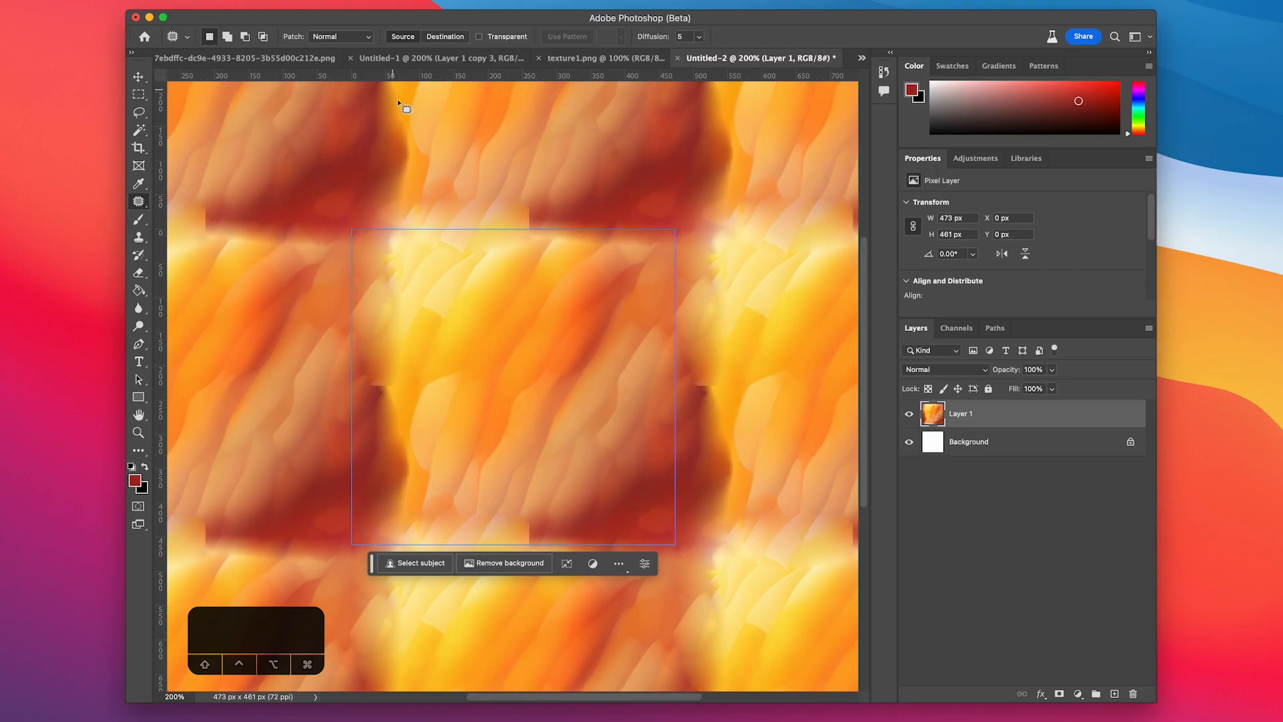
mouse_move(530, 520)
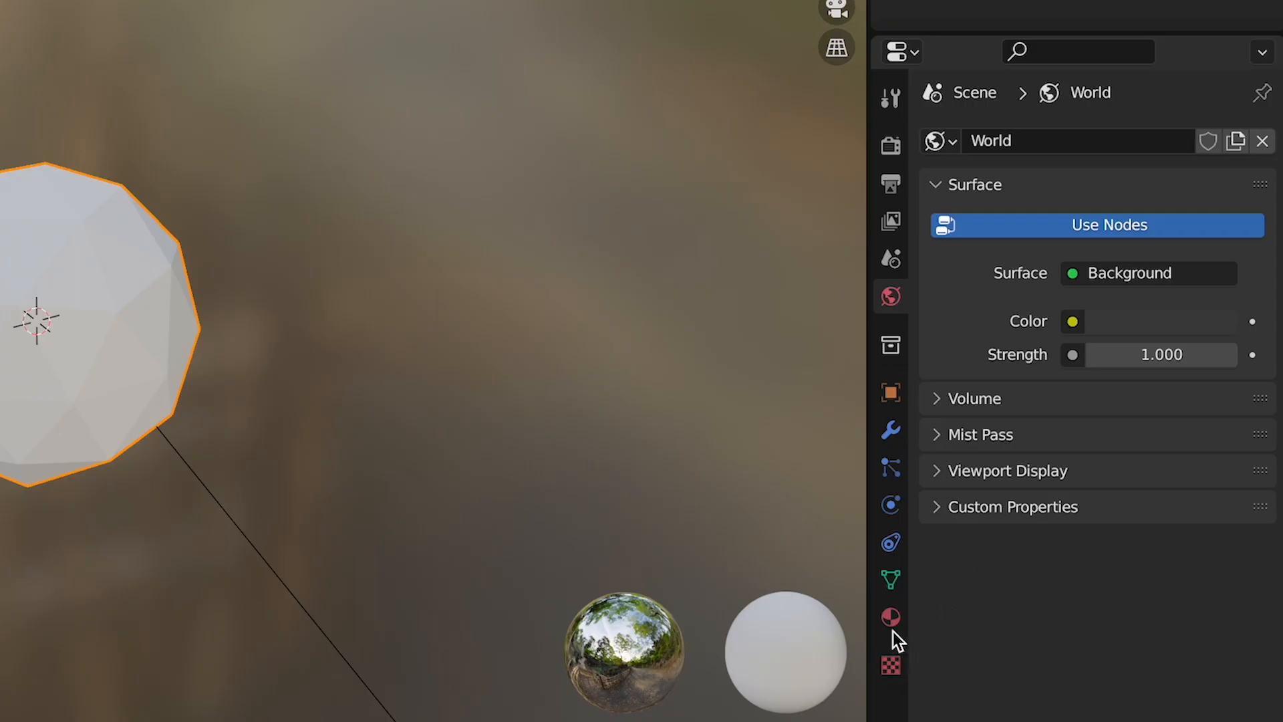
Create a new icosphere material with an Image Texture node loading texture1_best.png
click(890, 616)
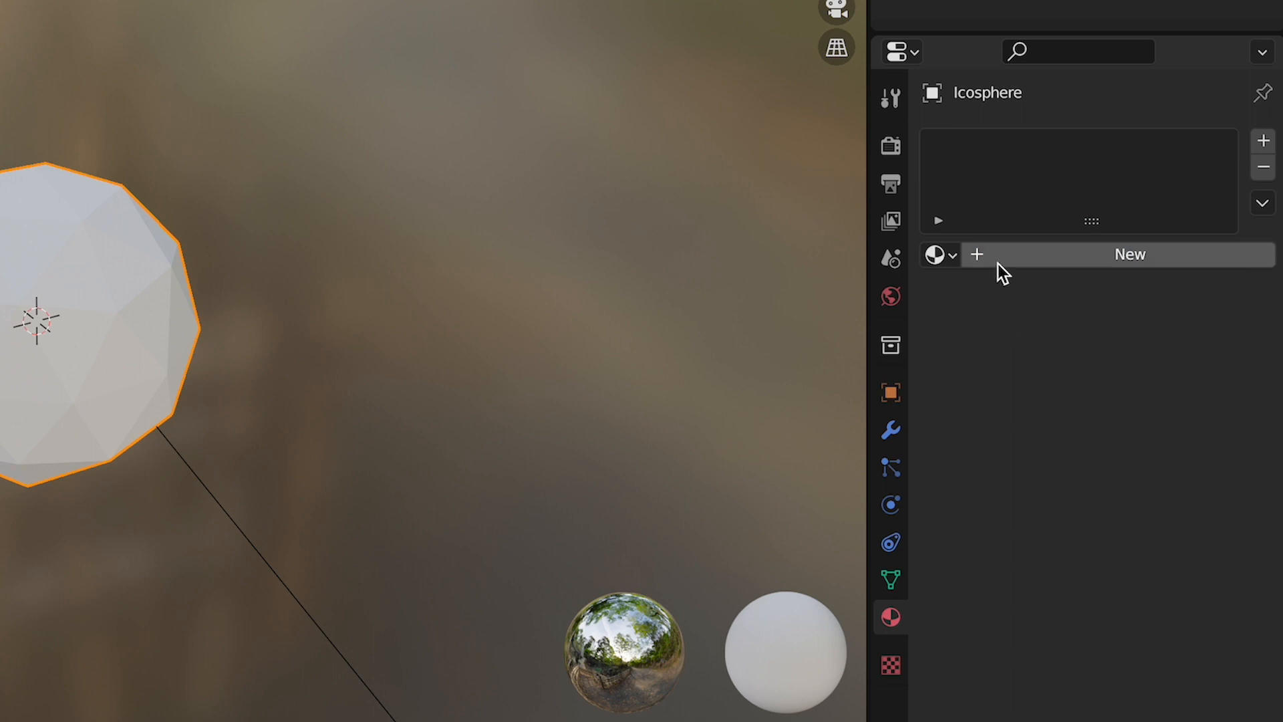
mouse_move(981, 266)
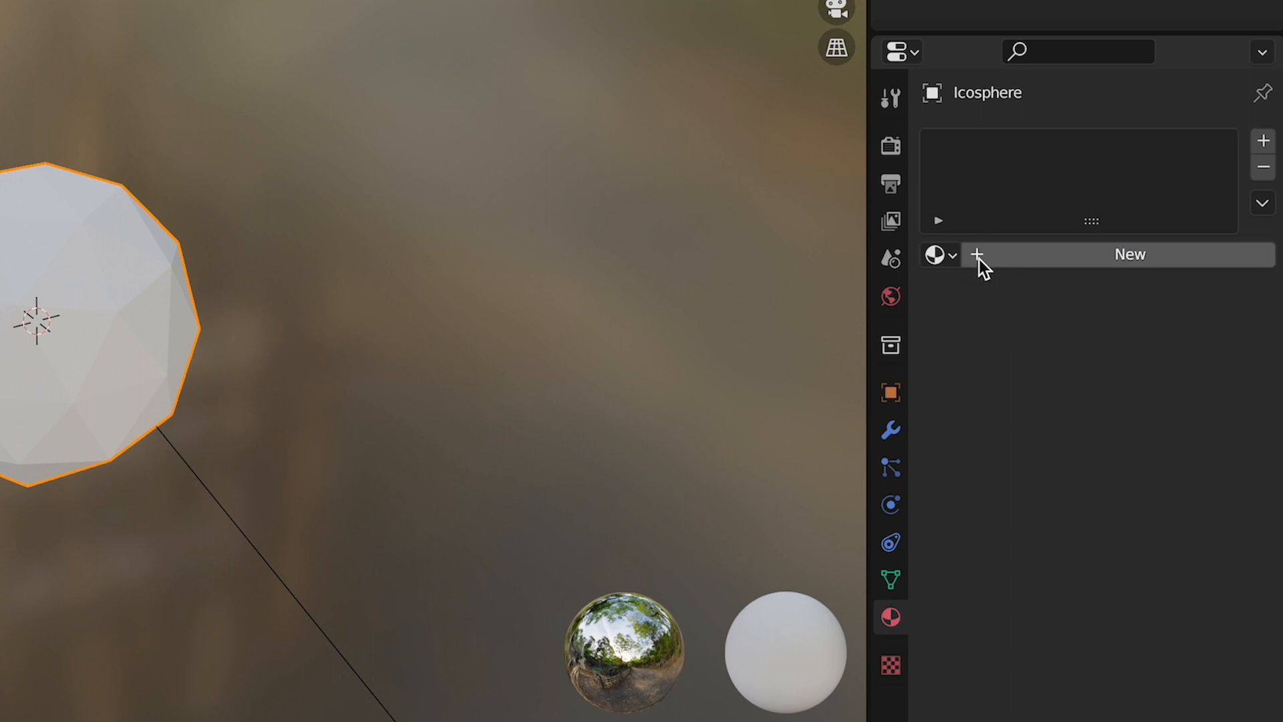
click(1129, 255)
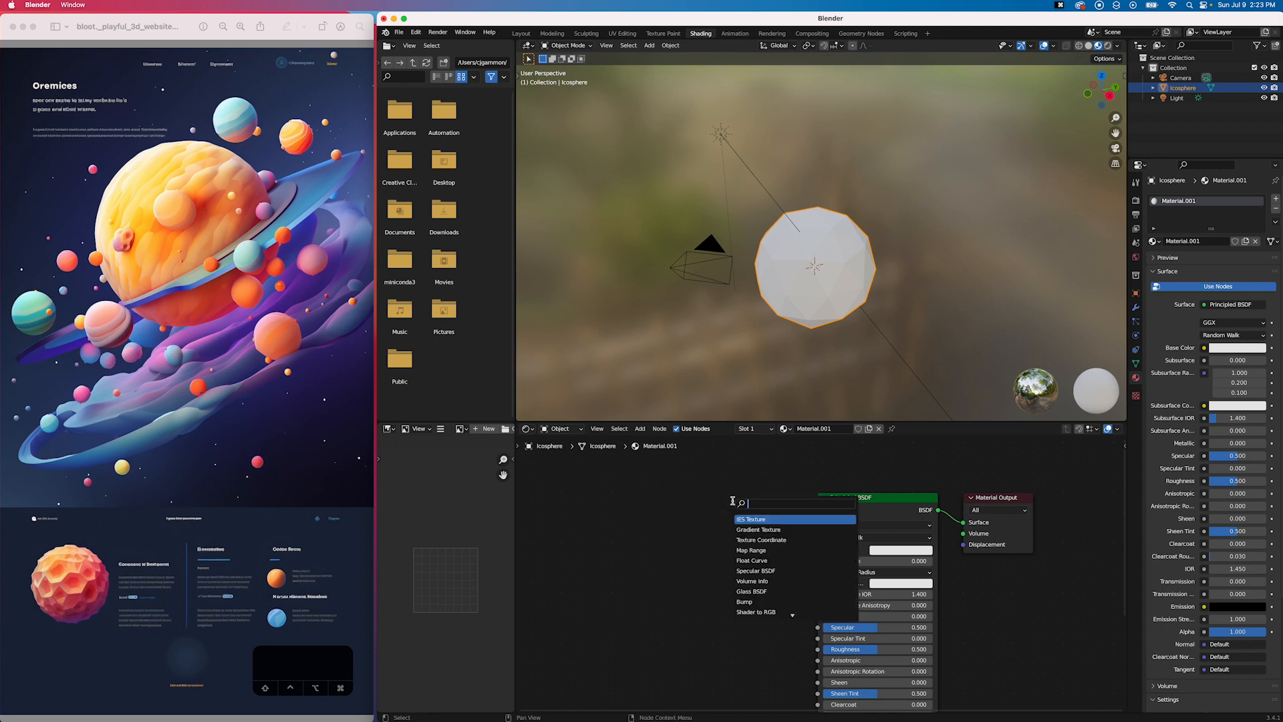
text(image)
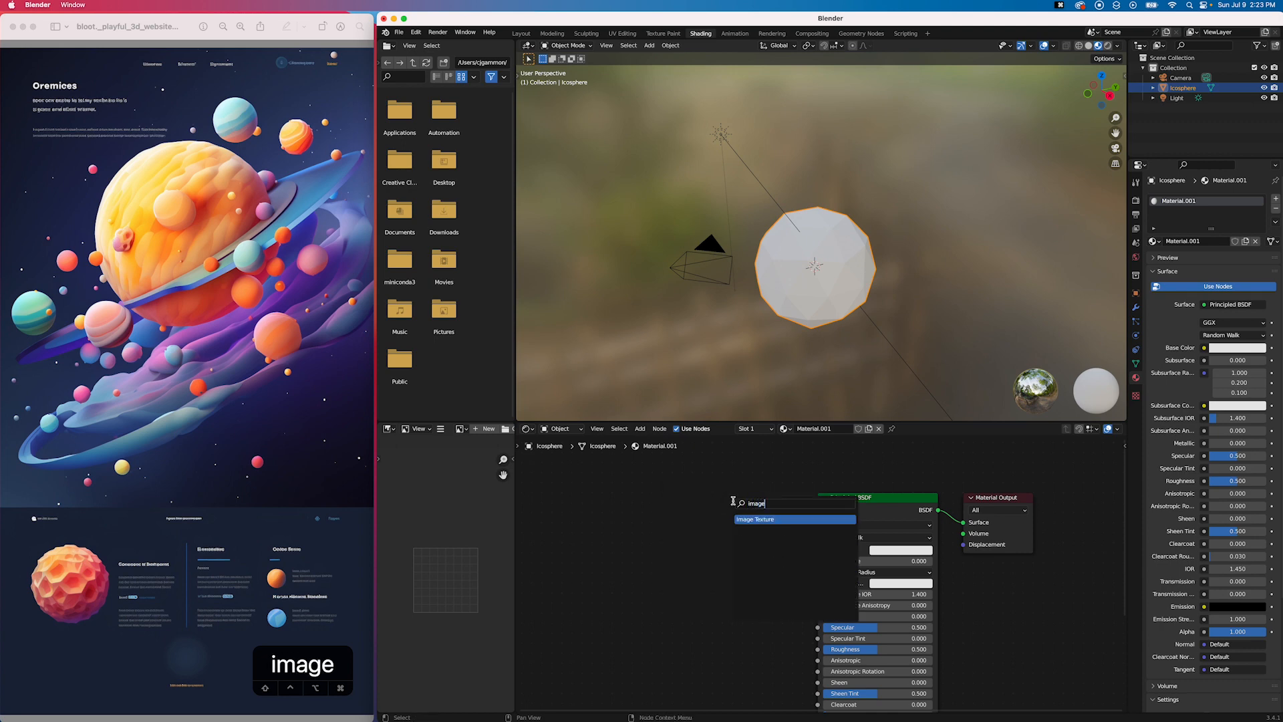
click(767, 519)
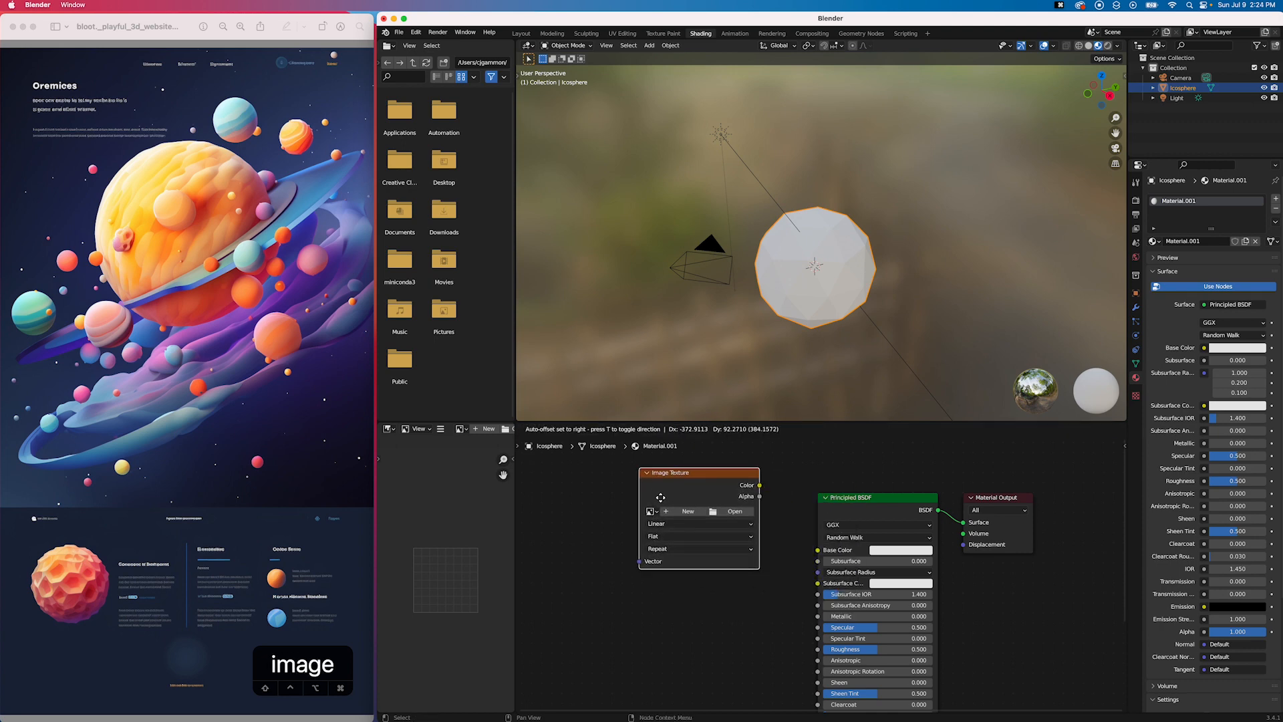
click(734, 511)
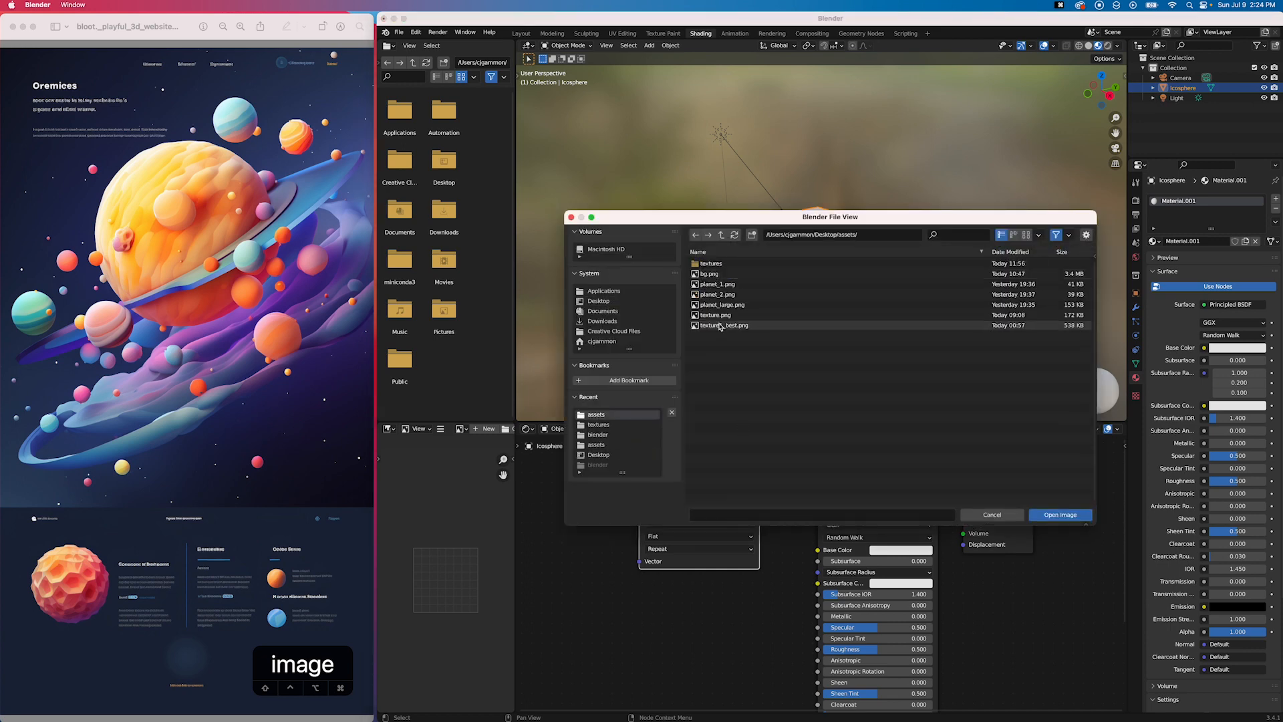
click(1060, 514)
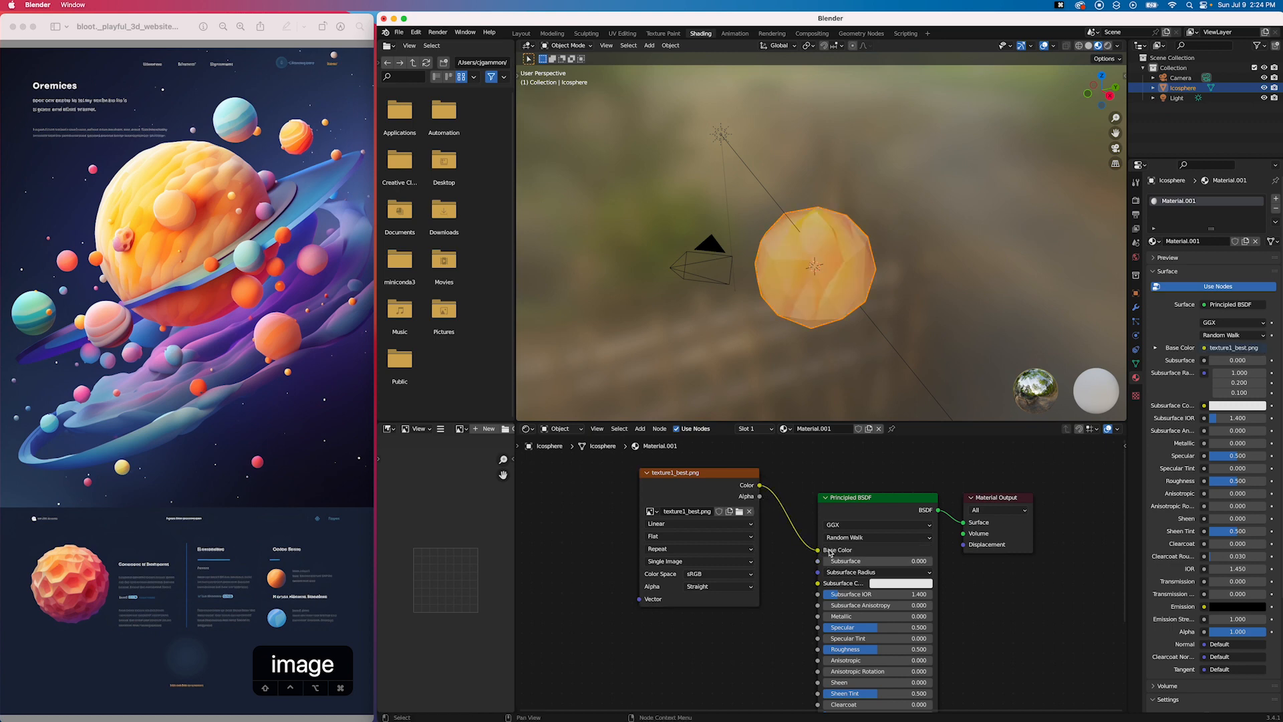
drag(673, 473, 708, 484)
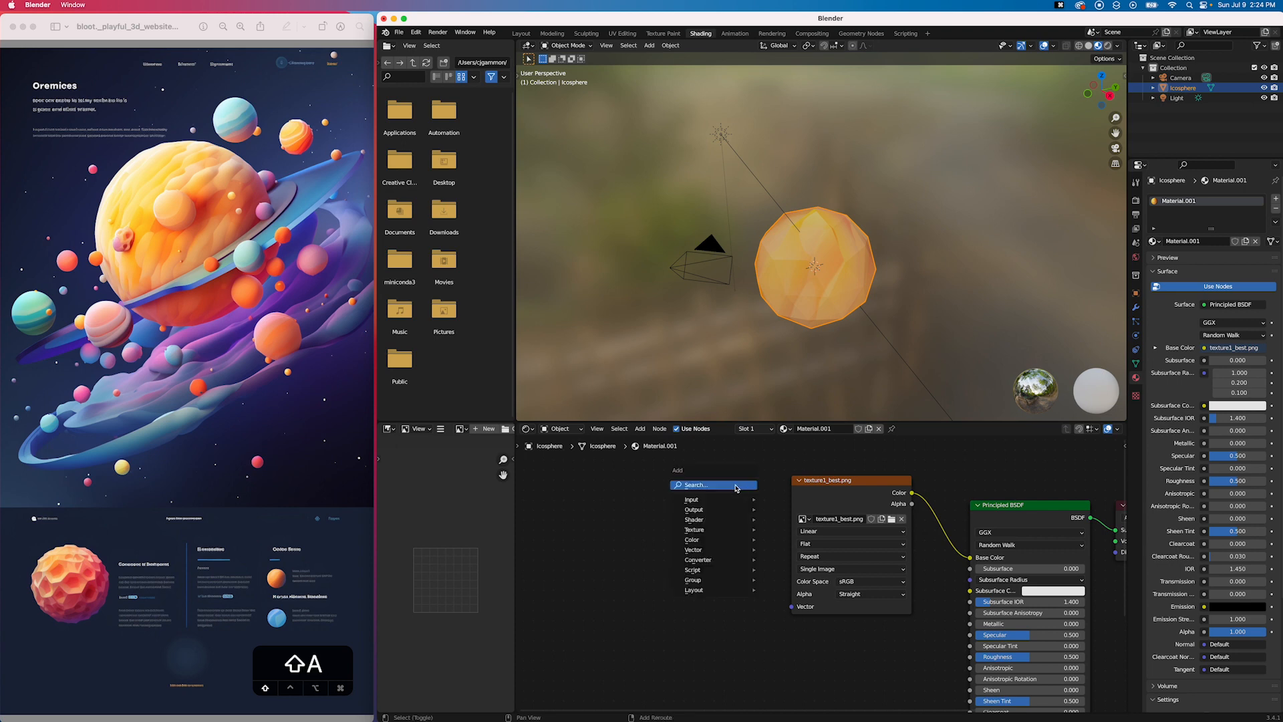
Add a Mapping node, then a Texture Coordinate node, to the icosphere's material
text(mapp)
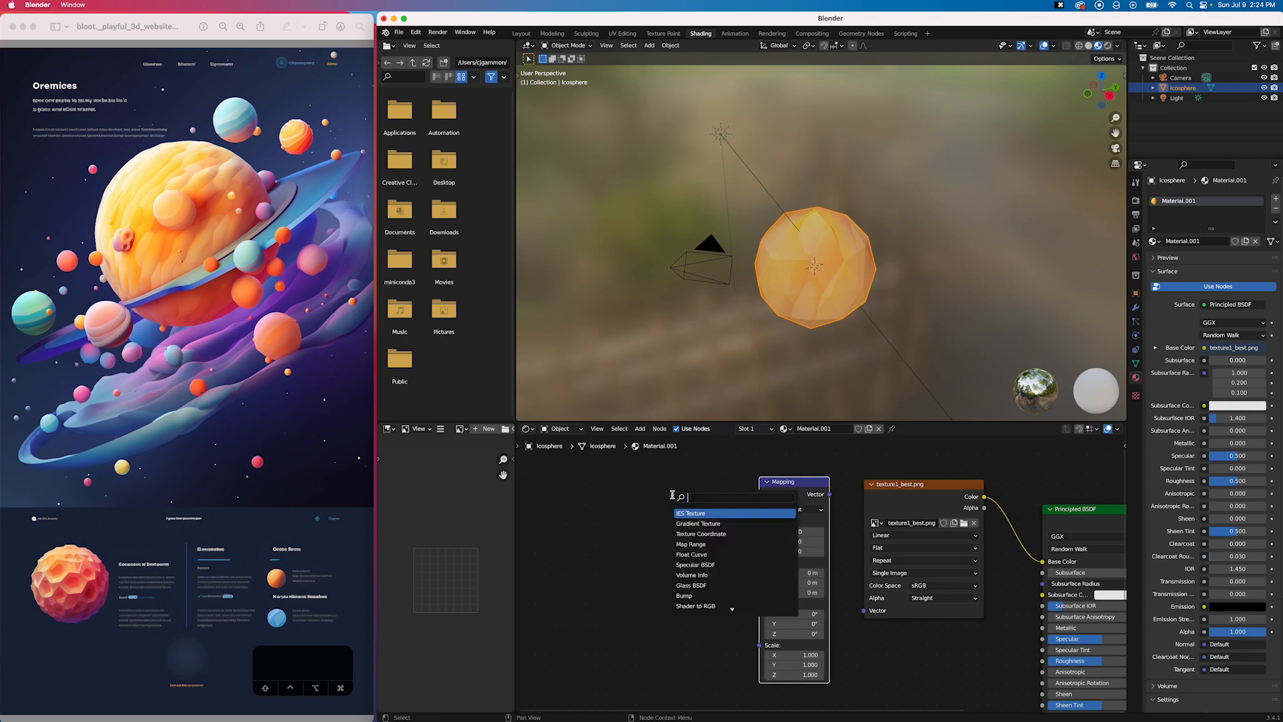
text(texture coo)
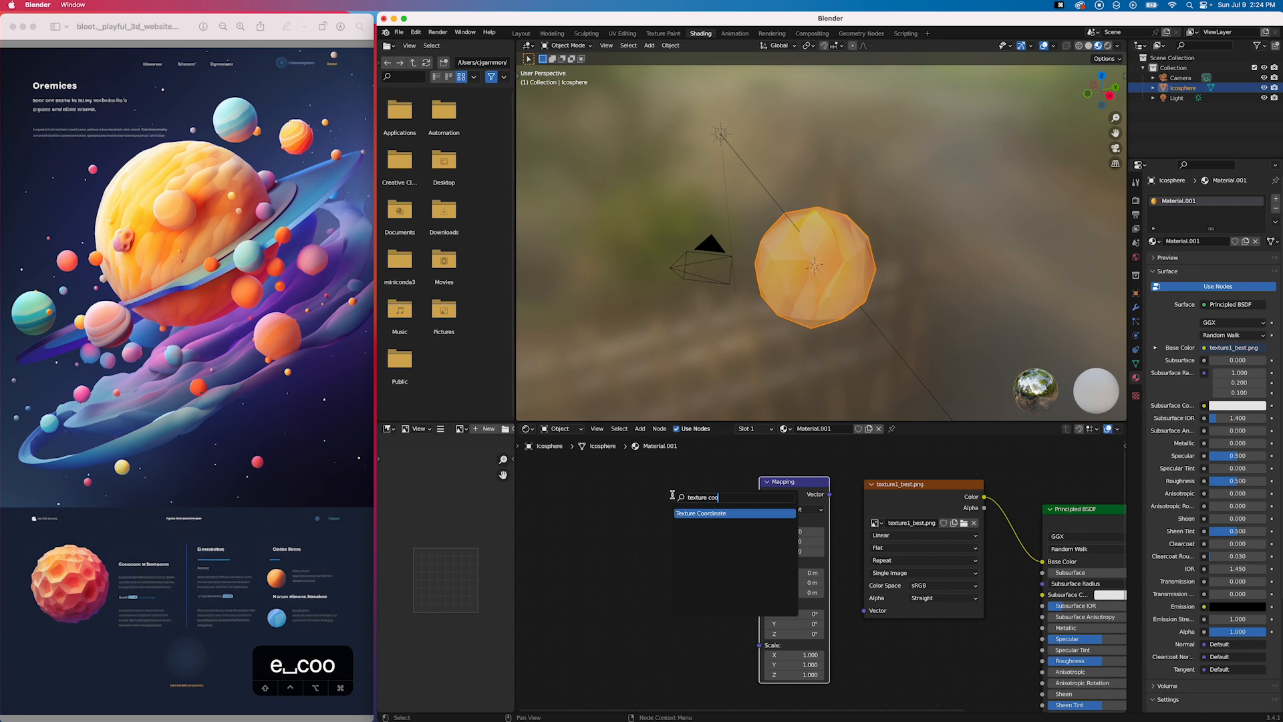
click(733, 513)
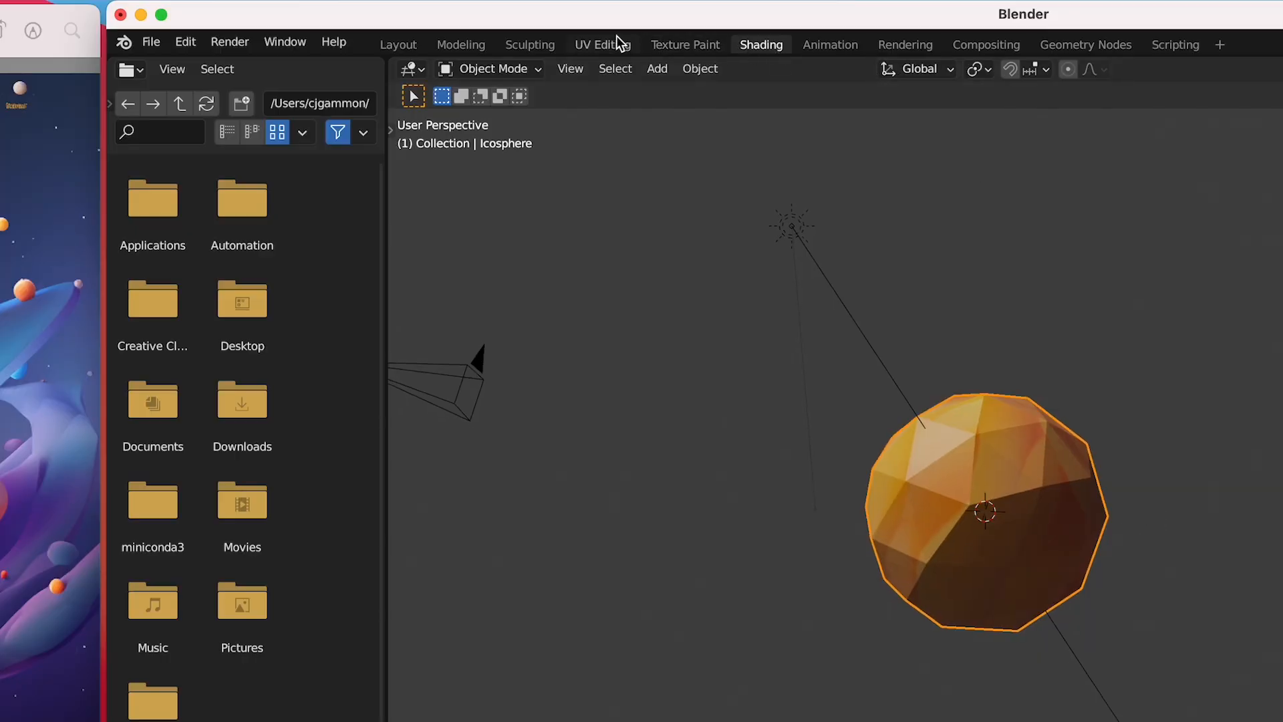
Unwrap the icosphere's UVs with Sphere Projection in the UV Editing workspace
click(622, 33)
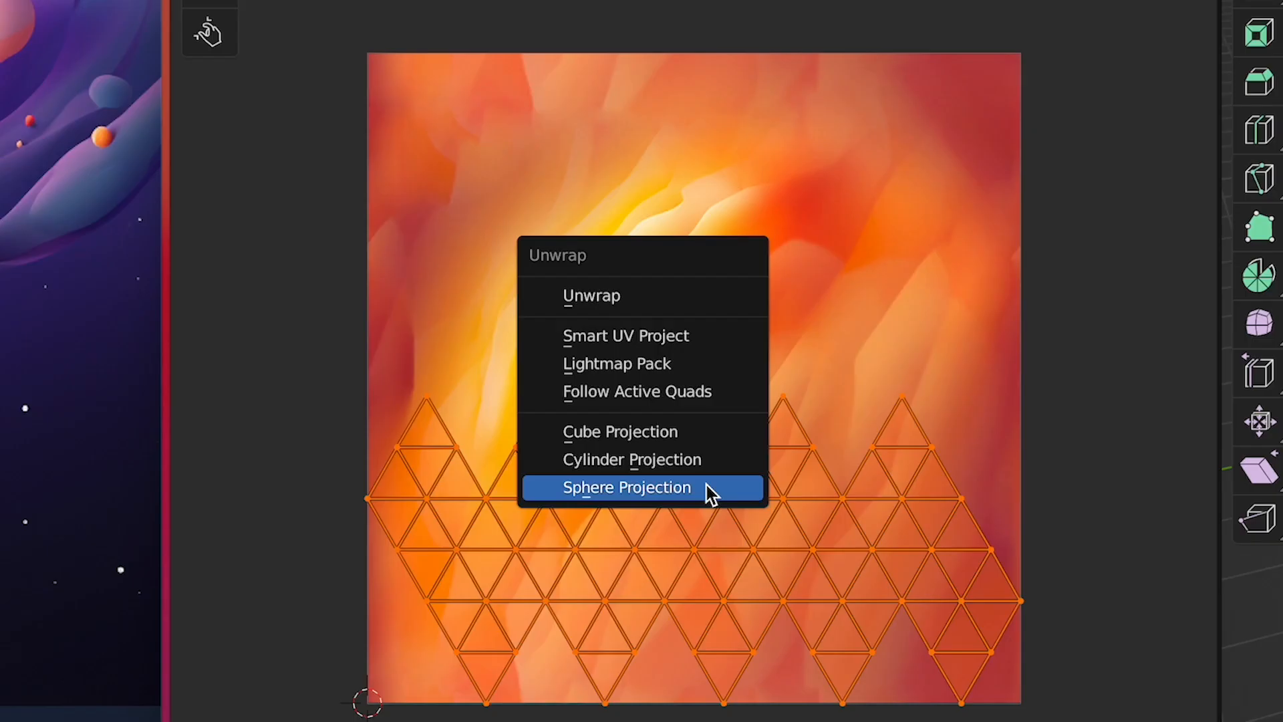
click(627, 487)
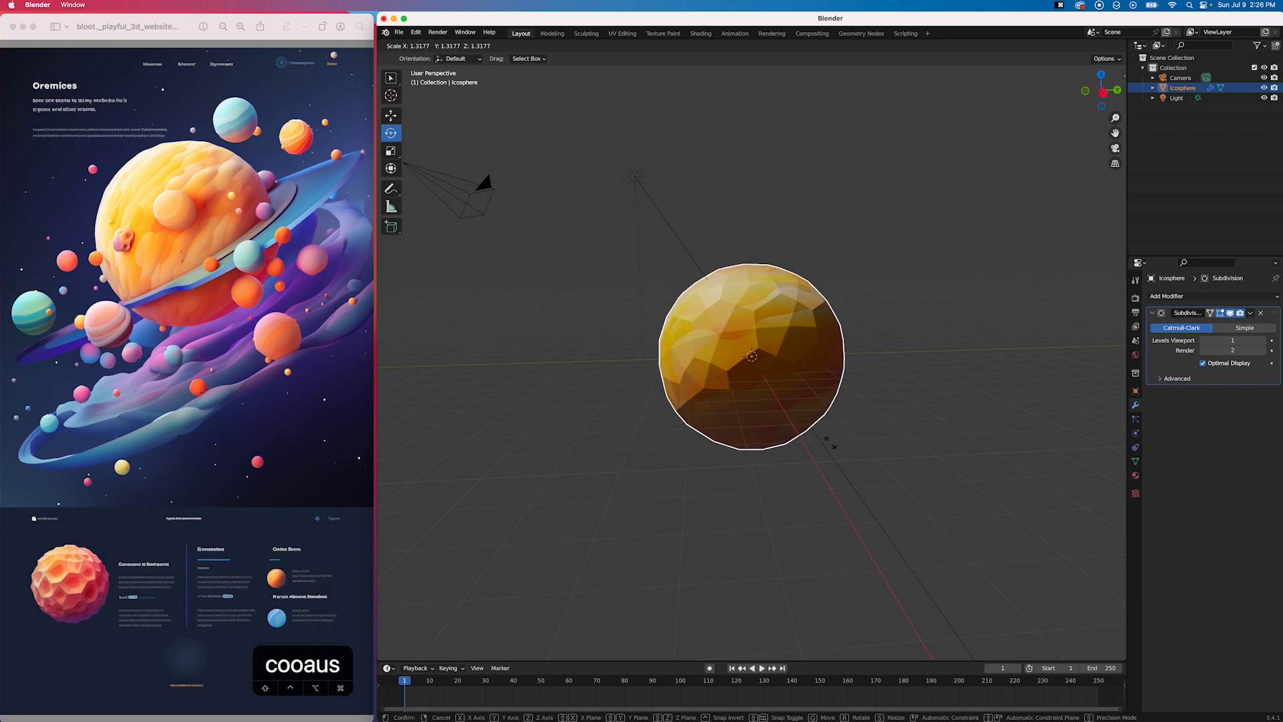
Export the scene as glTF 2.0 binary planets4.glb into the assets folder
click(841, 423)
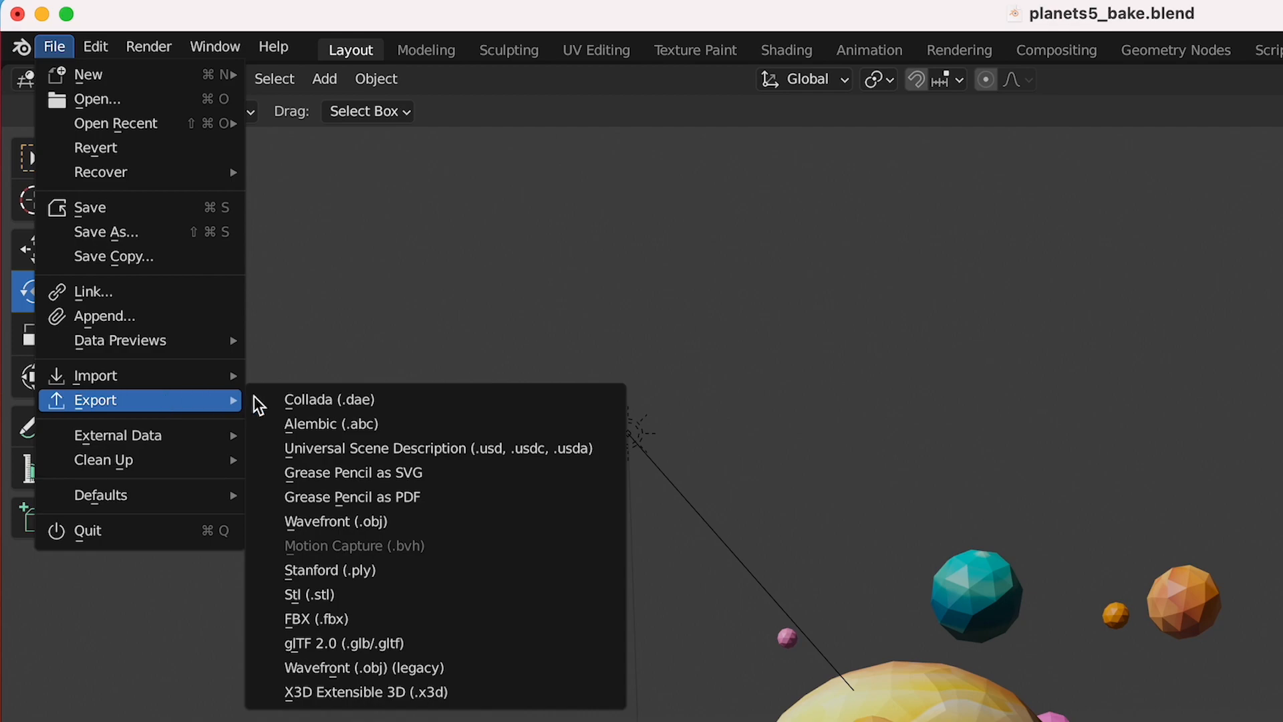
click(344, 643)
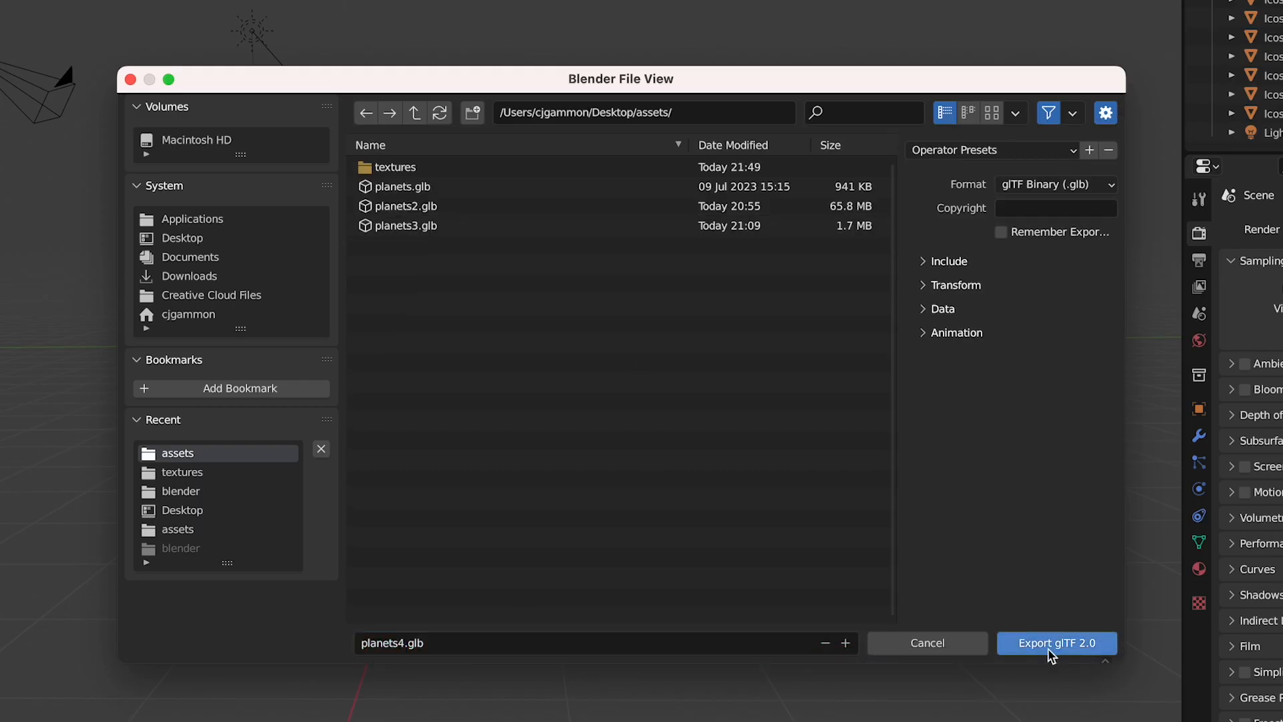
click(1056, 642)
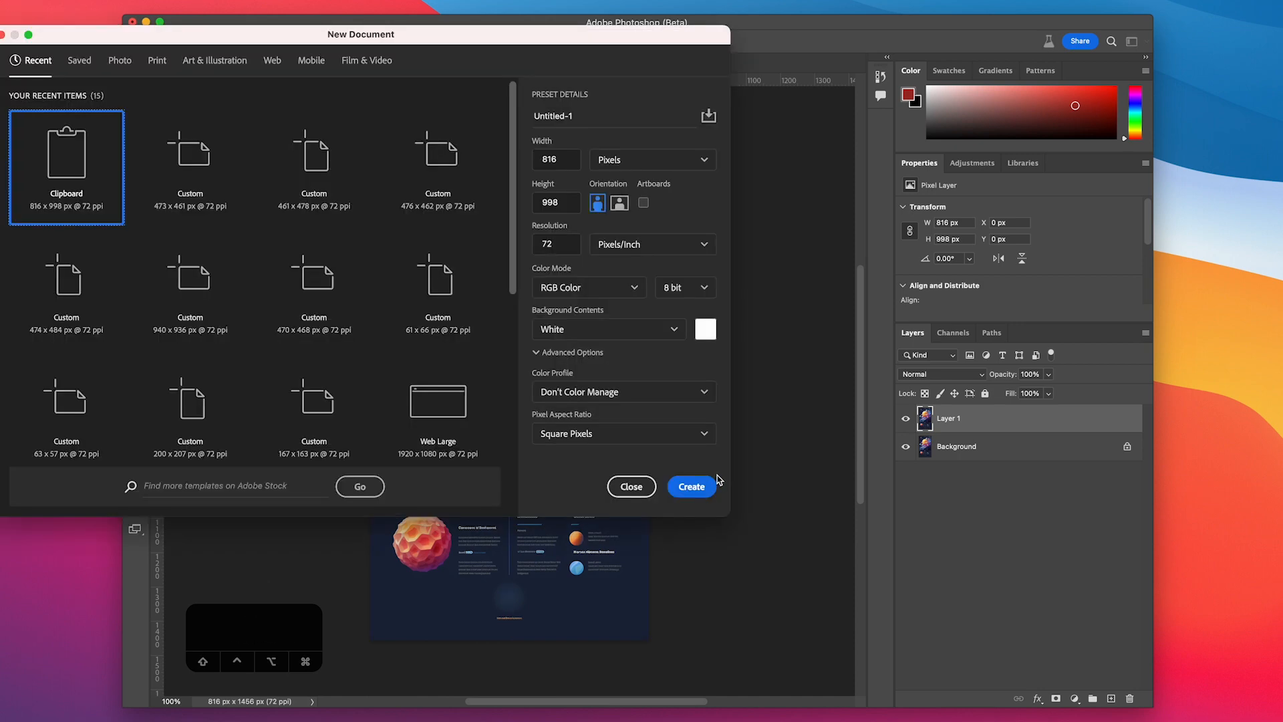
Make a clipboard-sized document and Generative Fill the lassoed planets and text with sky
click(690, 485)
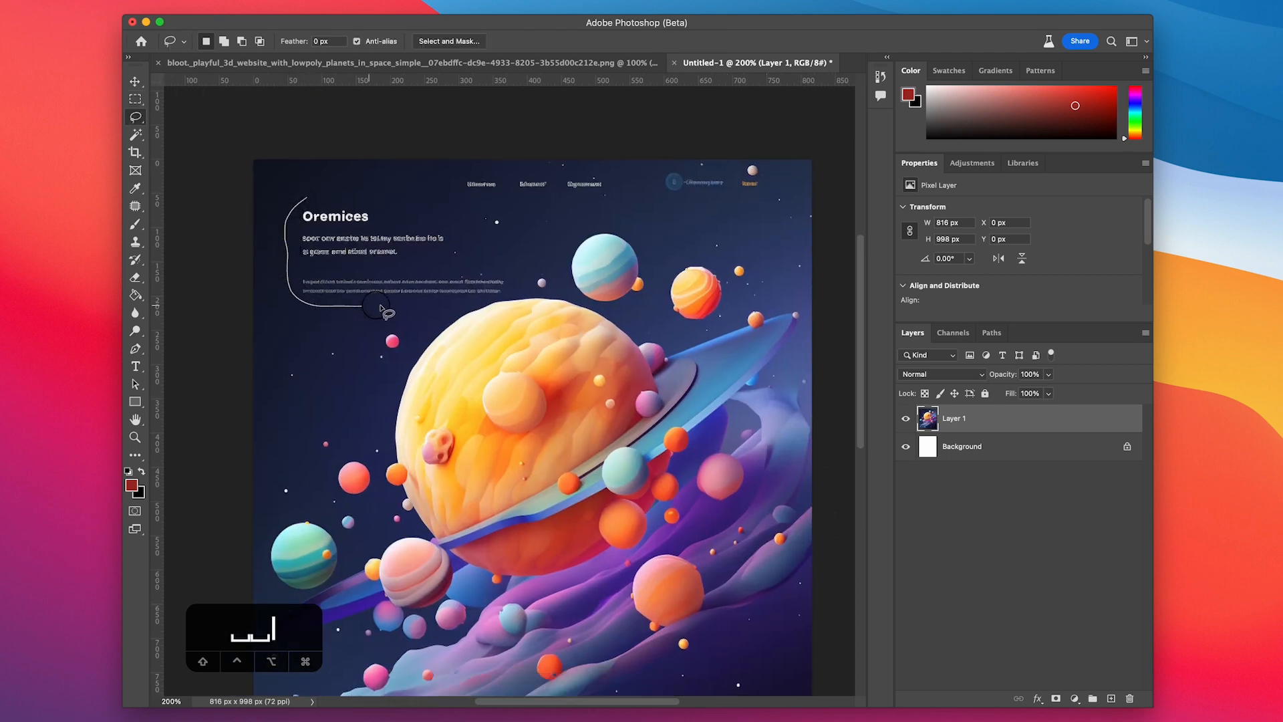
drag(385, 310, 467, 270)
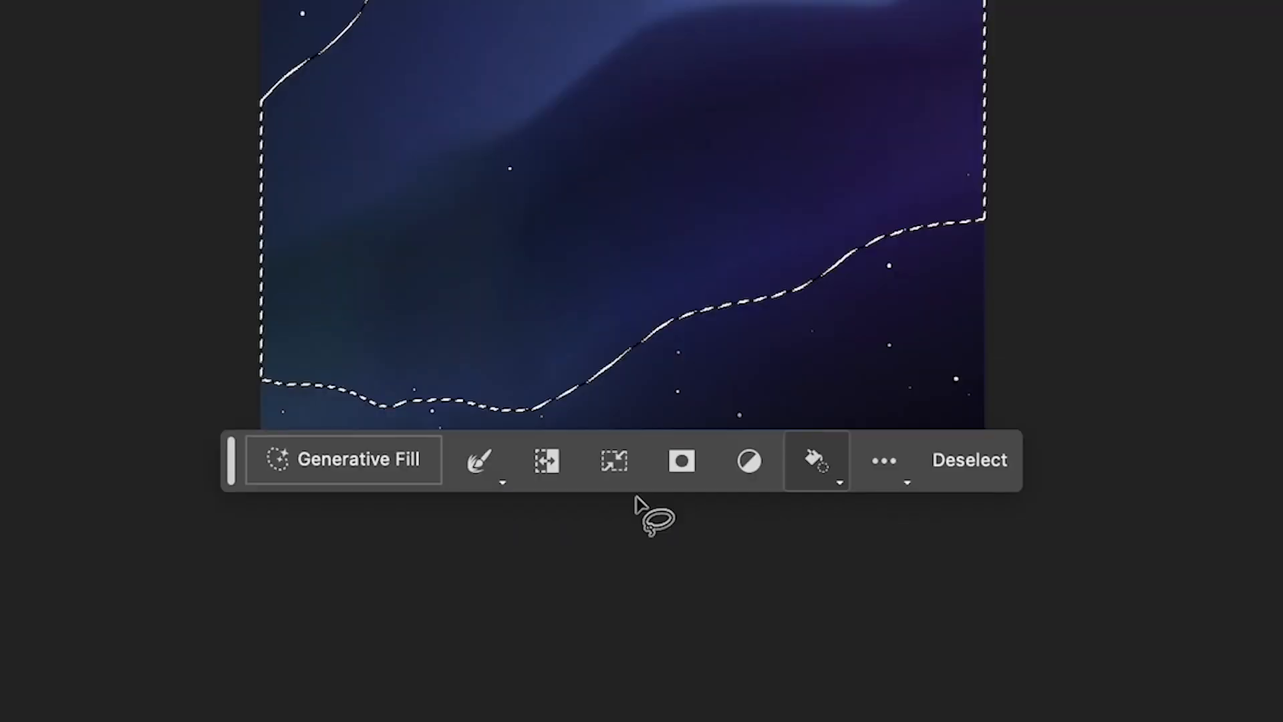
click(343, 459)
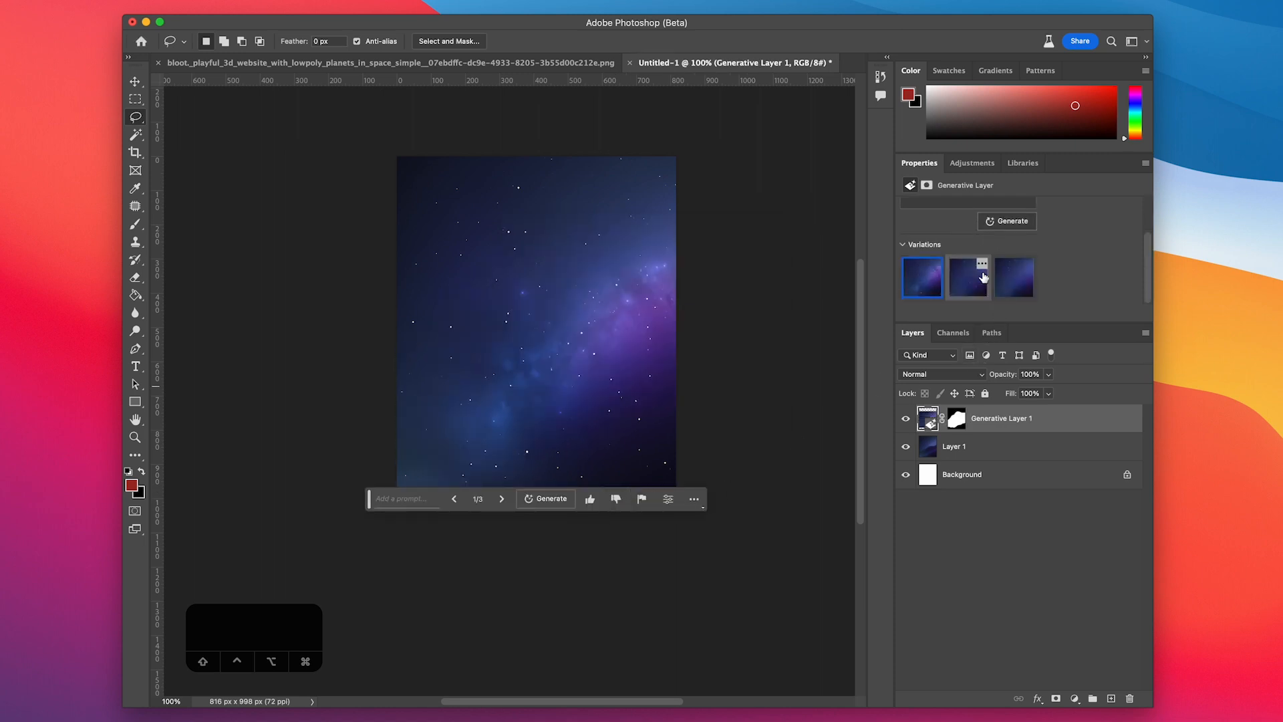
click(968, 277)
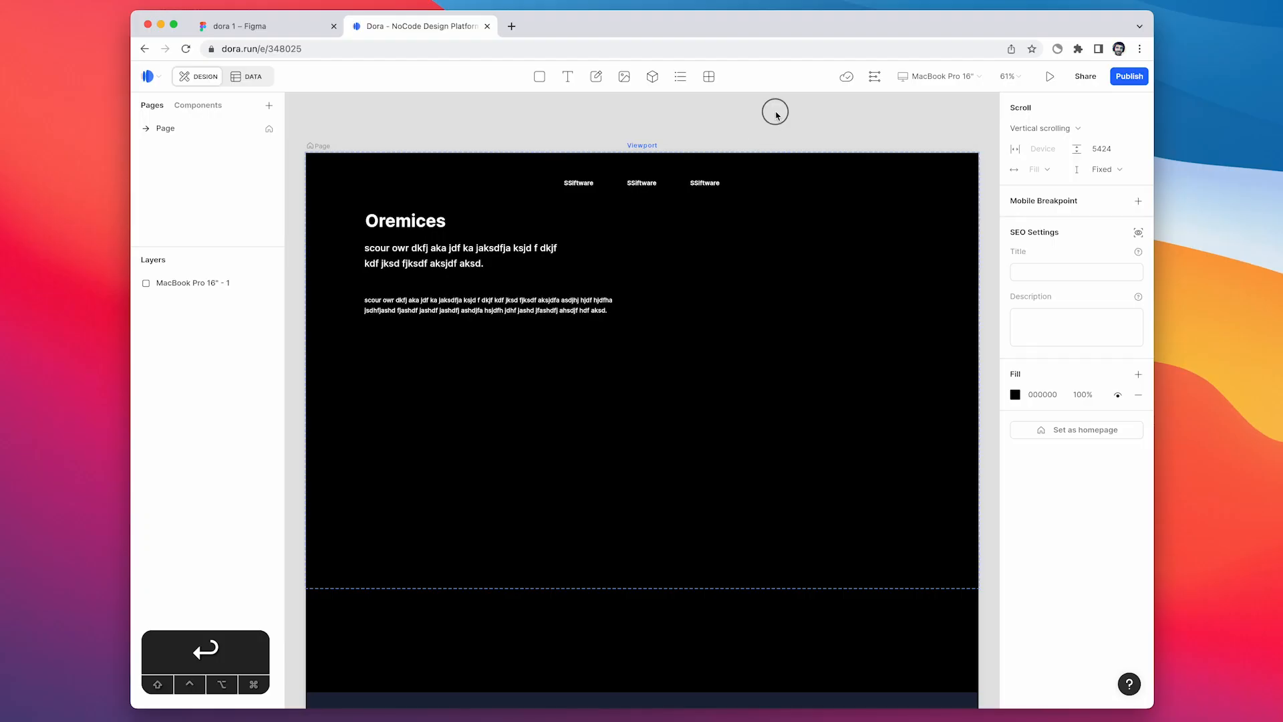
Draw a bg.png image box sized to Fill width and 100vh height
click(623, 76)
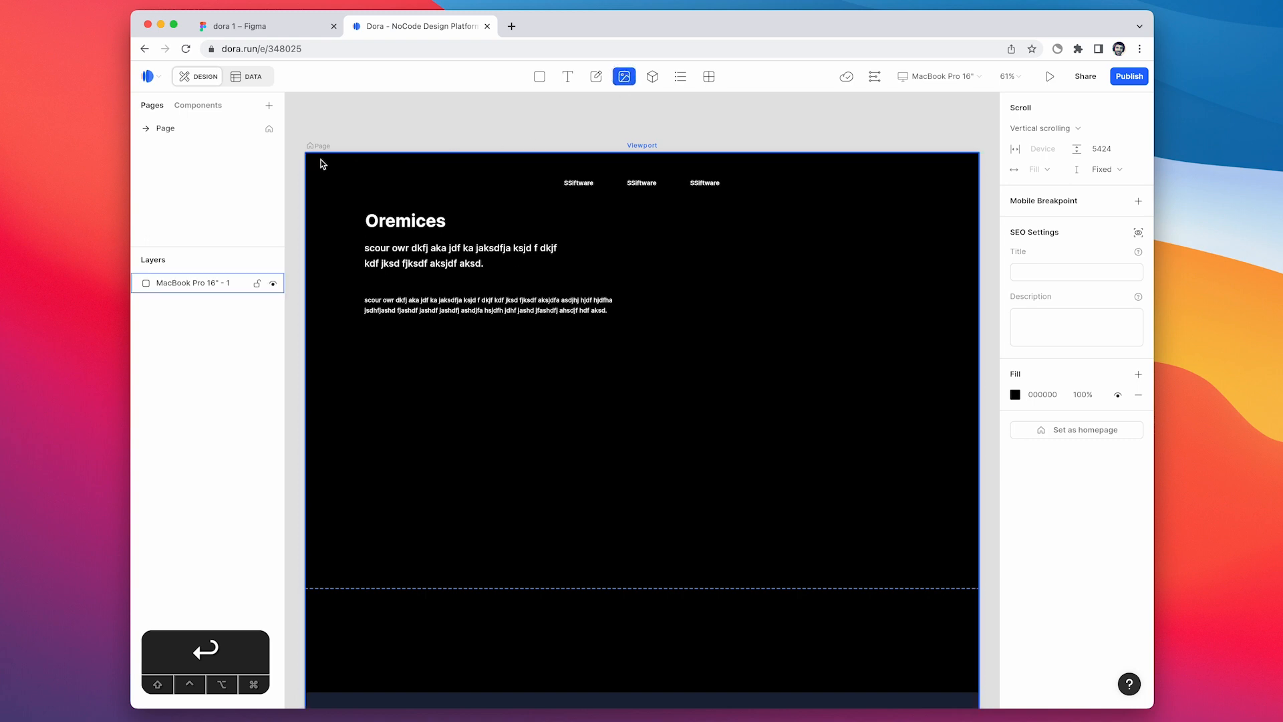
drag(305, 155, 741, 474)
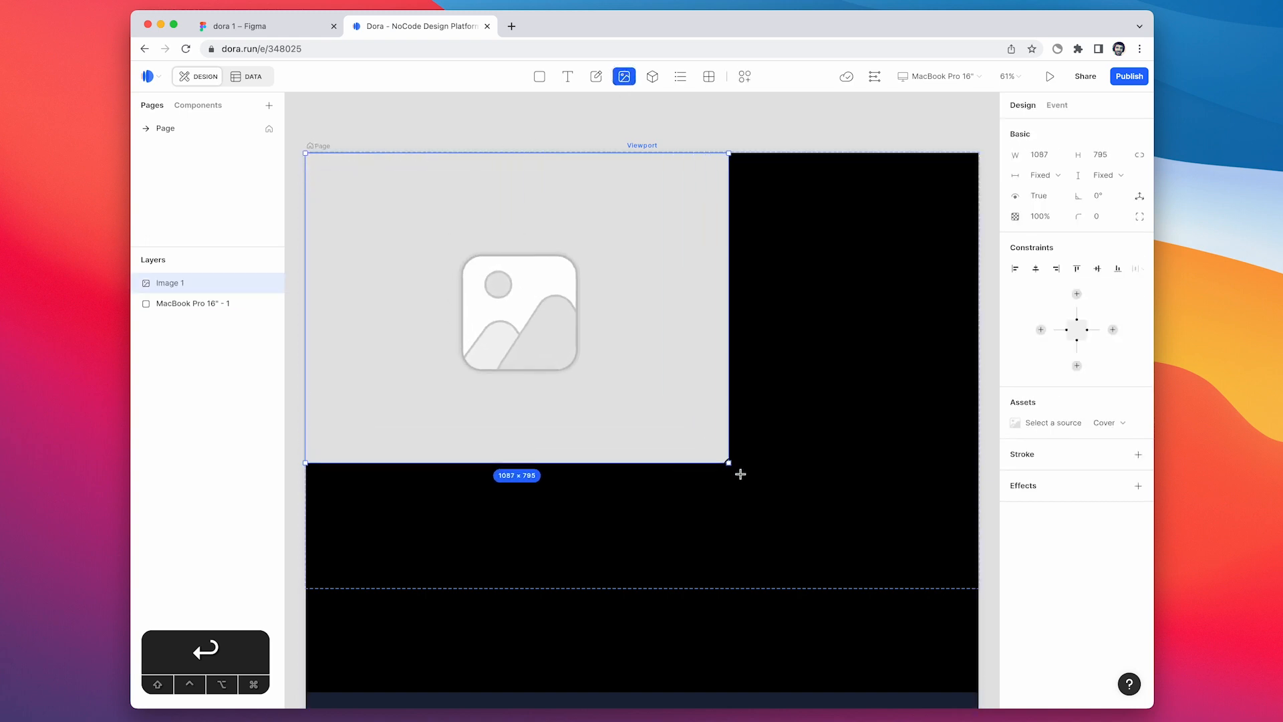
drag(728, 461, 977, 590)
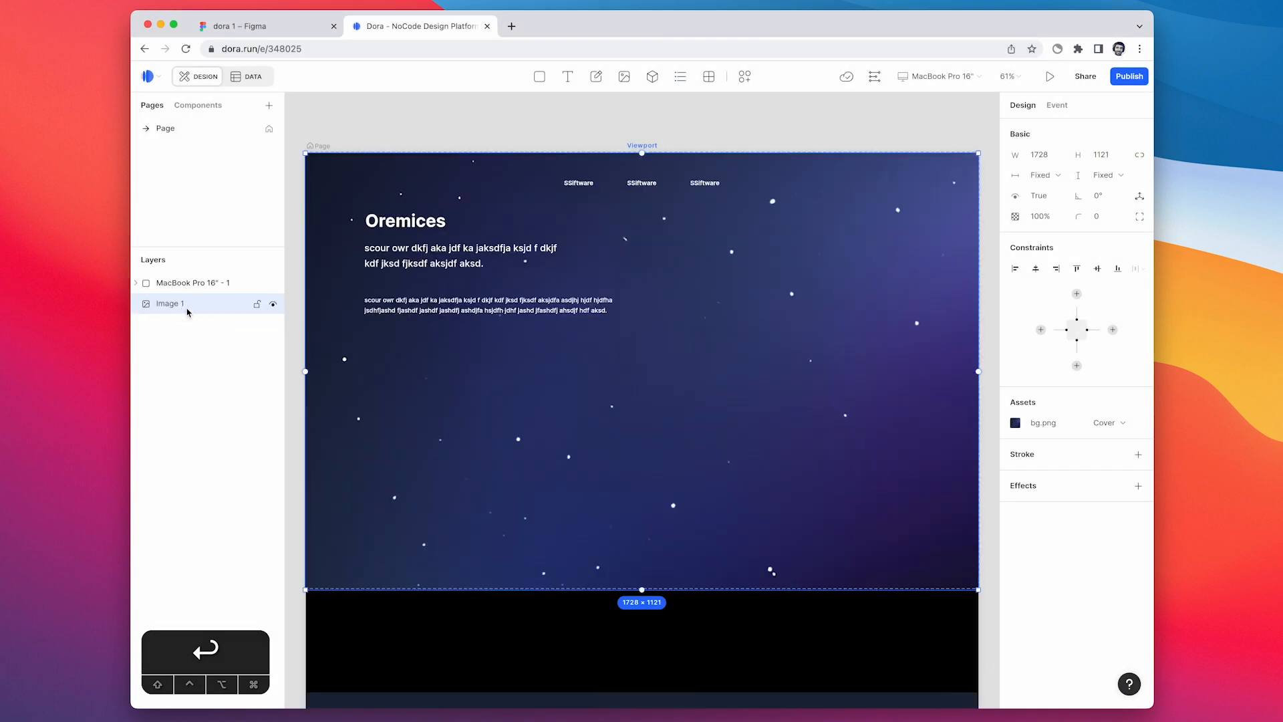
click(1041, 174)
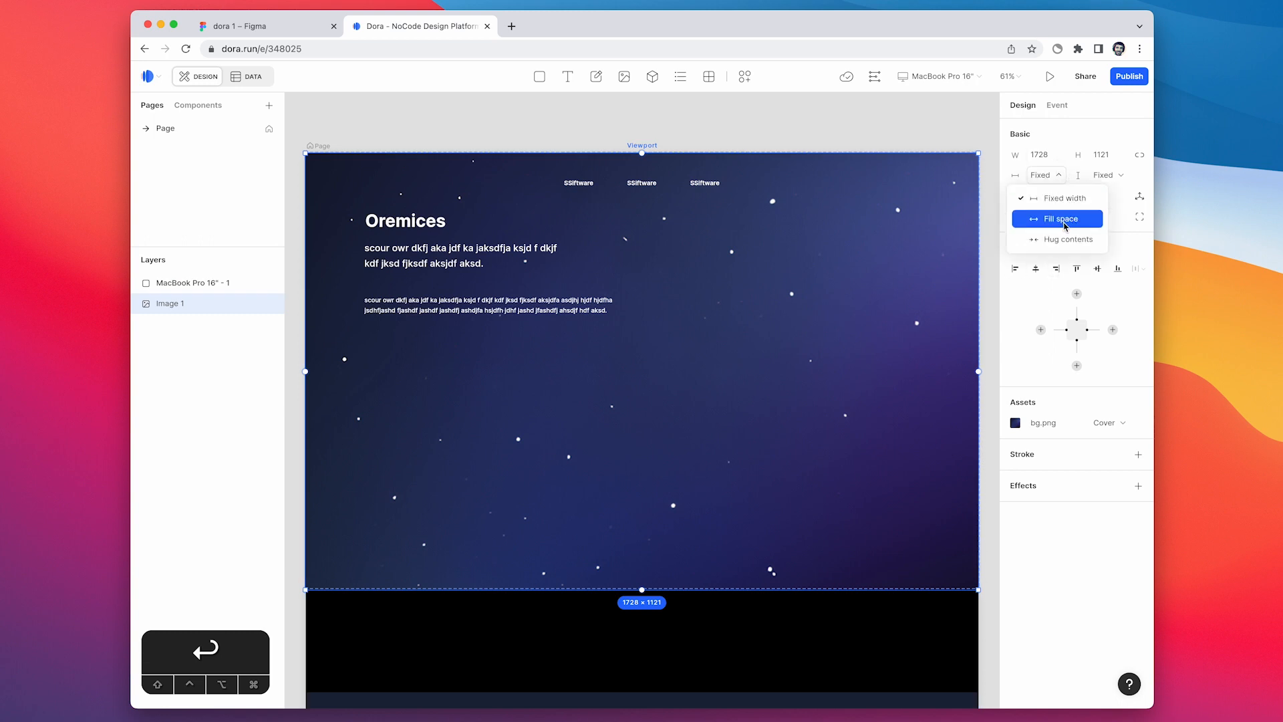
click(1058, 219)
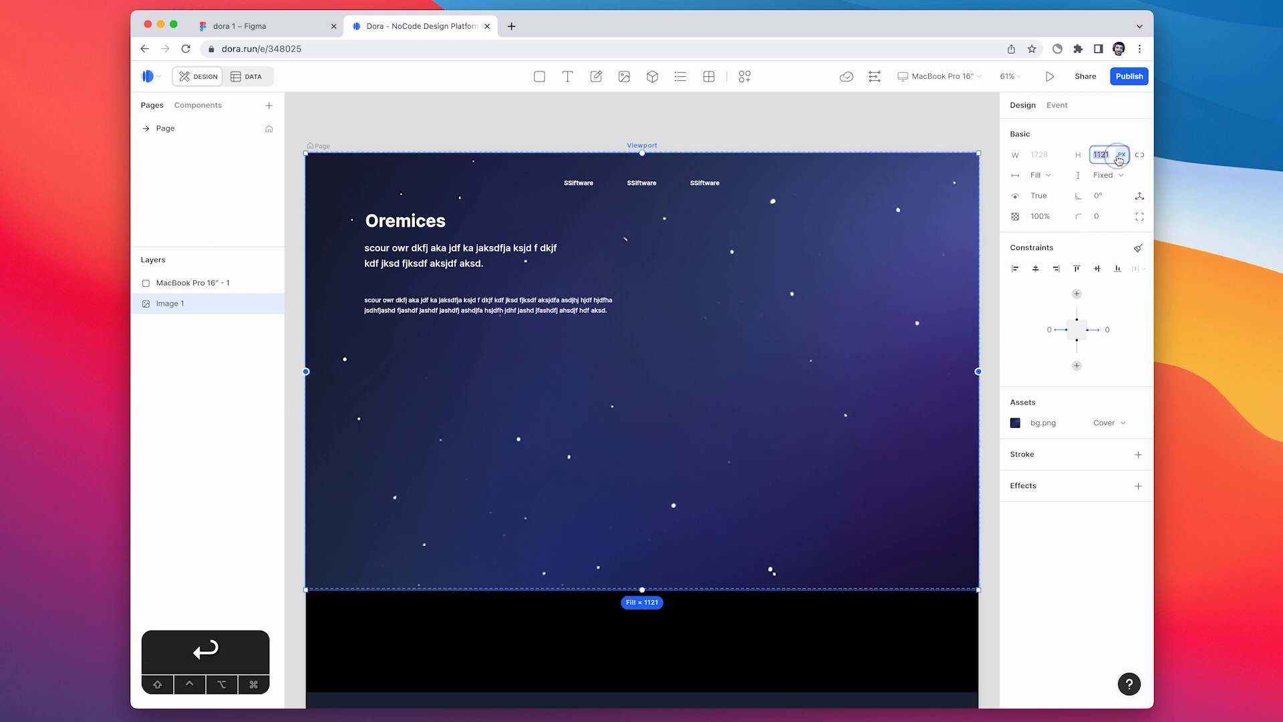
click(1110, 154)
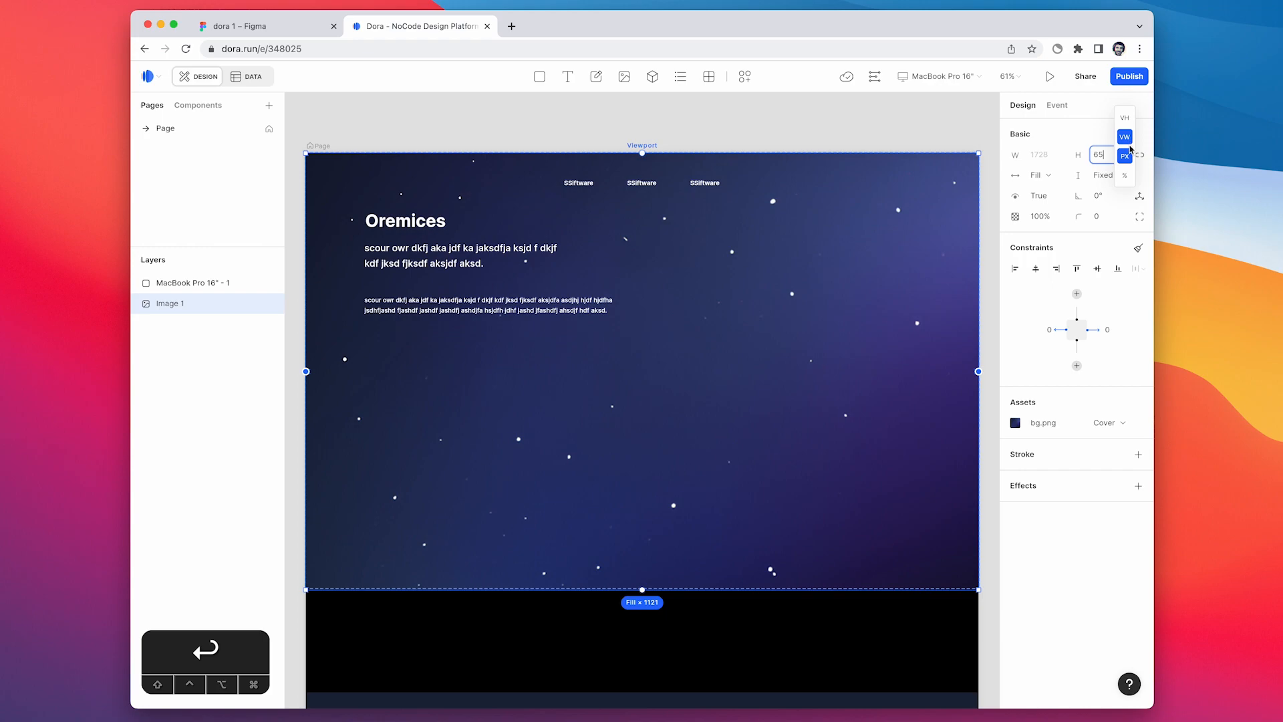
click(1124, 117)
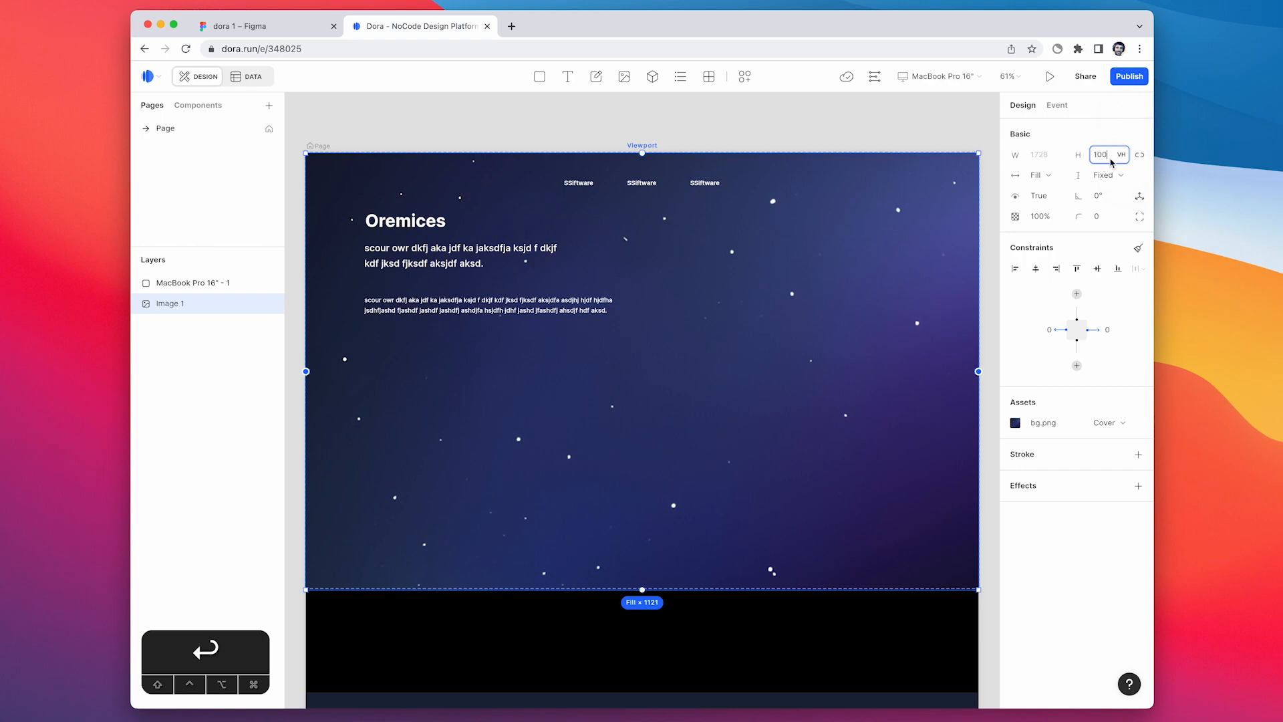
click(874, 76)
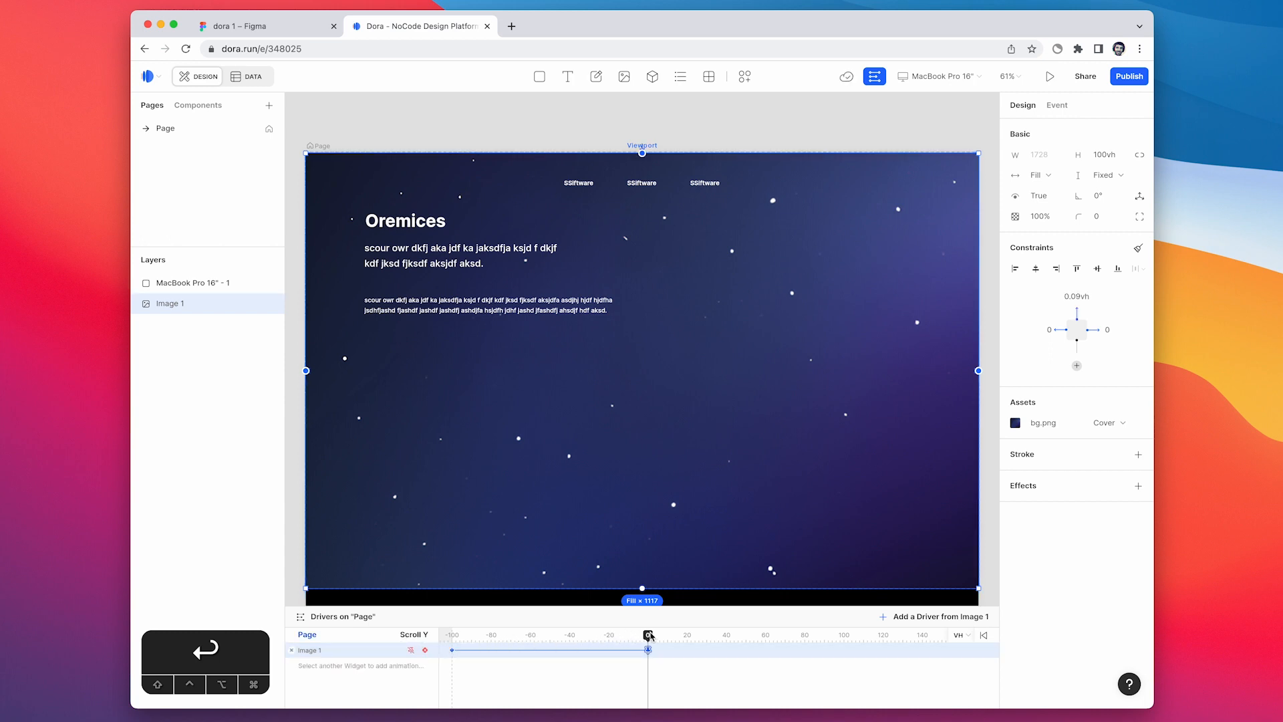
drag(649, 627, 801, 628)
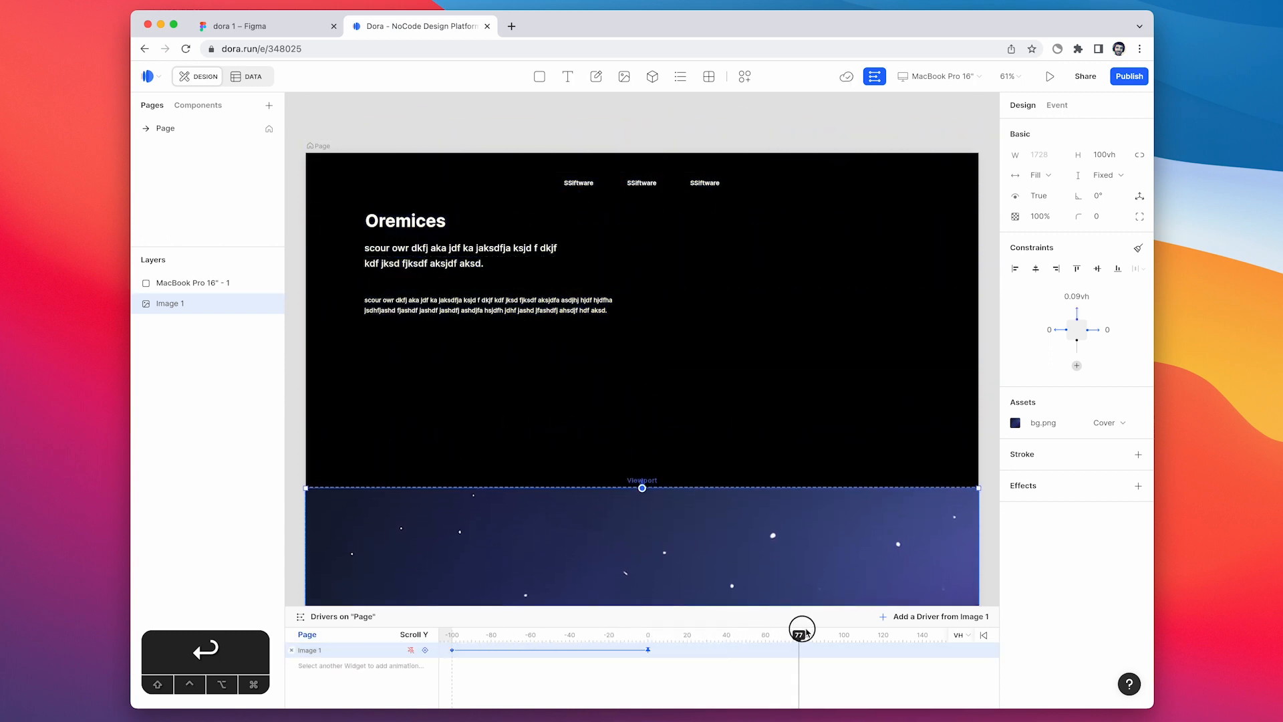
drag(802, 620, 697, 620)
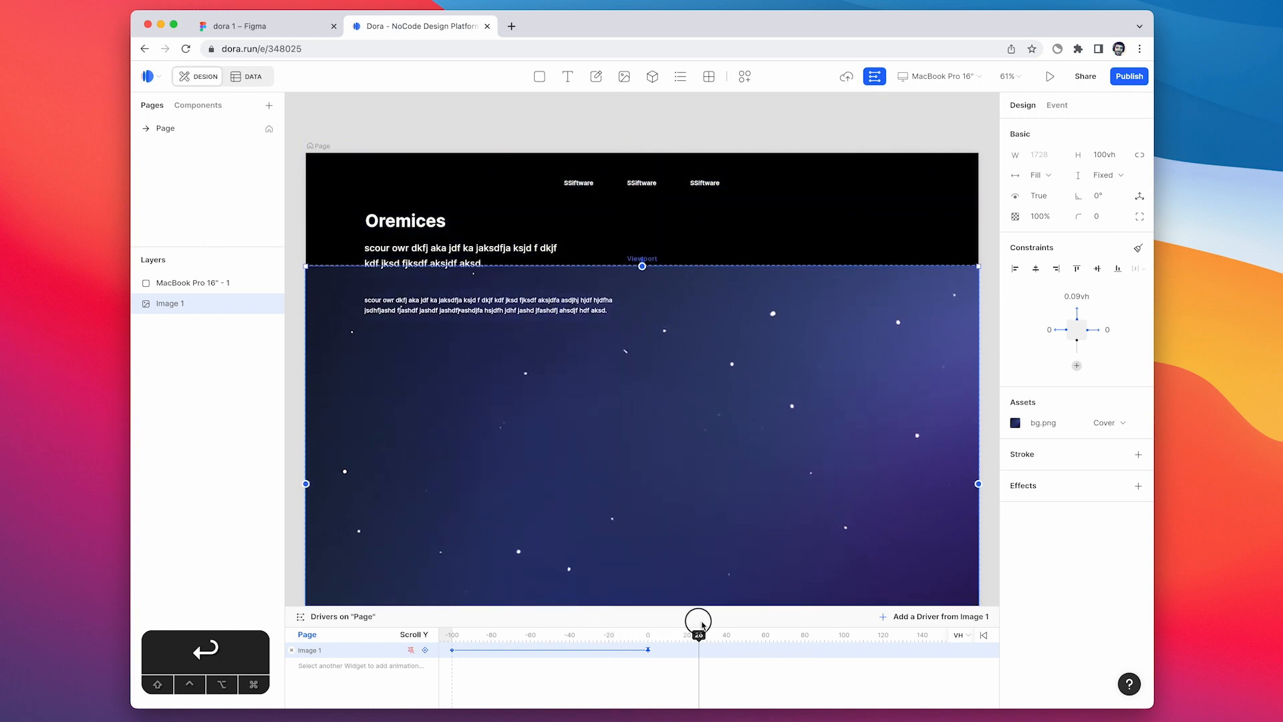
drag(698, 620, 646, 631)
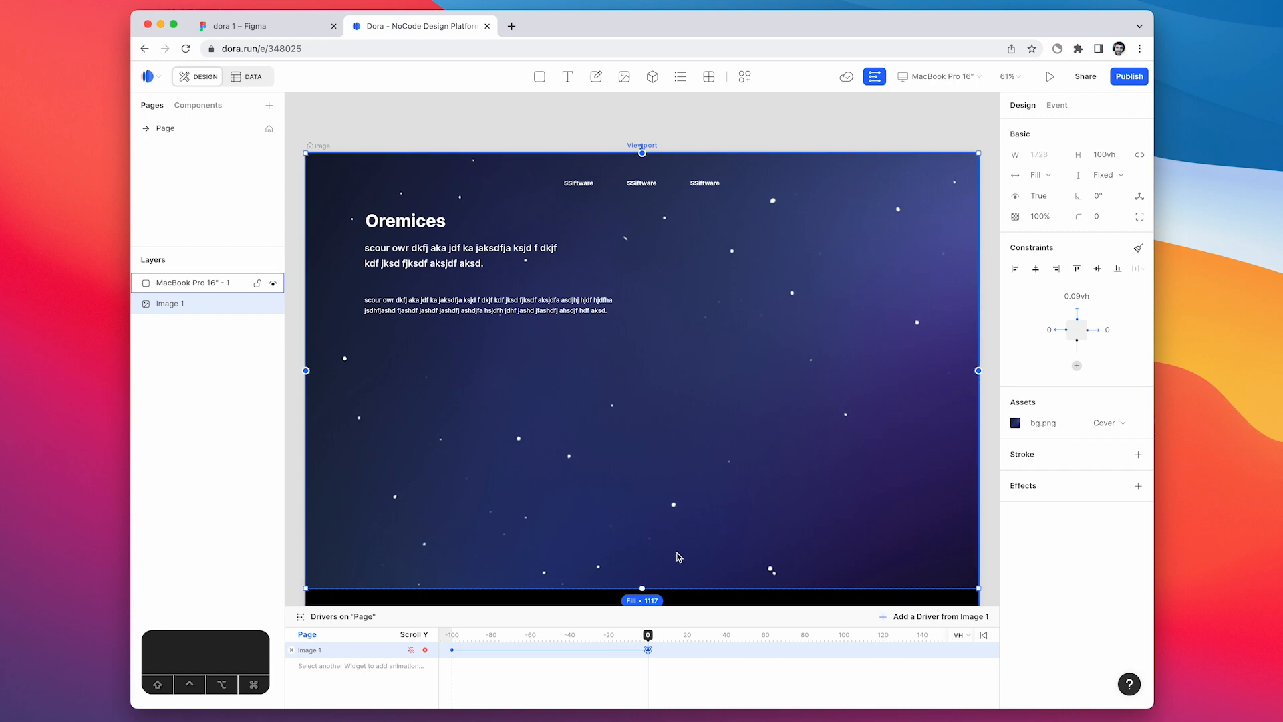
click(652, 76)
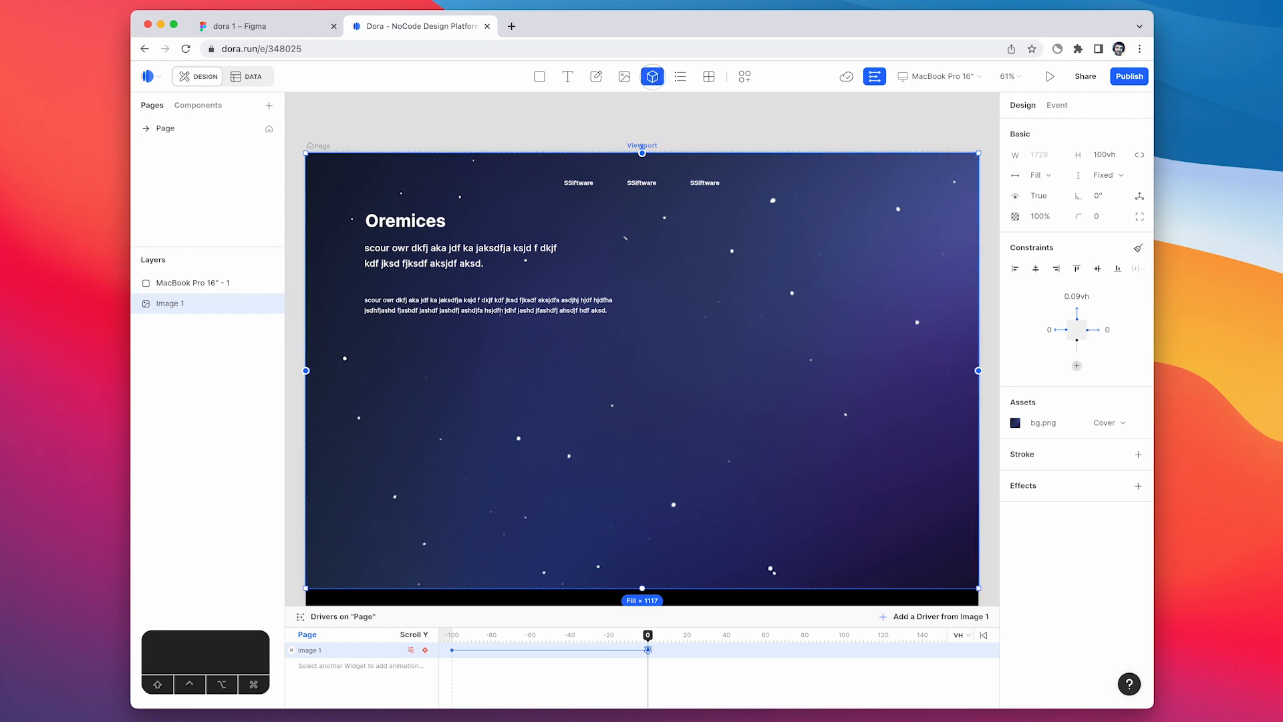
Add a viewport-sized 3D widget, import planets.glb, and switch to camera orbit mode
click(196, 282)
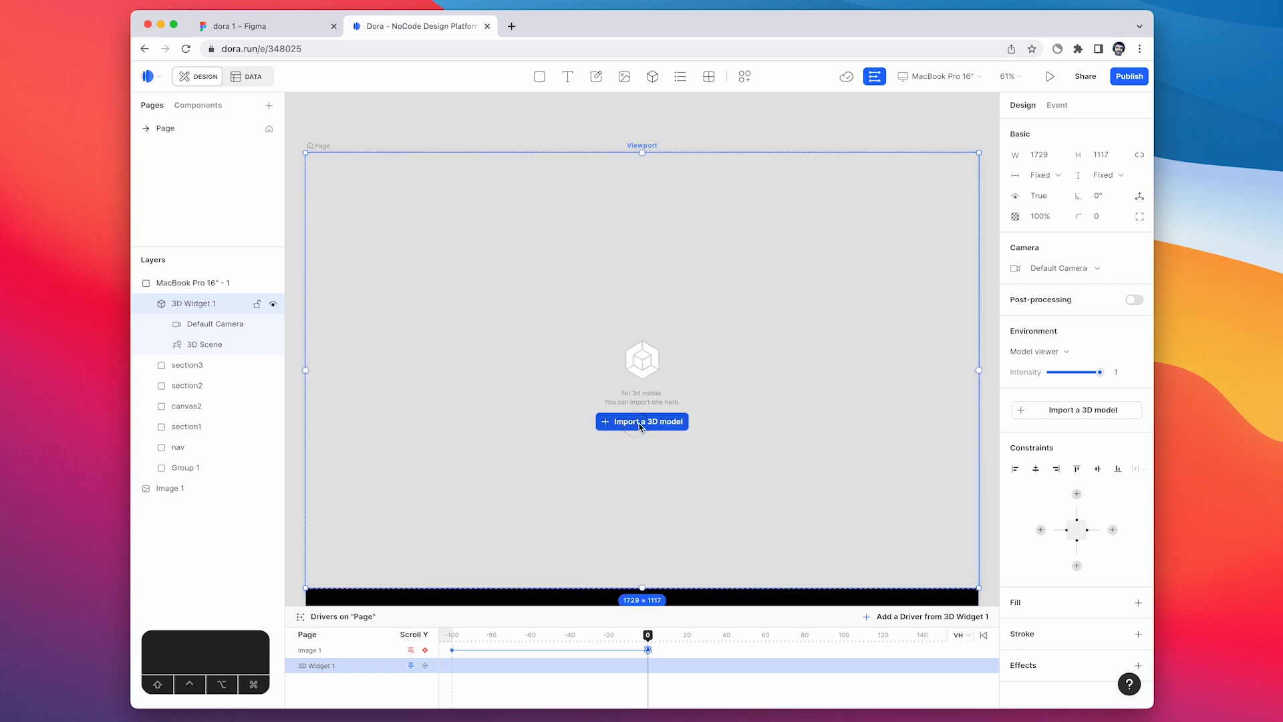
click(641, 421)
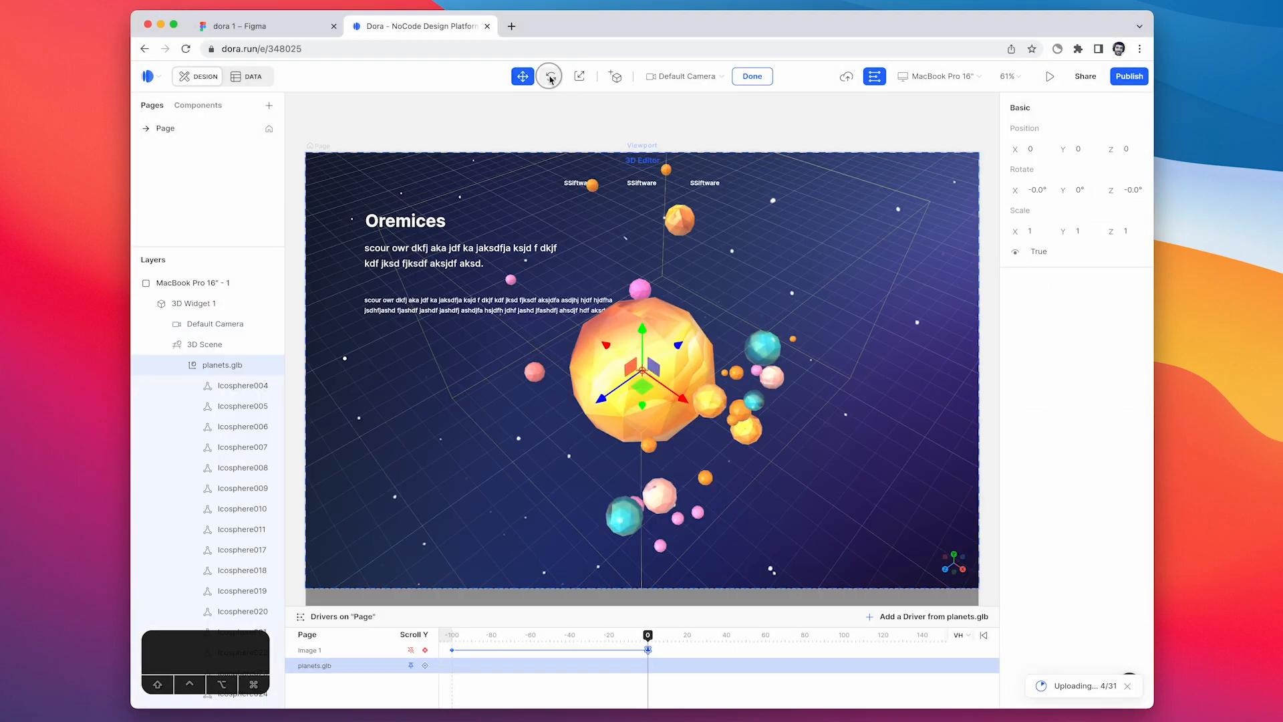
click(550, 76)
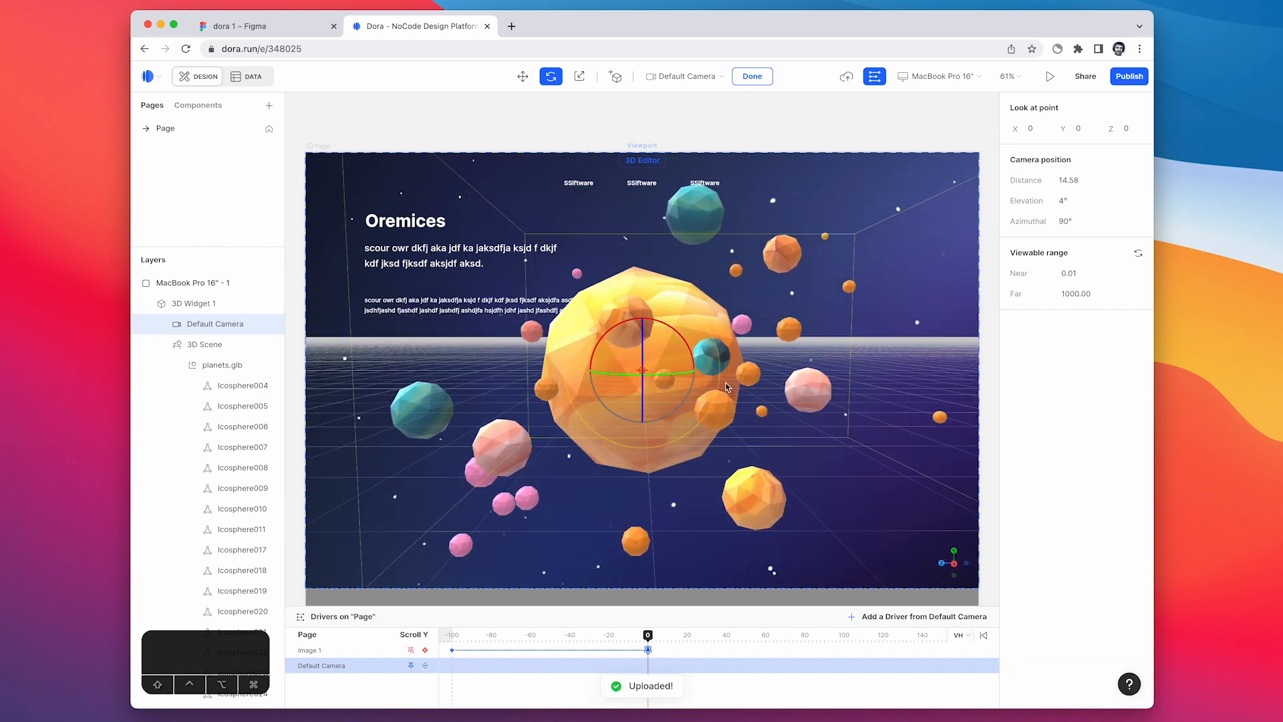
click(205, 344)
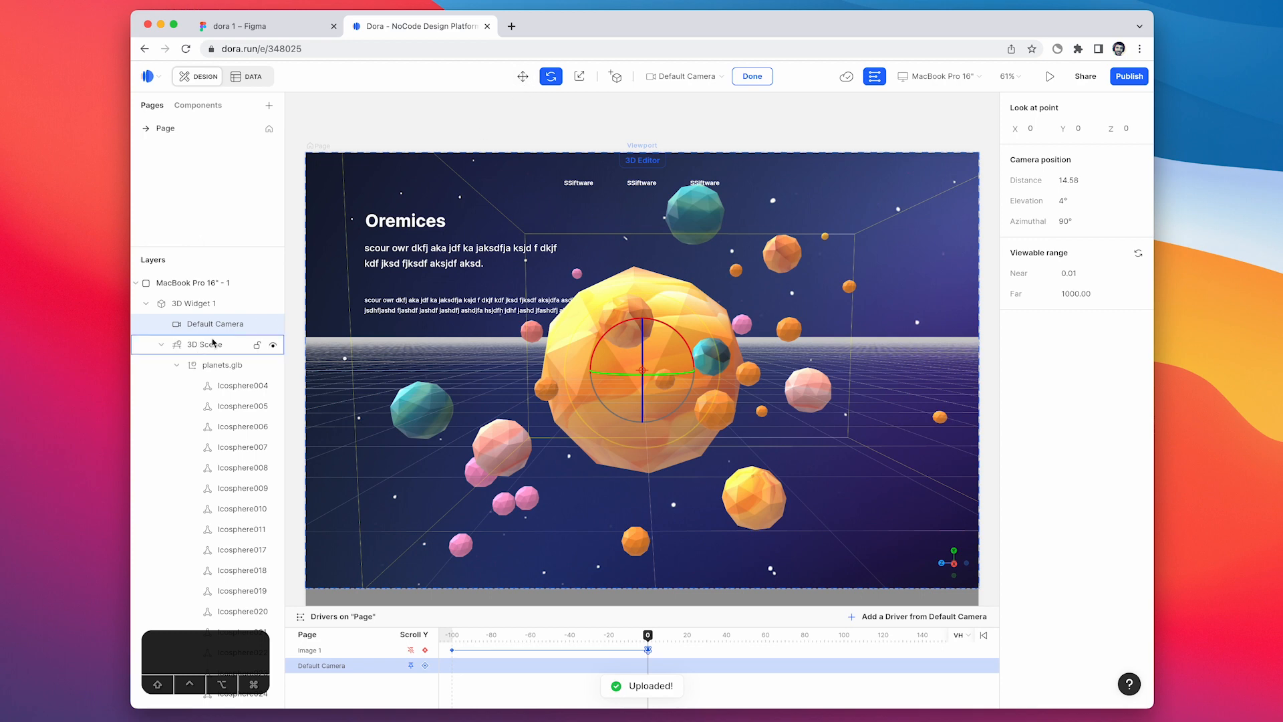
click(751, 76)
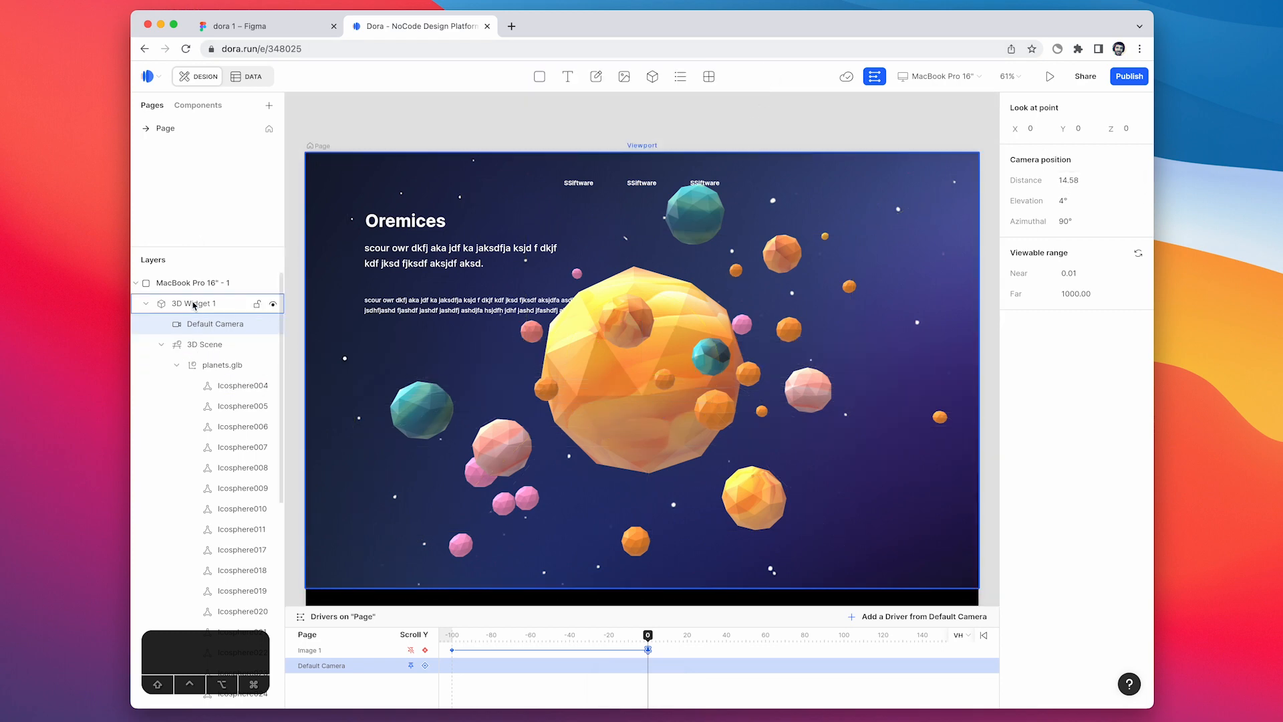
Size 3D Widget 1 to Fill width and 100vh, and add it to the Drivers timeline
click(196, 303)
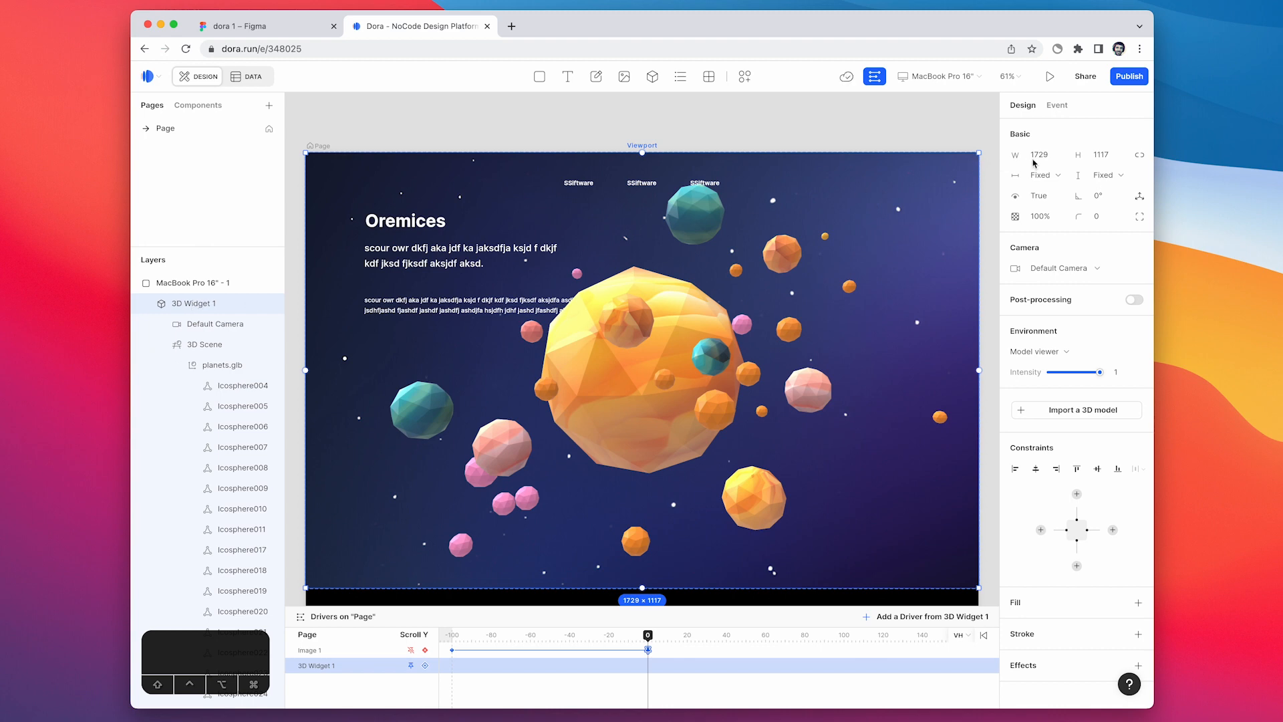
click(1041, 174)
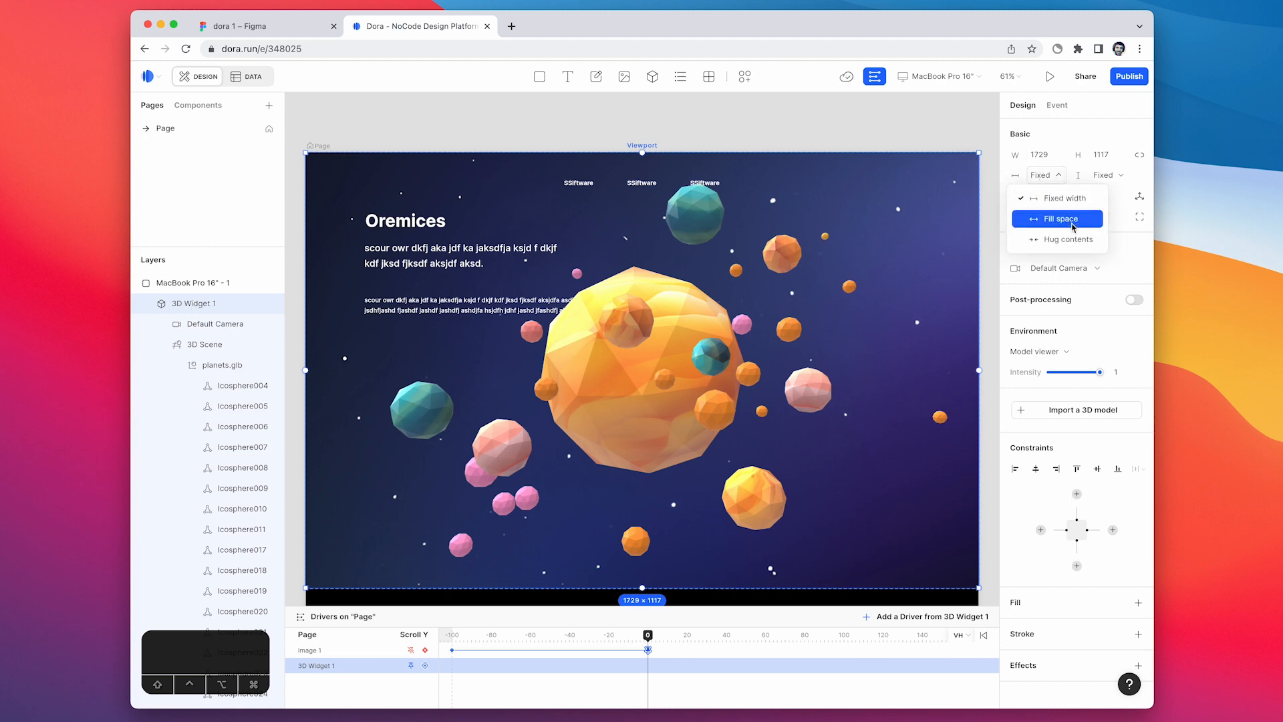
click(1057, 218)
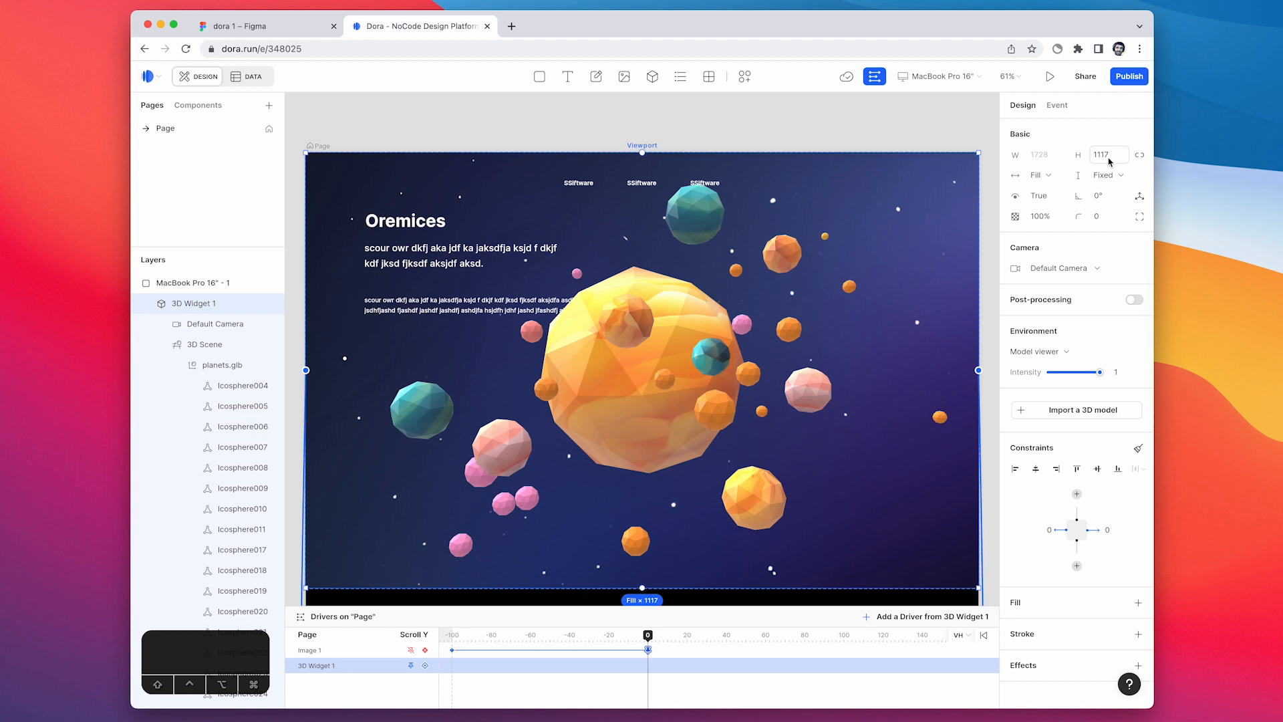
click(1102, 154)
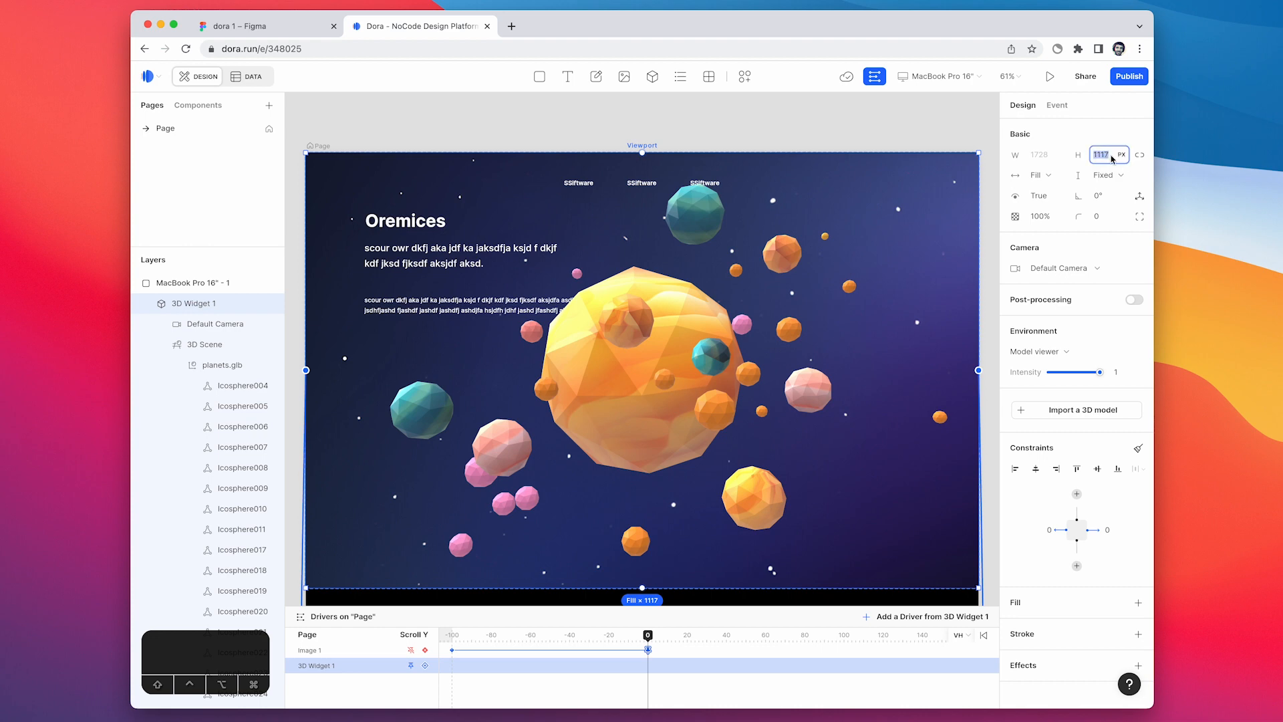
click(1126, 154)
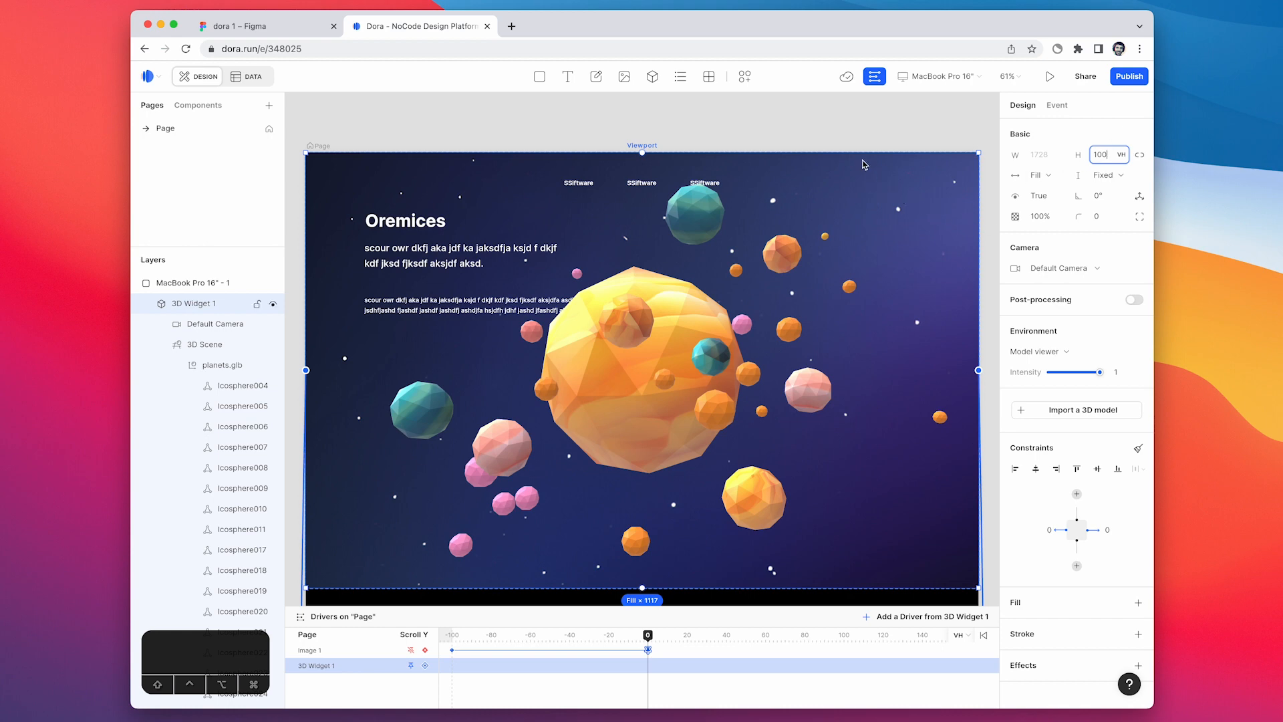
mouse_move(642, 562)
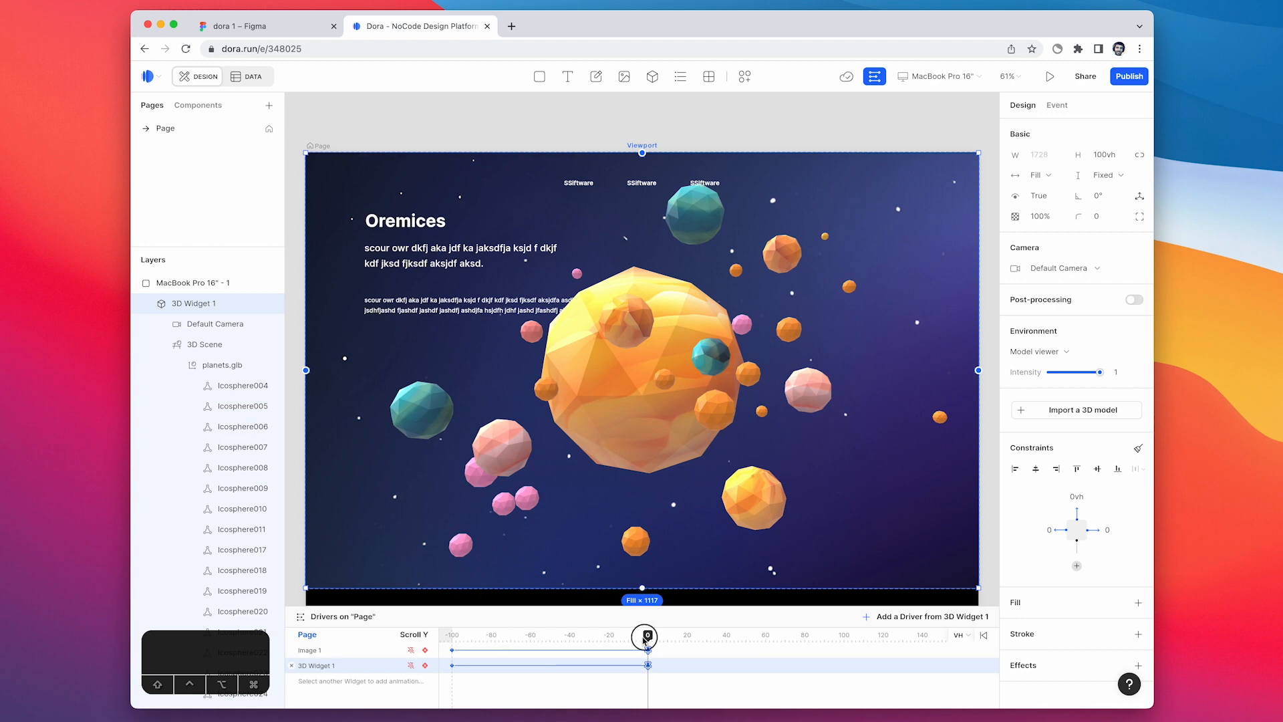
drag(645, 637, 816, 637)
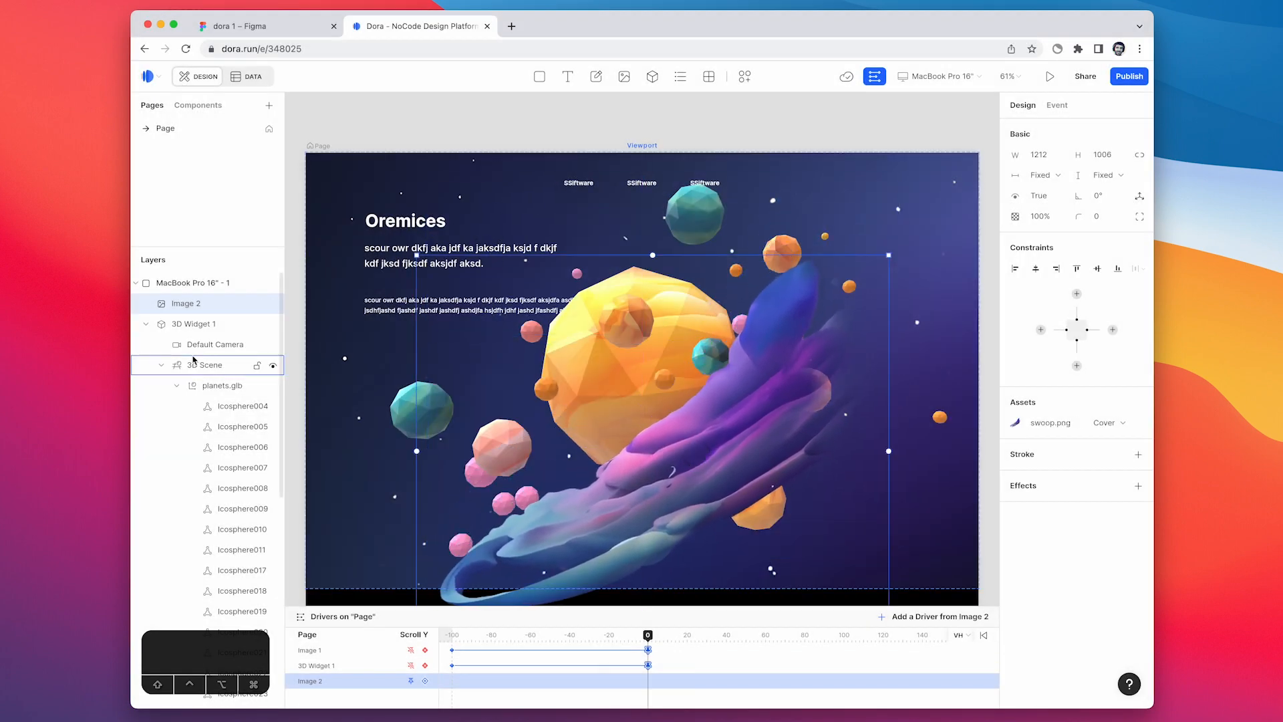
Collapse 3D Widget 1's nested layers in the layers panel
click(147, 303)
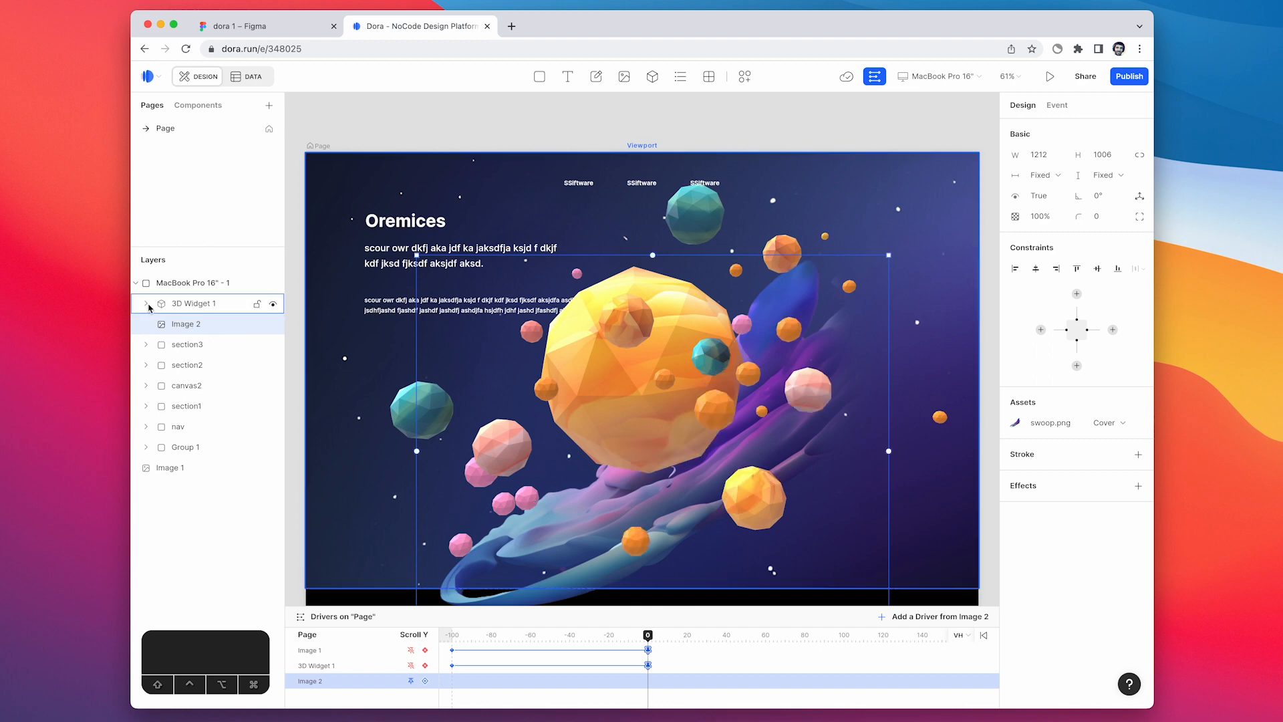
Keyframe planets.glb to rotate about -45° on Y by the page end, then start a preview
click(146, 304)
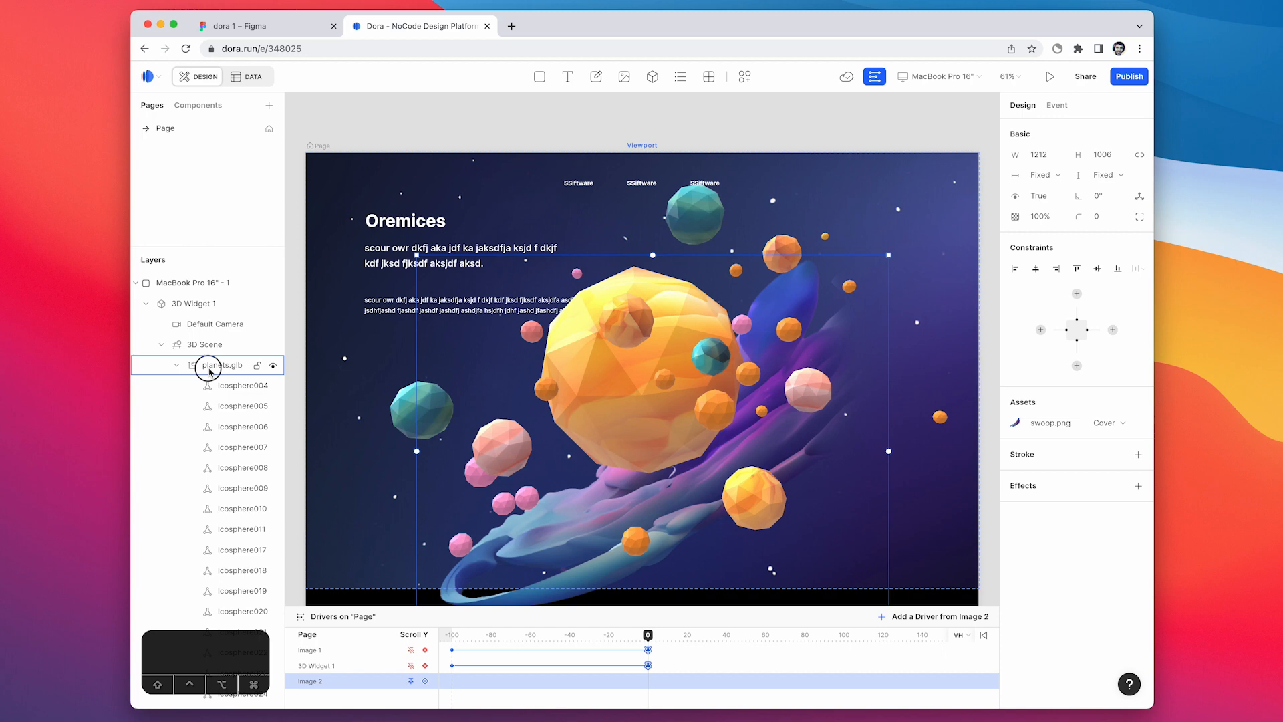
double_click(222, 364)
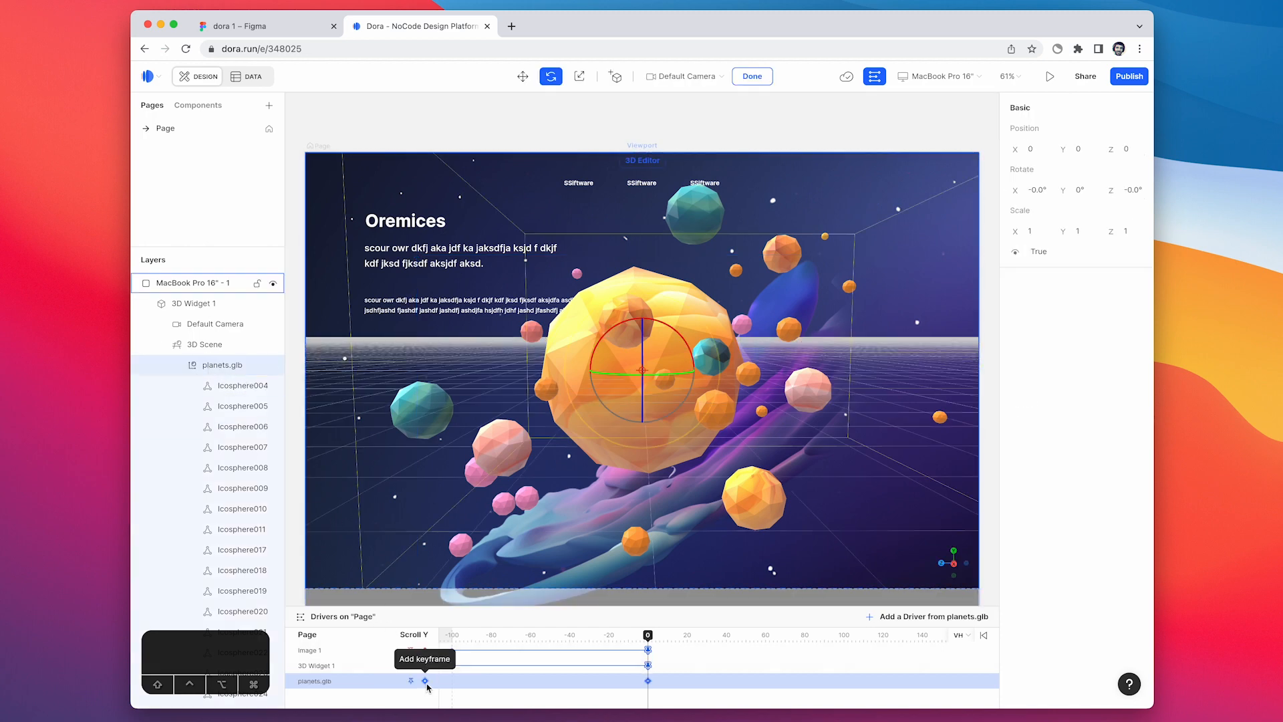
click(425, 680)
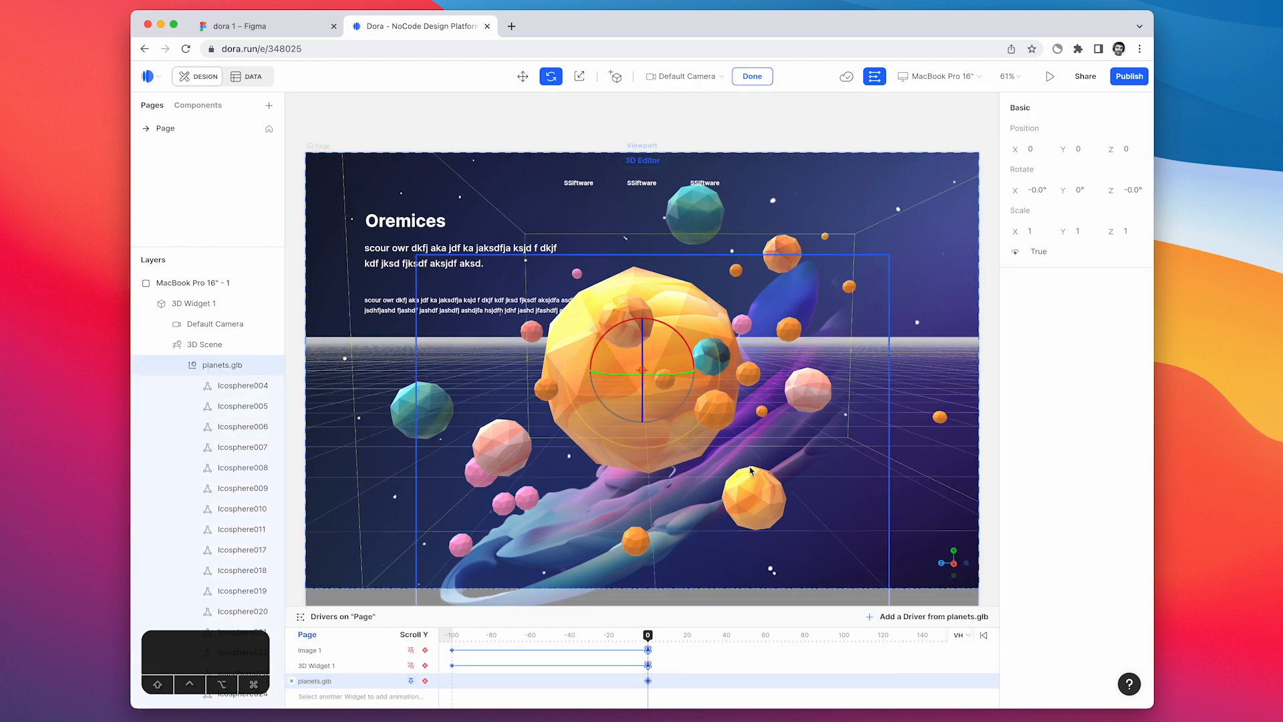
drag(647, 635, 815, 635)
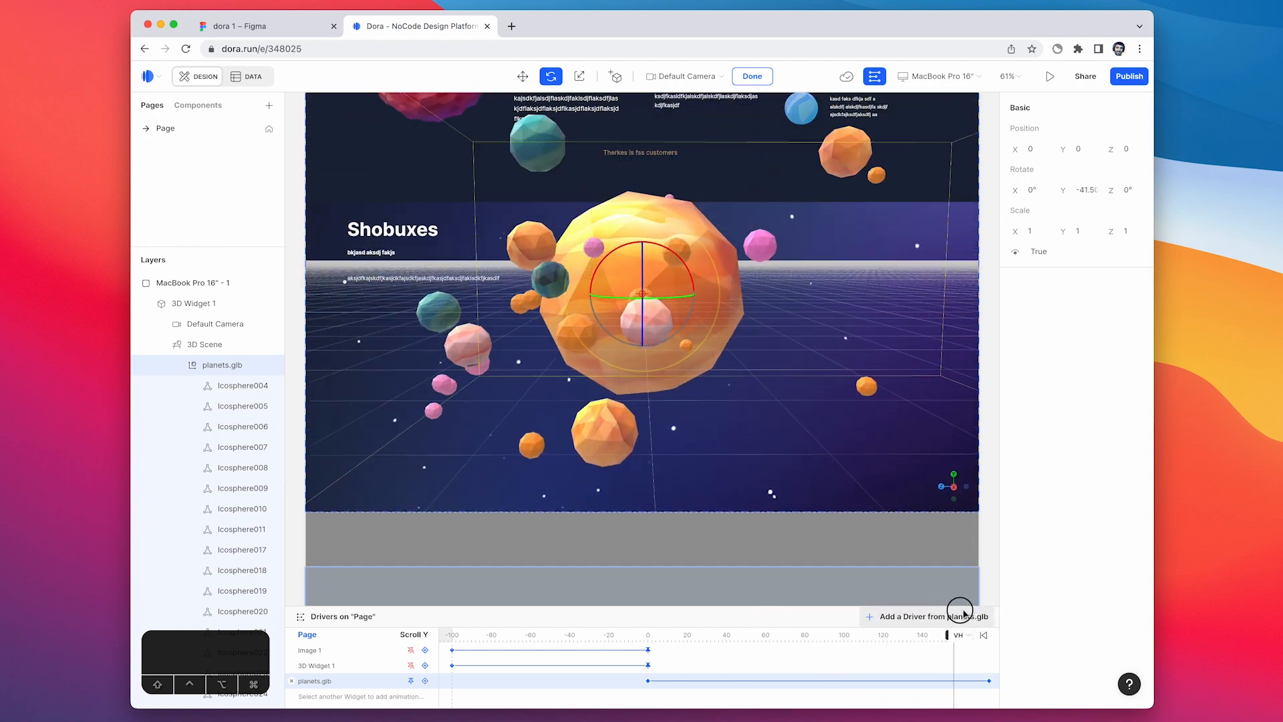
drag(960, 612, 637, 615)
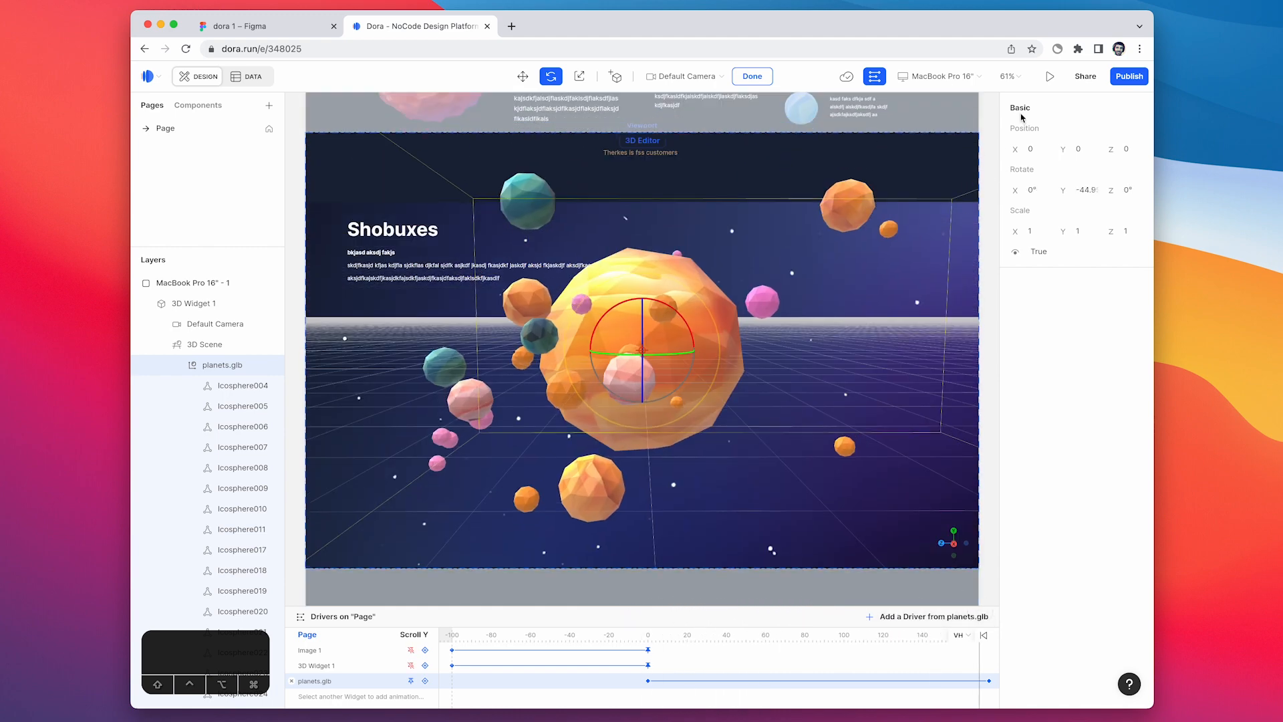
click(751, 76)
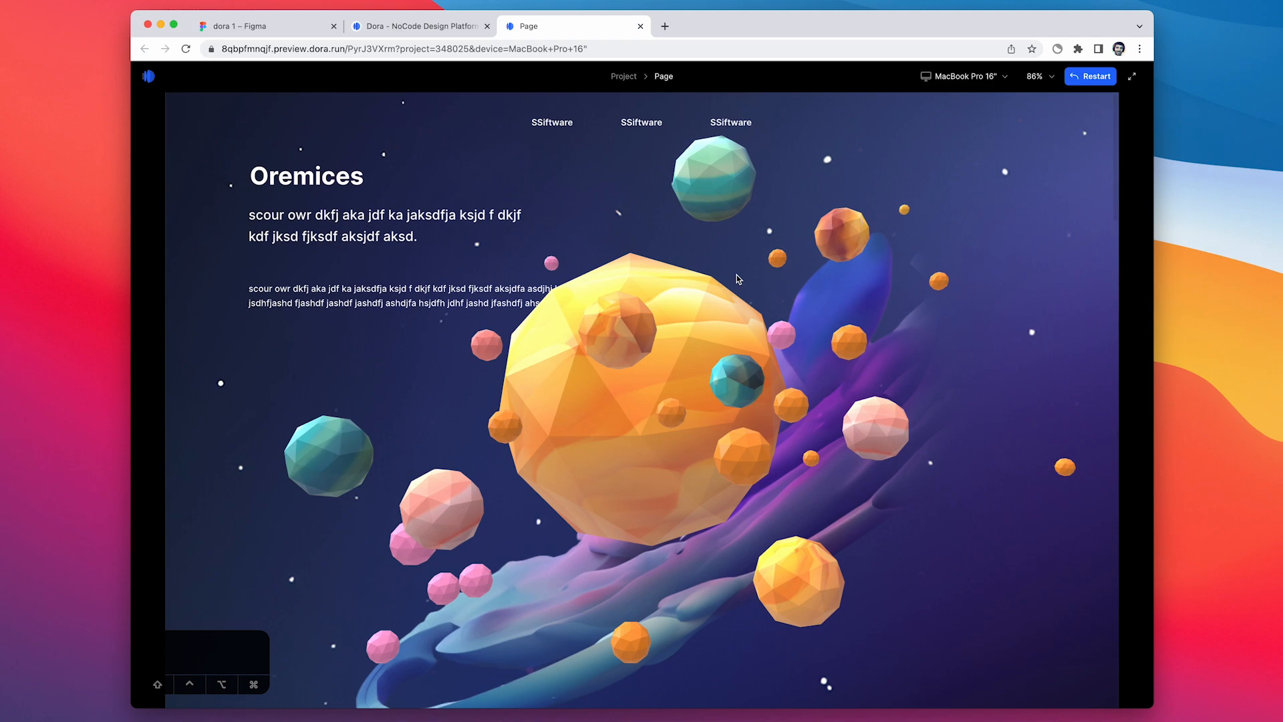
Scroll down the preview to watch the planets rotate
scroll(down, 3)
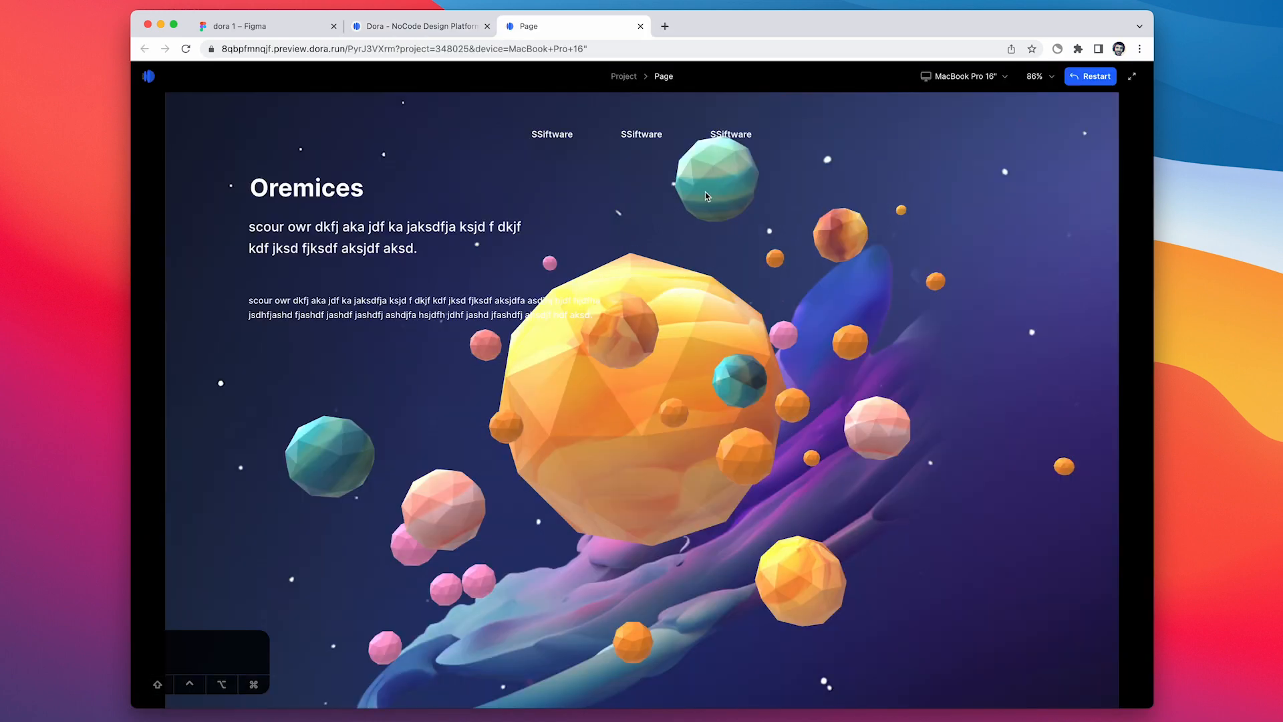
scroll(down, 3)
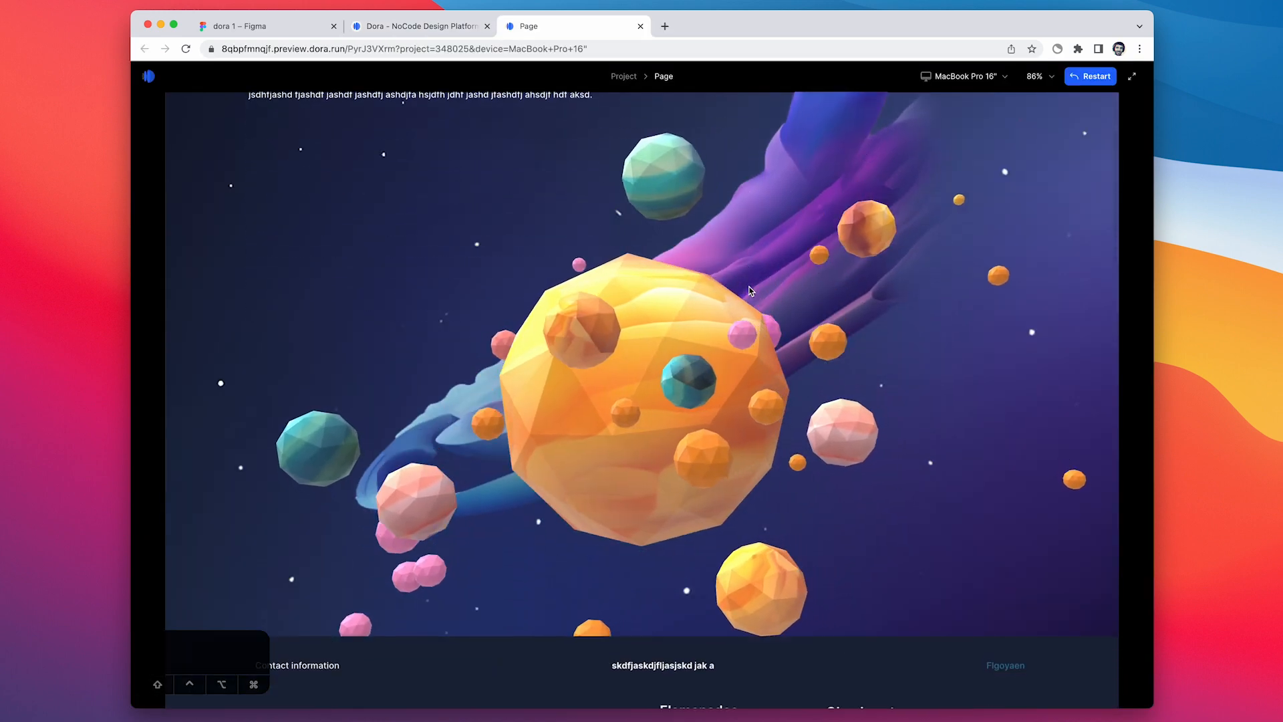
scroll(down, 3)
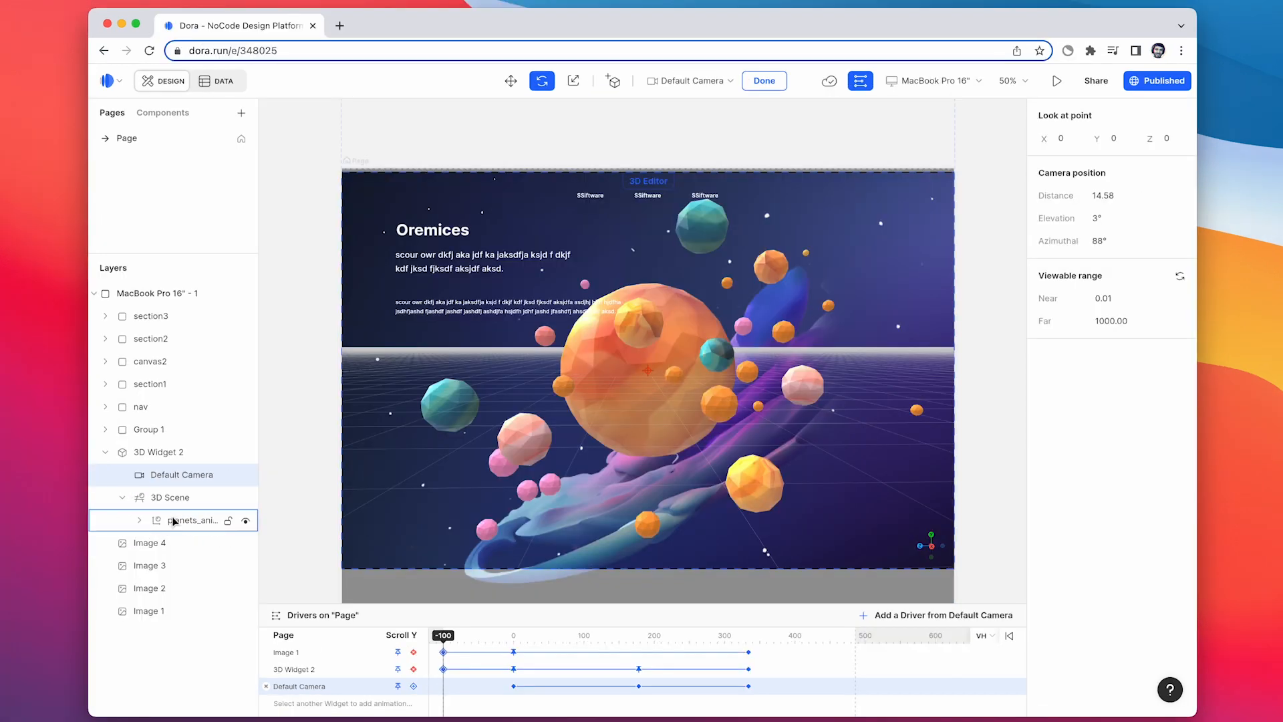
Select planets_animated.glb and enable its IcosphereAction animations
click(194, 520)
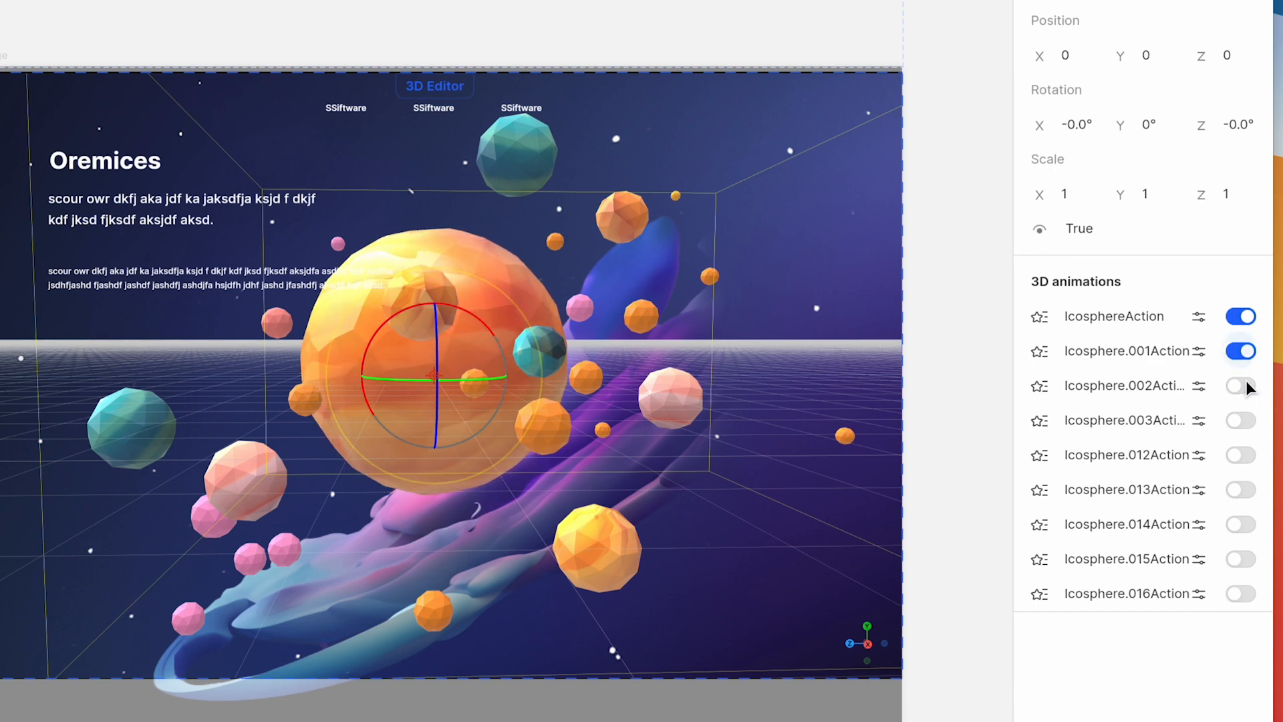
click(1239, 455)
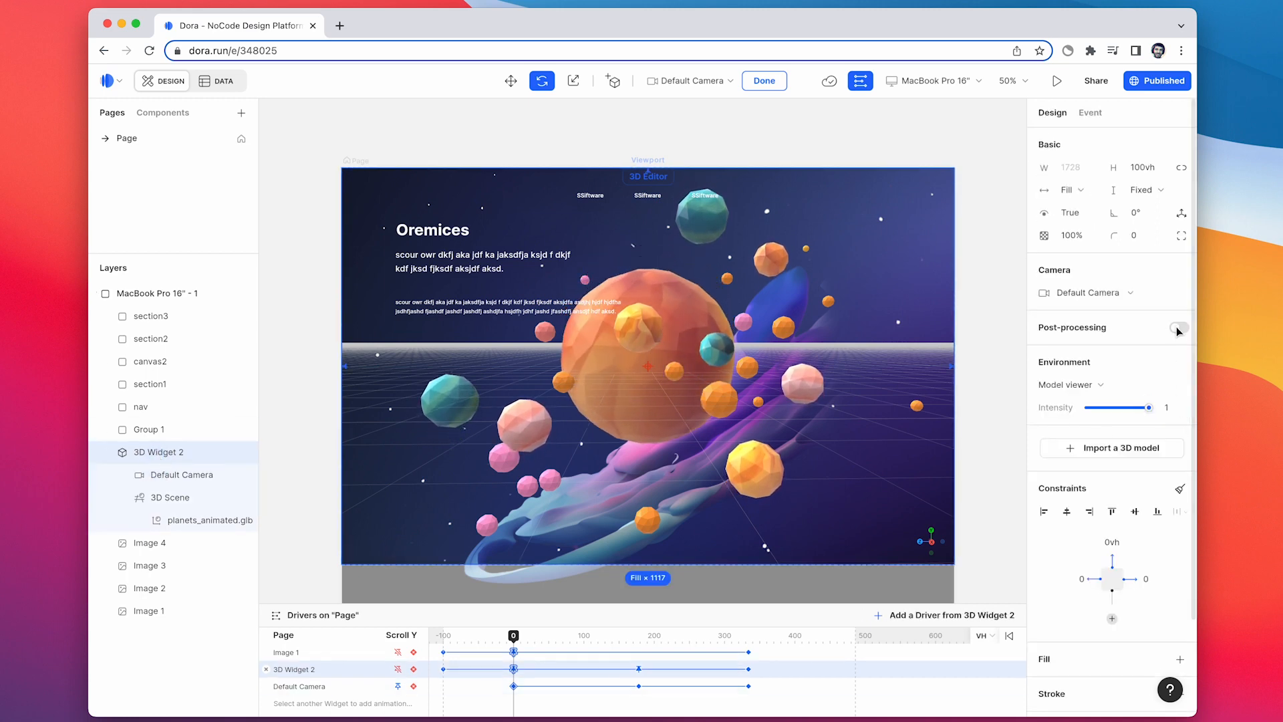
Enable post-processing on 3D Widget 2, then toggle the Glitch and Hue effects
click(1178, 327)
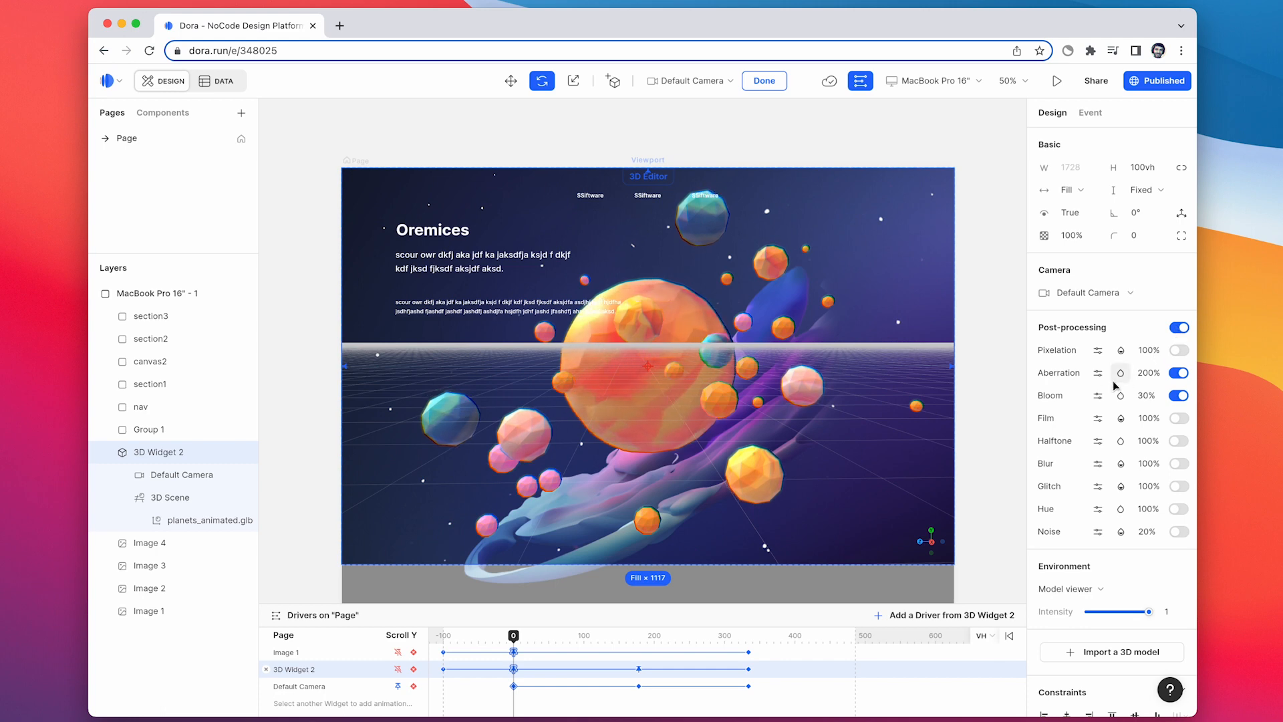
click(1178, 485)
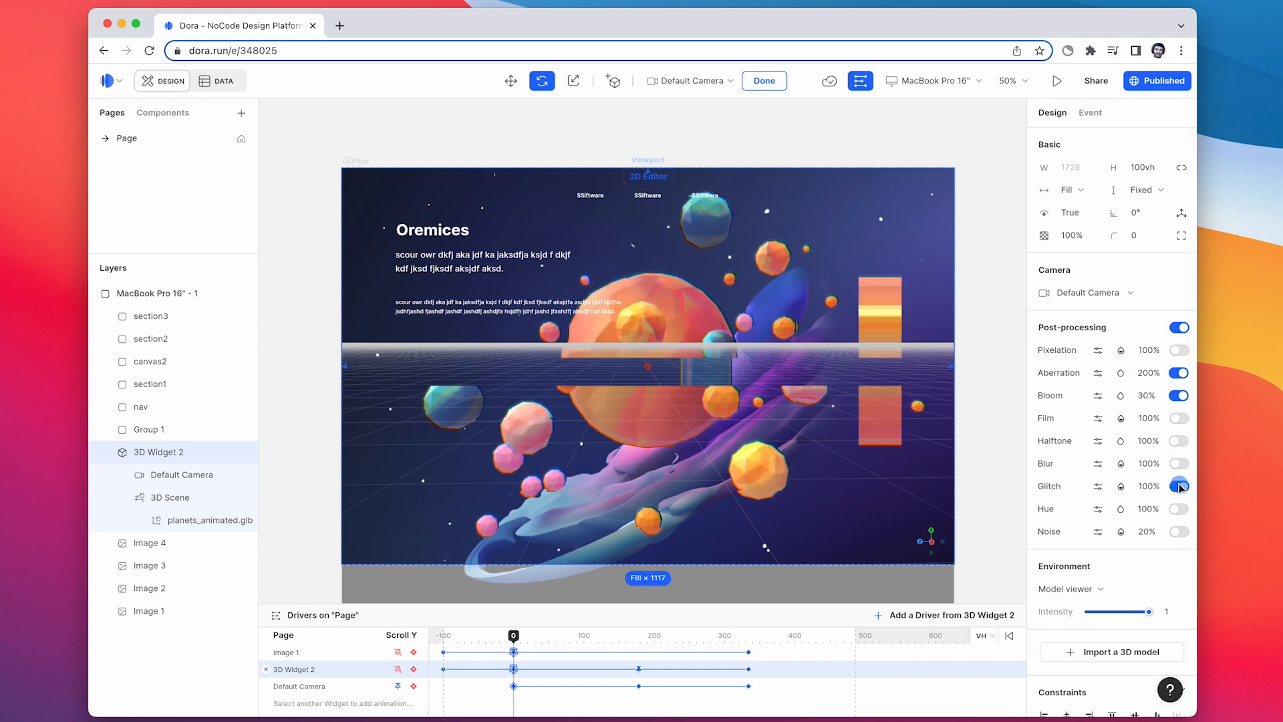
click(1179, 508)
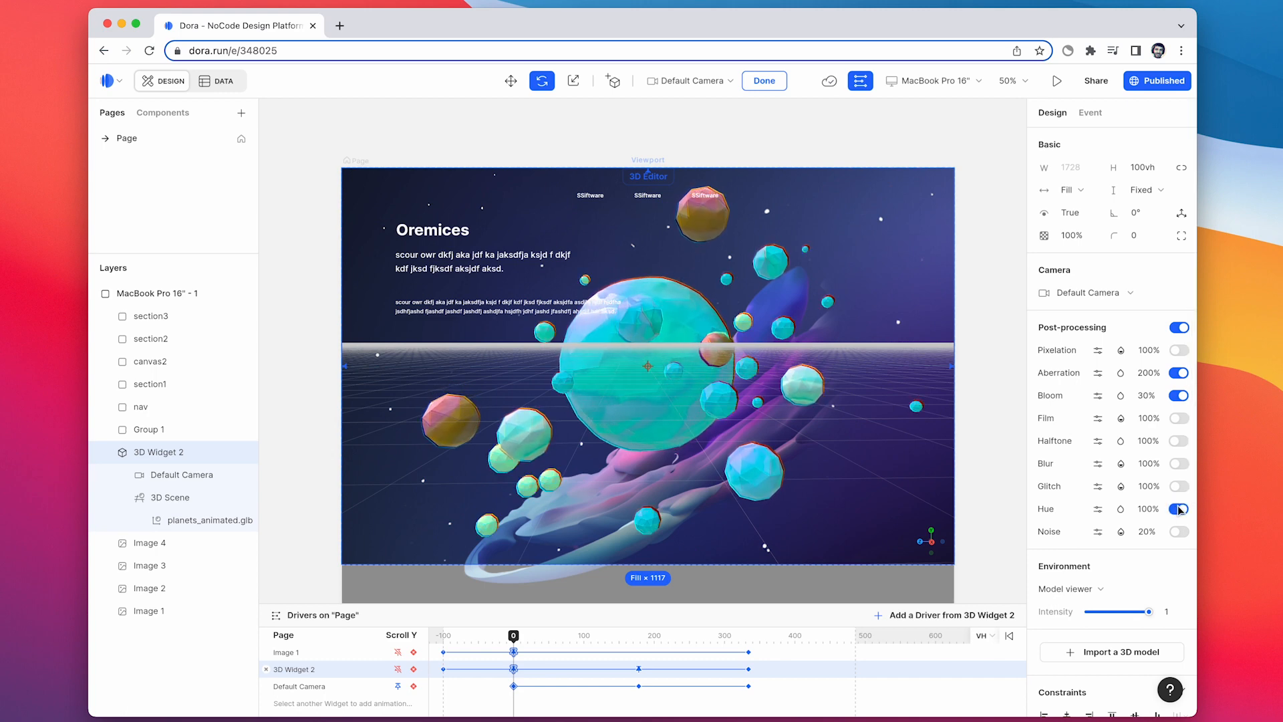
click(1178, 531)
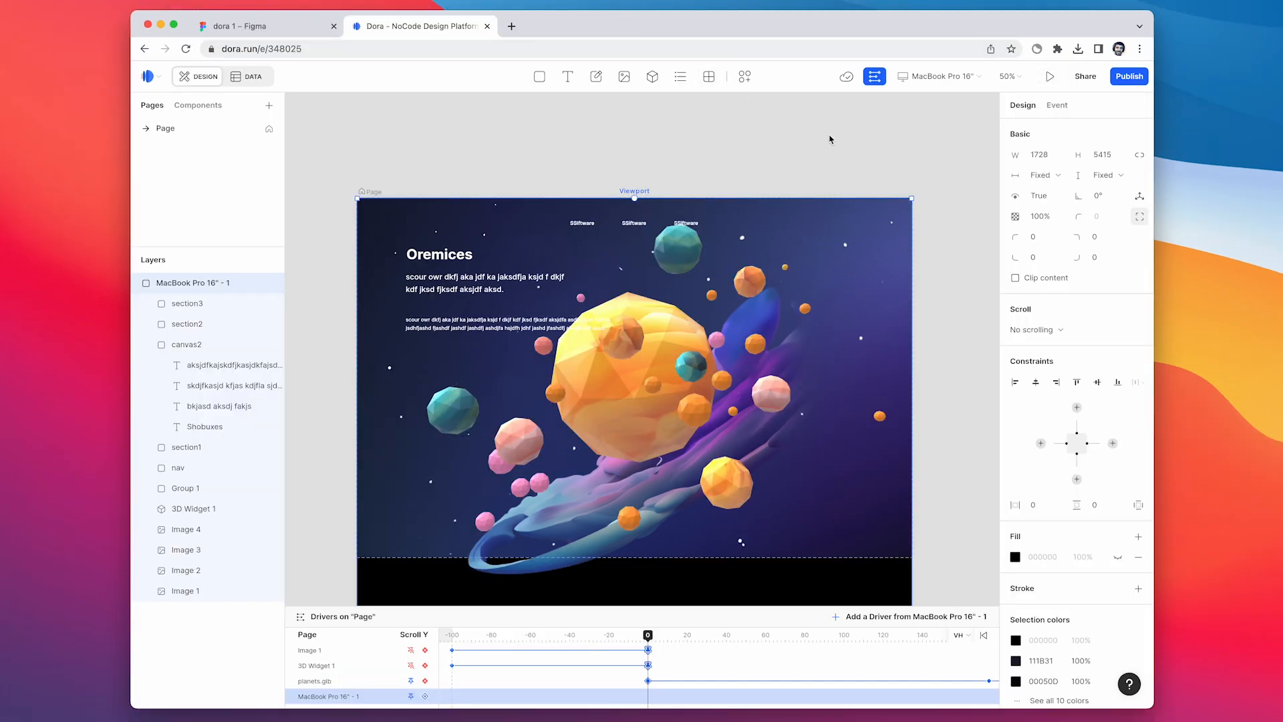
Publish to the dora.run subdomain and scroll through the live site
click(1128, 77)
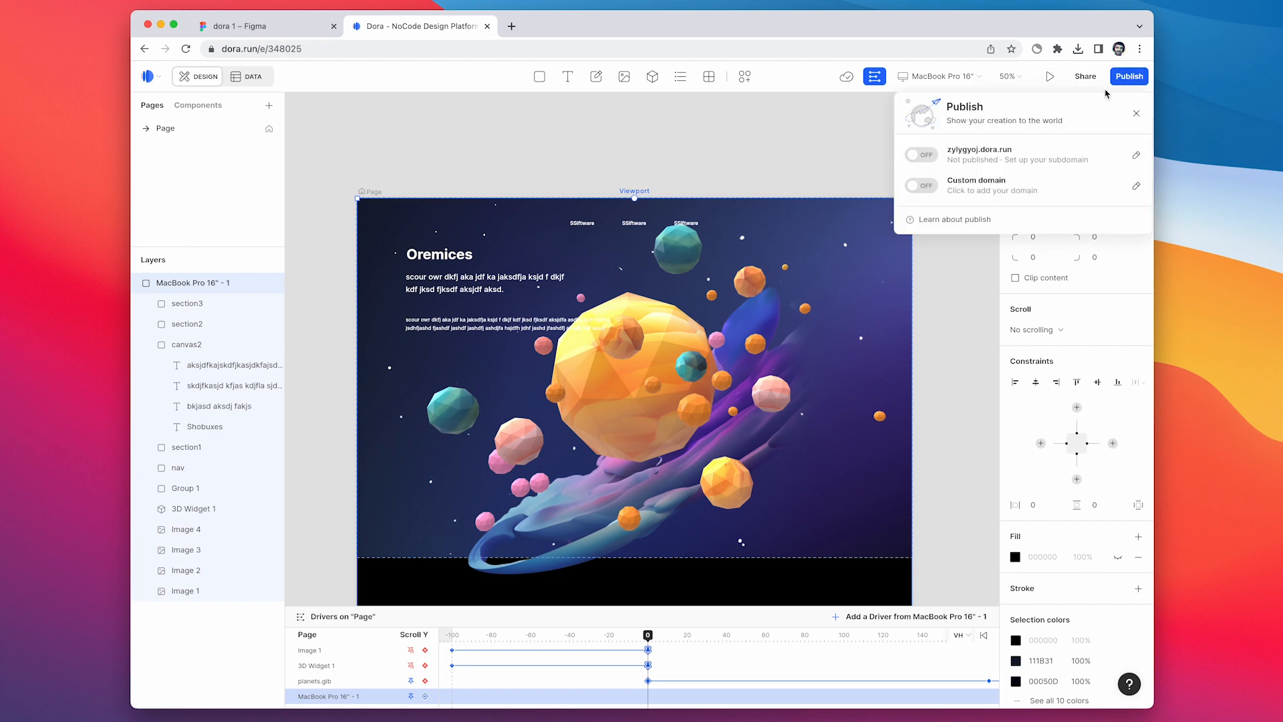
mouse_move(966, 145)
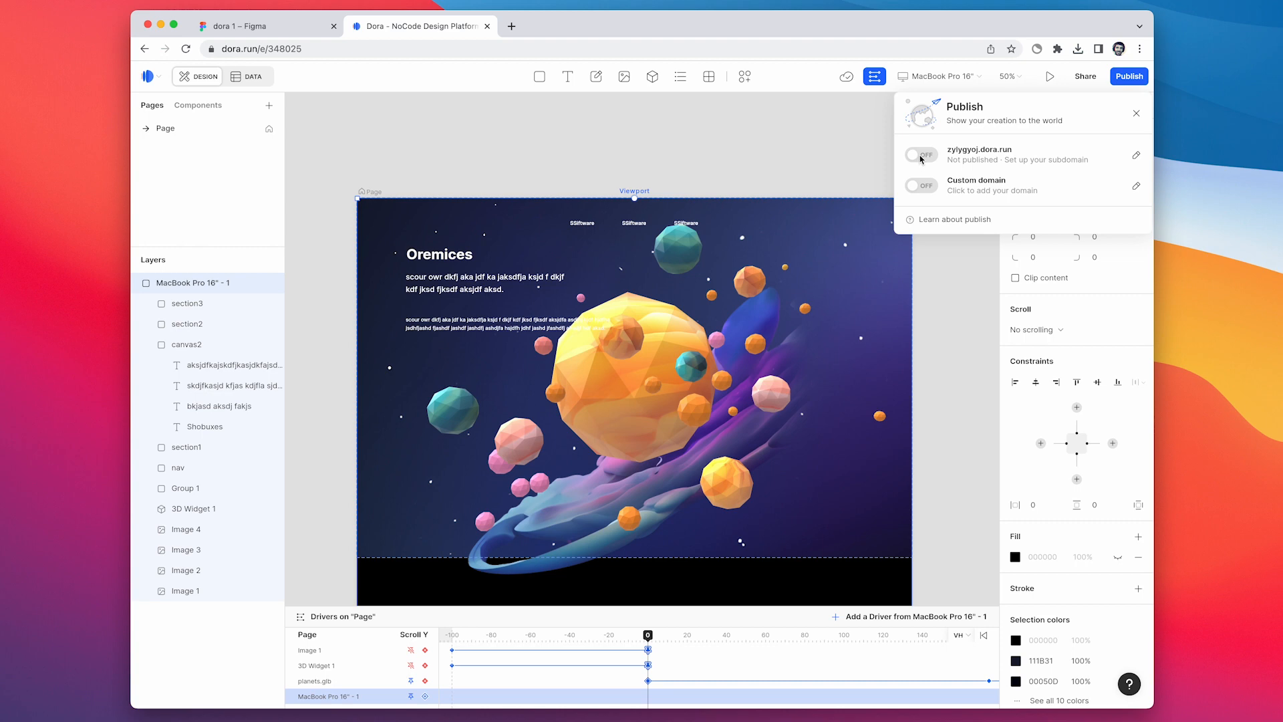
click(920, 154)
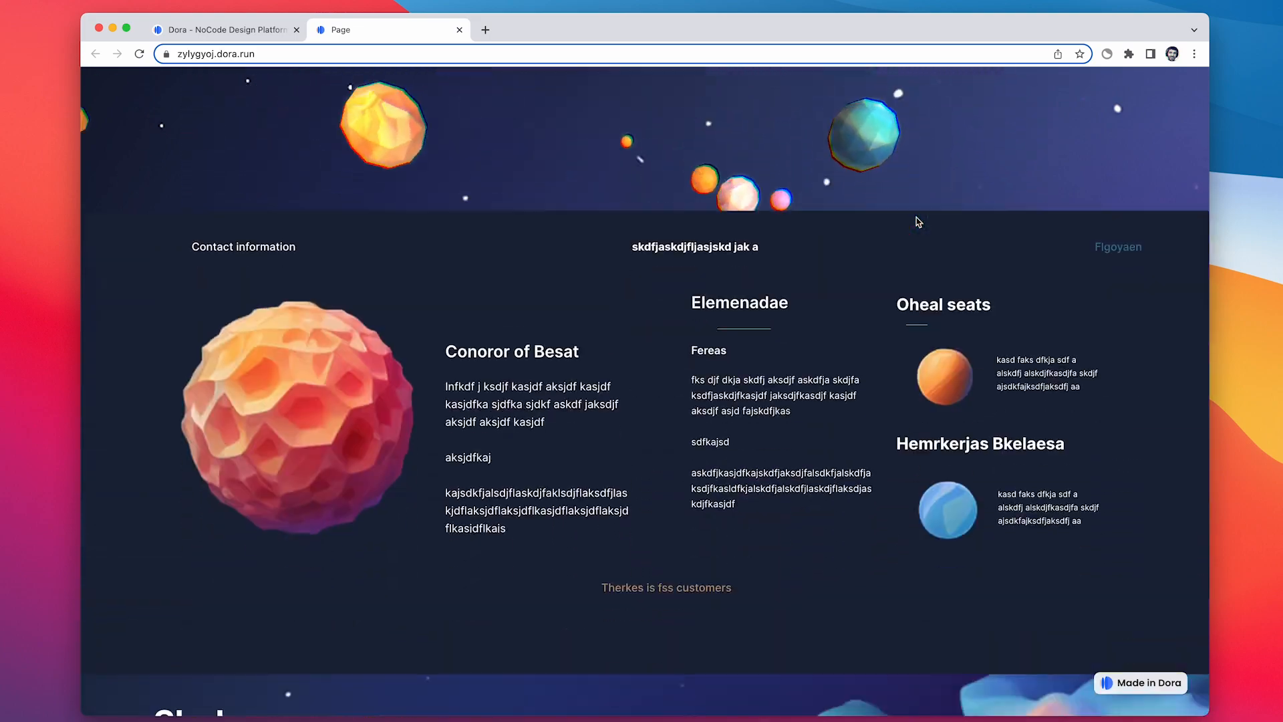
scroll(down, 3)
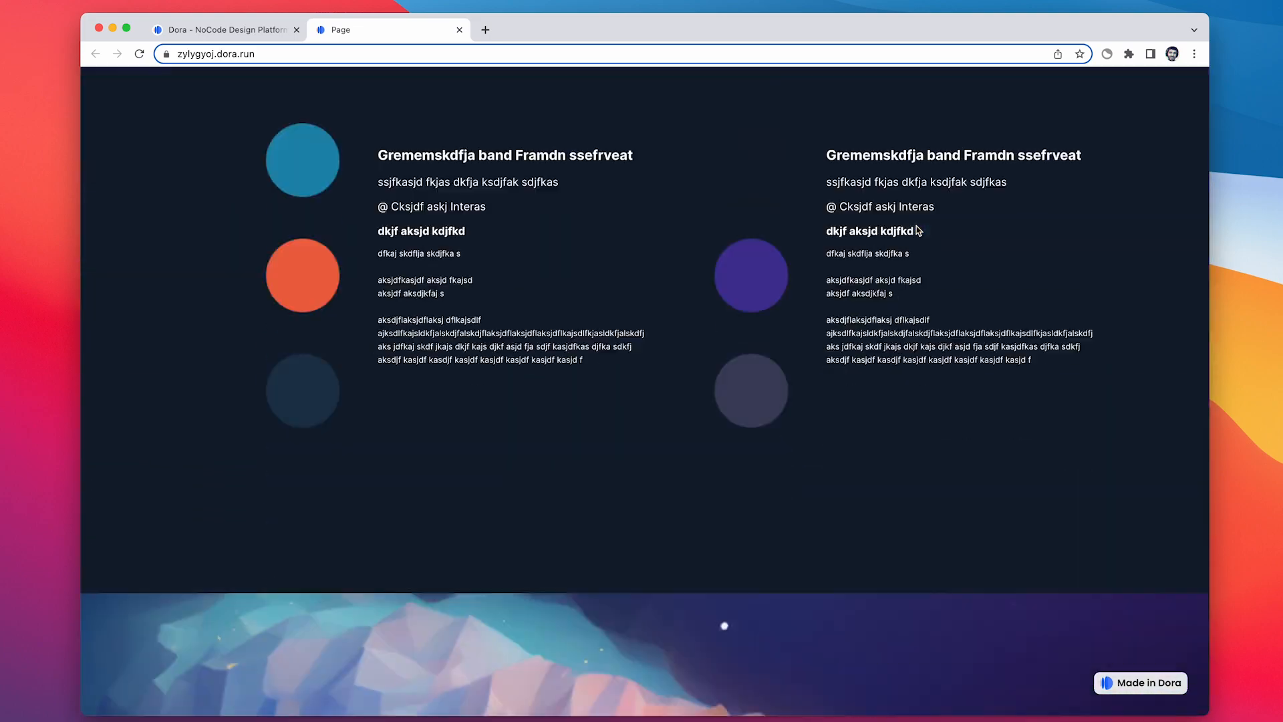